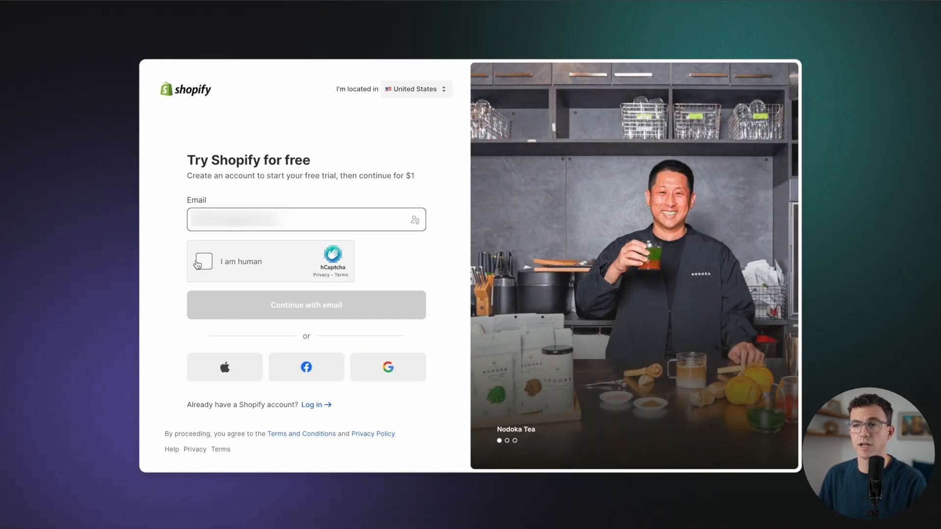
Sign up for a Shopify account with email and password, passing the hCaptcha check.
{"action": "left_click", "coordinate": [203, 261]}
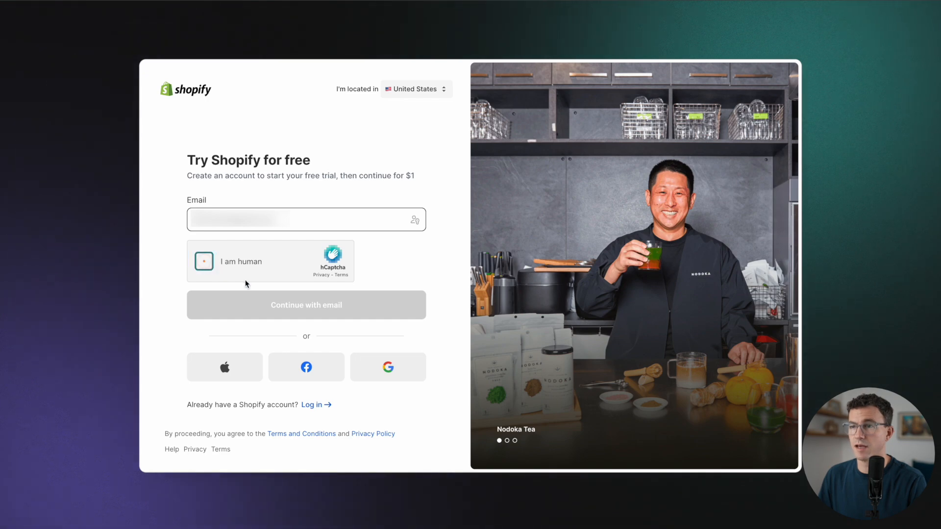
{"action": "left_click", "coordinate": [204, 261]}
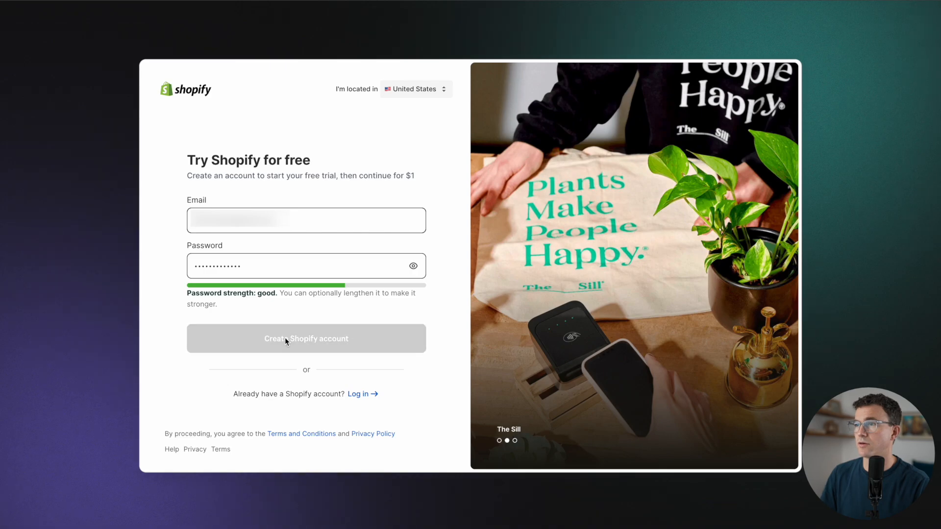
{"action": "left_click", "coordinate": [305, 339]}
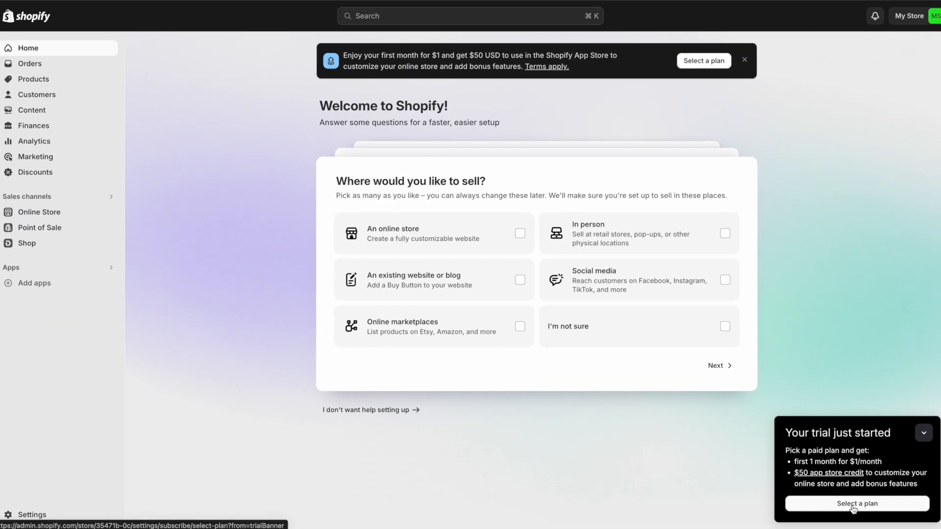
Subscribe to the Basic plan with yearly billing for the $120 discount.
{"action": "left_click", "coordinate": [856, 503]}
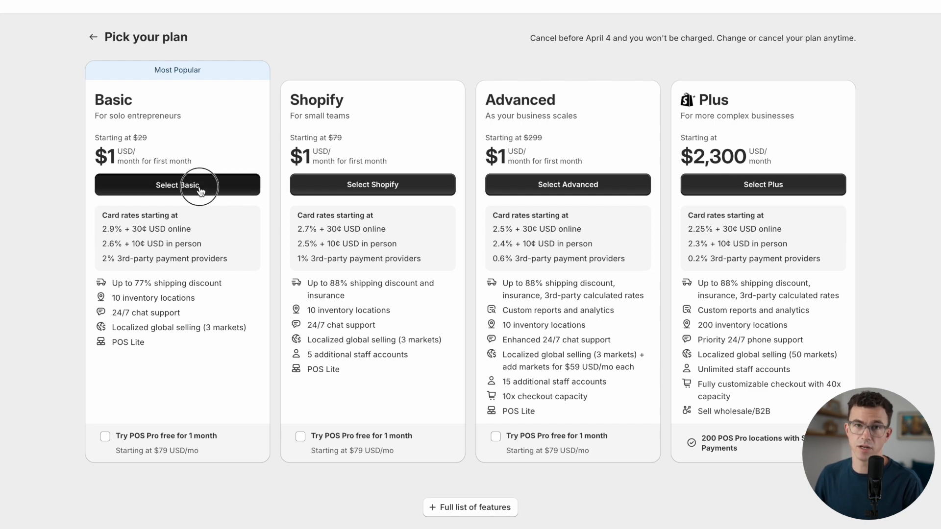
{"action": "left_click", "coordinate": [177, 184]}
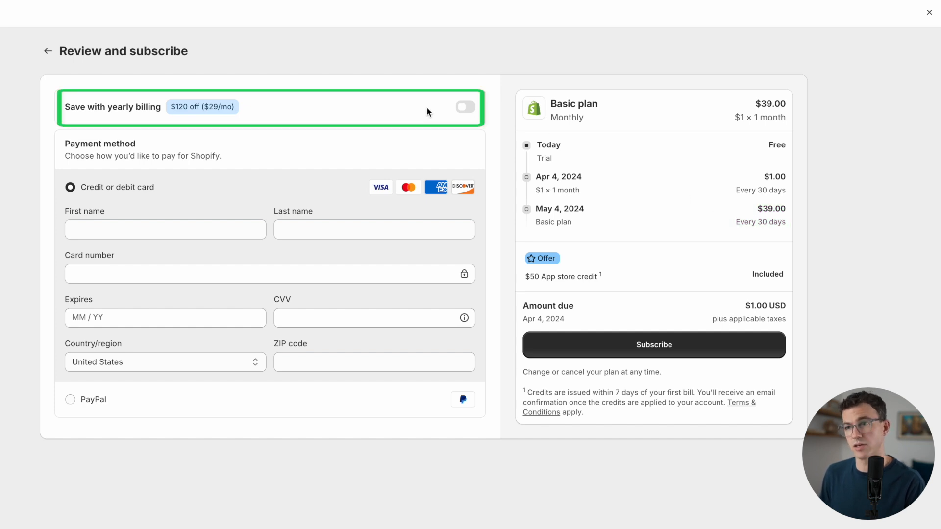
{"action": "left_click", "coordinate": [465, 107]}
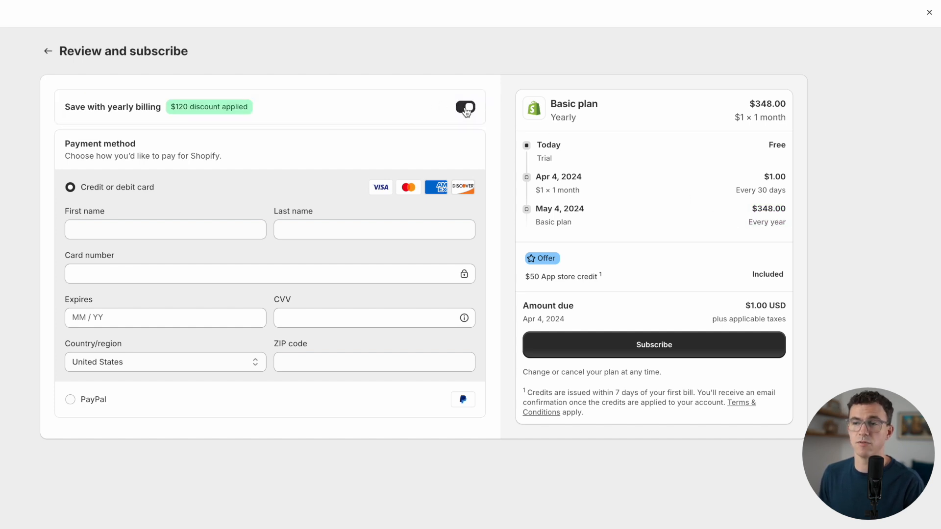
{"action": "left_click", "coordinate": [465, 107]}
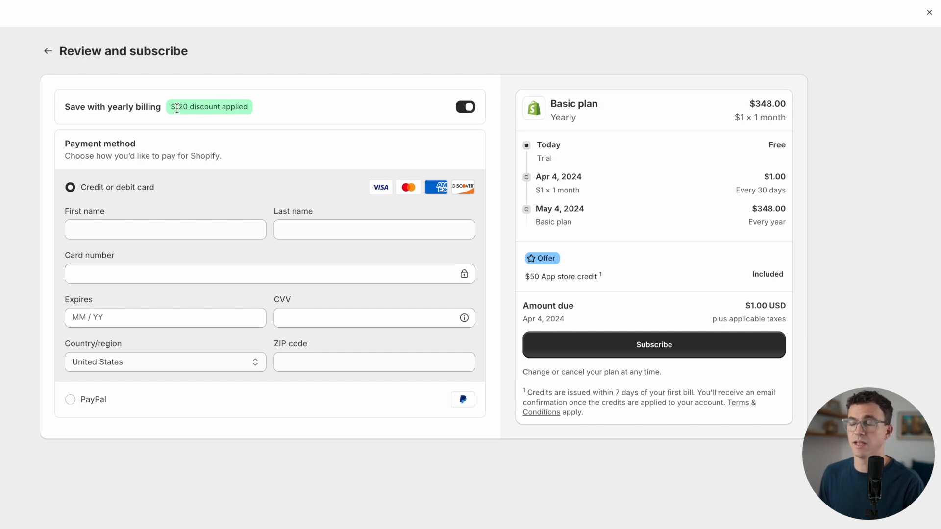
{"action": "left_click", "coordinate": [653, 345]}
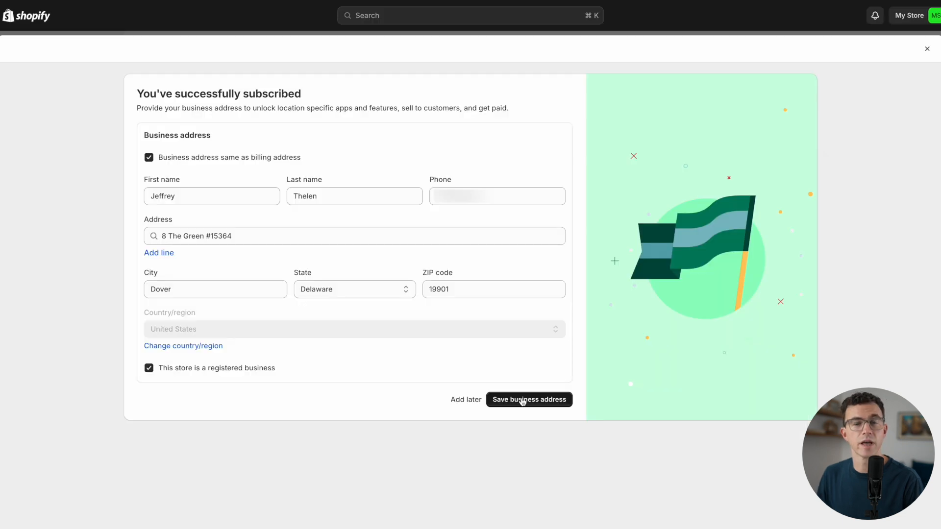
Save the business address and choose selling through an online store.
{"action": "left_click", "coordinate": [529, 399]}
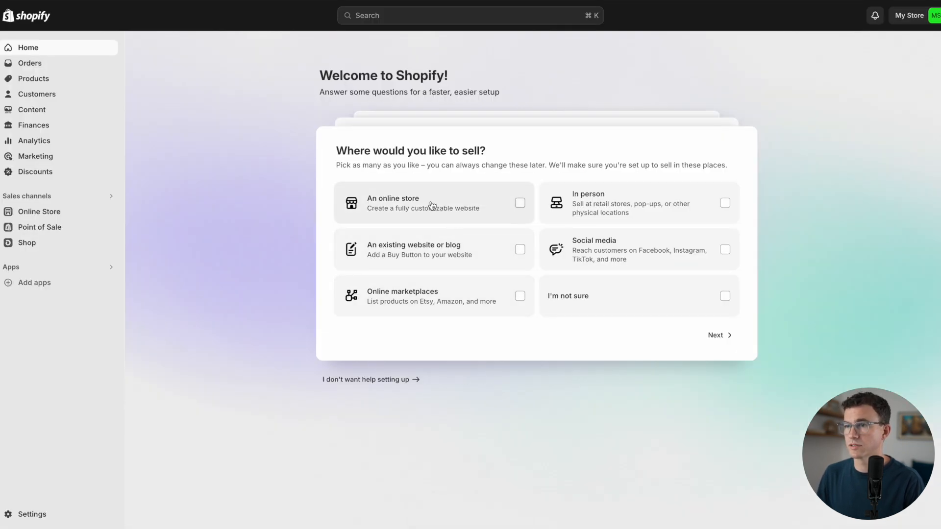
{"action": "left_click", "coordinate": [433, 203]}
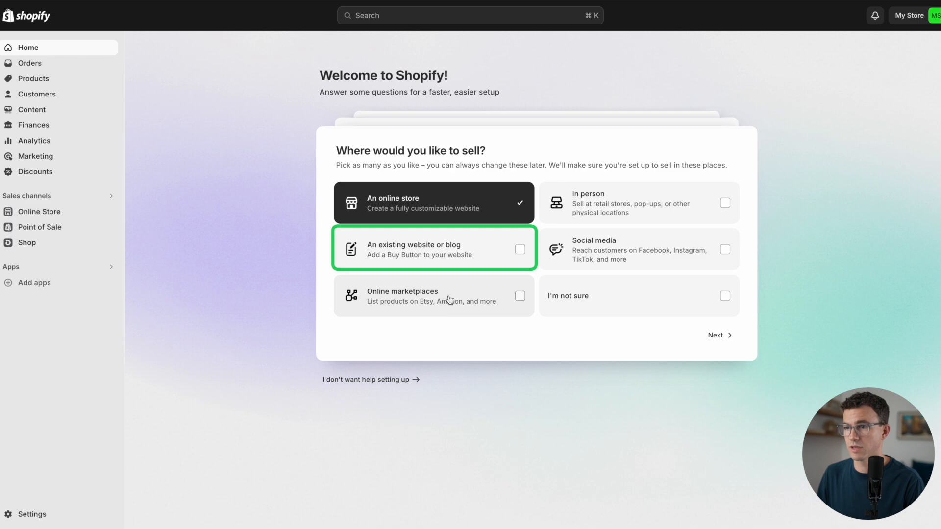
{"action": "left_click", "coordinate": [720, 335]}
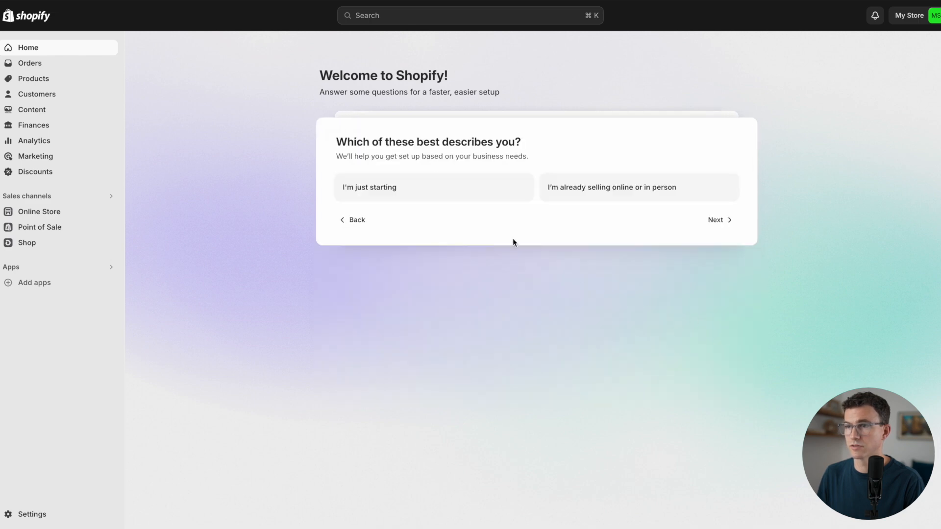
{"action": "mouse_move", "coordinate": [572, 176]}
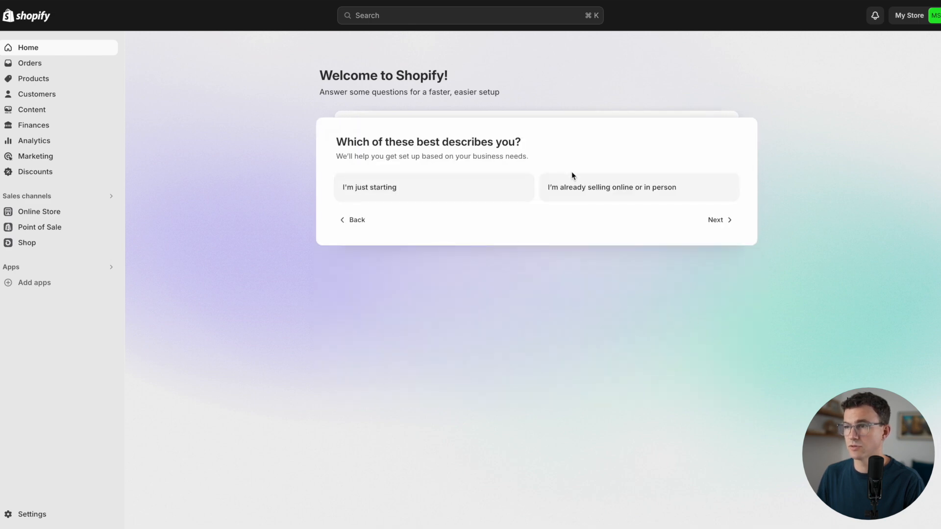
Answer 'I'm just starting' and 'Products I buy or make myself', then get started.
{"action": "left_click", "coordinate": [433, 186]}
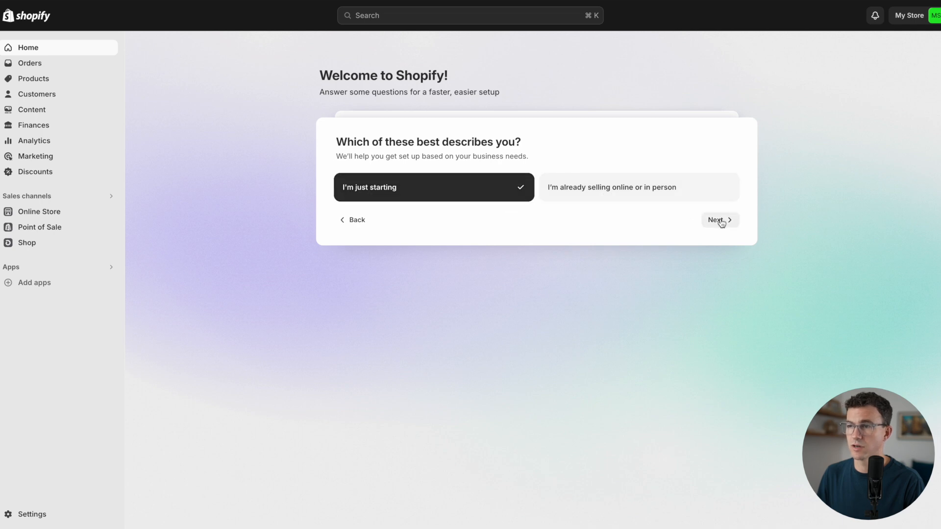
{"action": "left_click", "coordinate": [716, 219]}
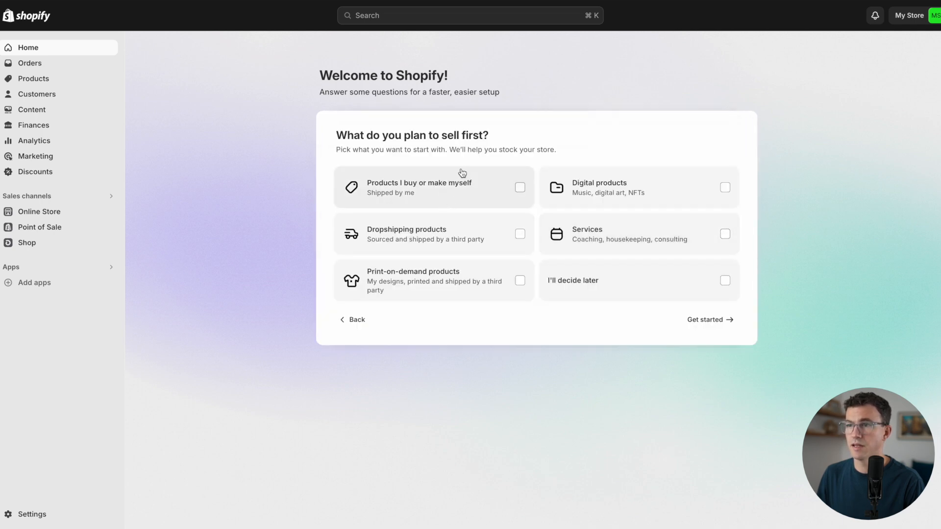
{"action": "left_click", "coordinate": [433, 187]}
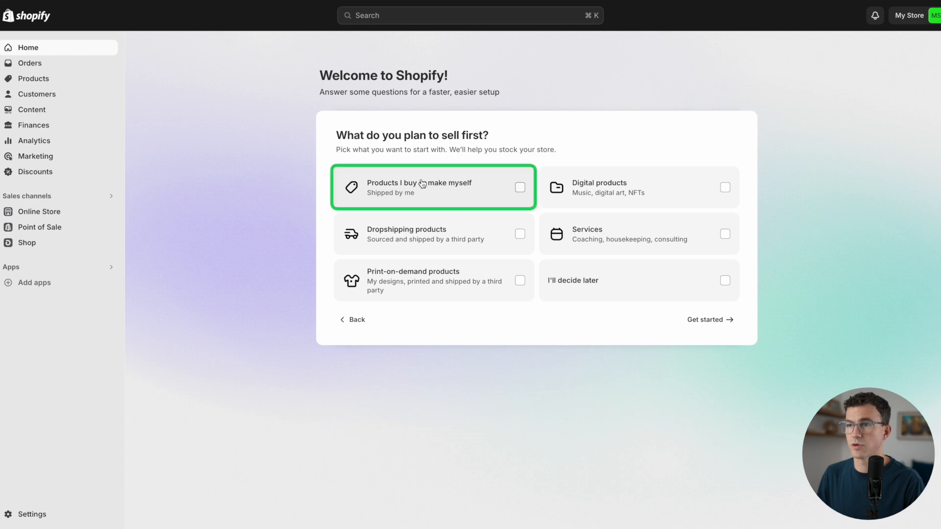
{"action": "left_click", "coordinate": [433, 187]}
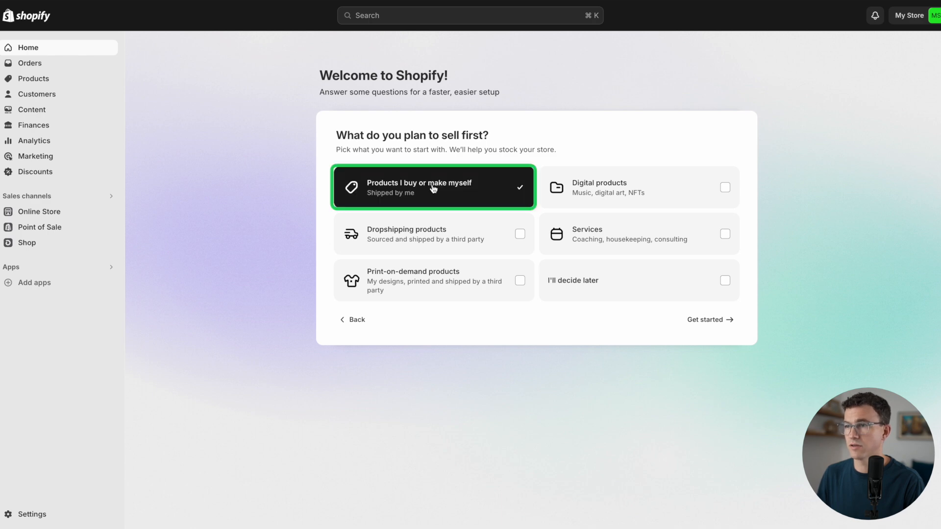
{"action": "left_click", "coordinate": [710, 319]}
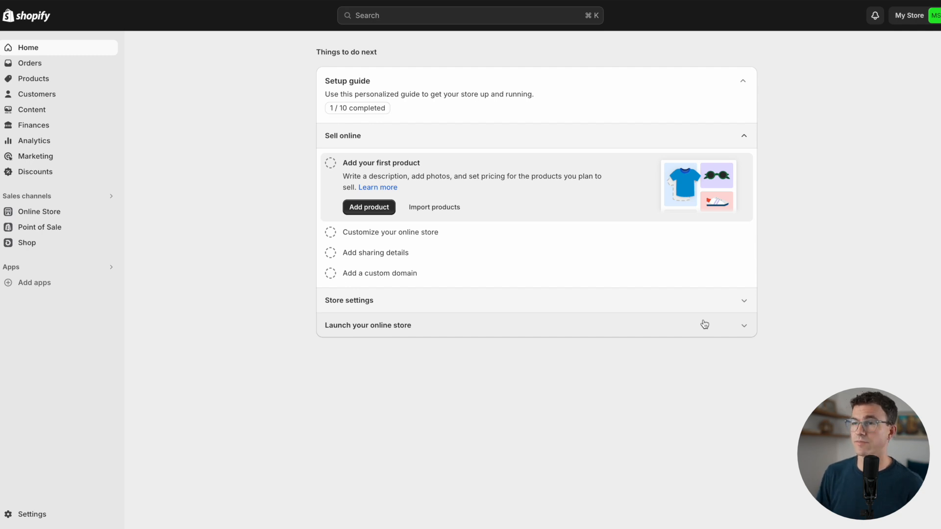
Open a blank product form from Add product under Sell online.
{"action": "left_click", "coordinate": [368, 207]}
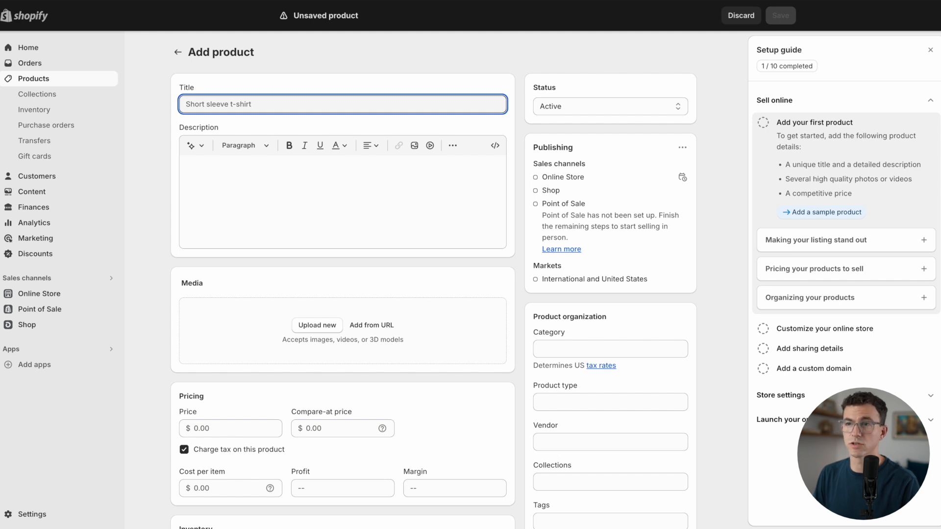
Title the product 'White Cotton T-Shirt', keep a generated description, and upload three t-shirt photos.
{"action": "type", "text": "White Cotton T-Shirt"}
{"action": "type", "text": "cotton white t-shirt perfect fit for guys"}
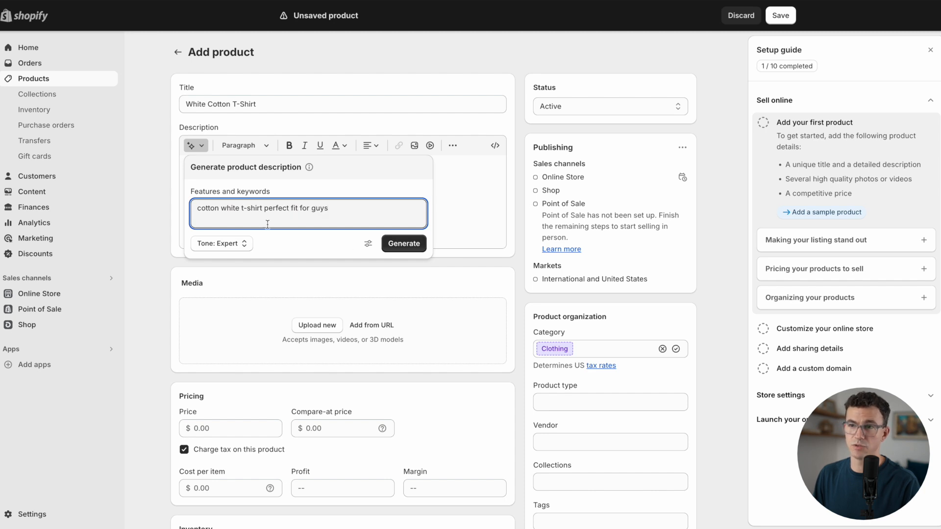
{"action": "left_click", "coordinate": [404, 243]}
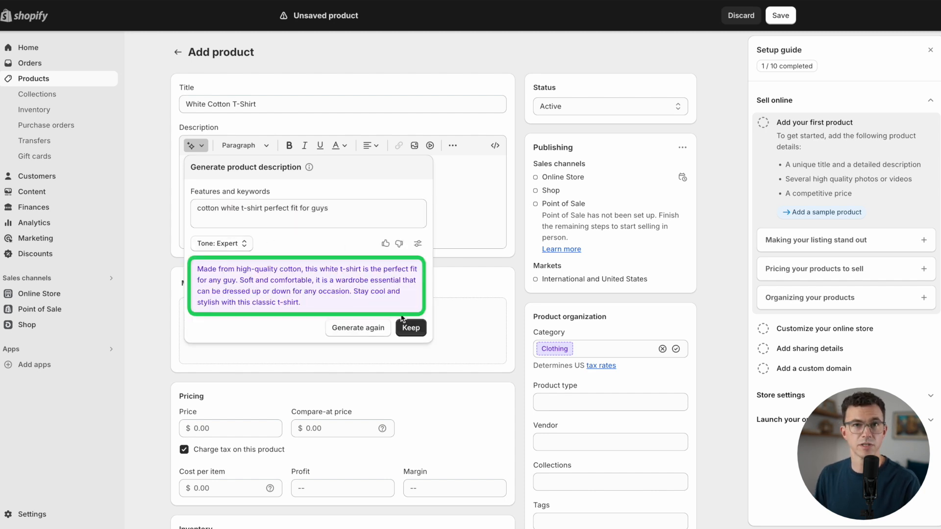
{"action": "left_click", "coordinate": [411, 328]}
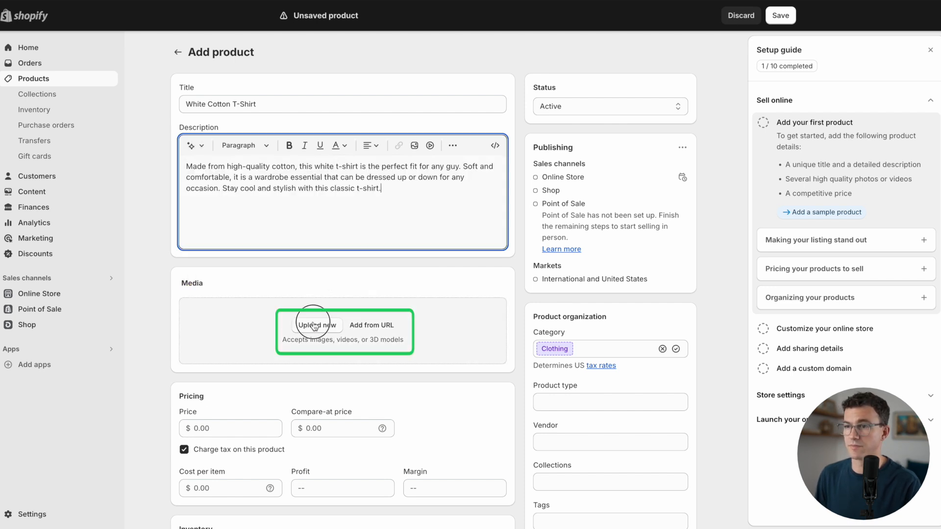
{"action": "left_click", "coordinate": [317, 324]}
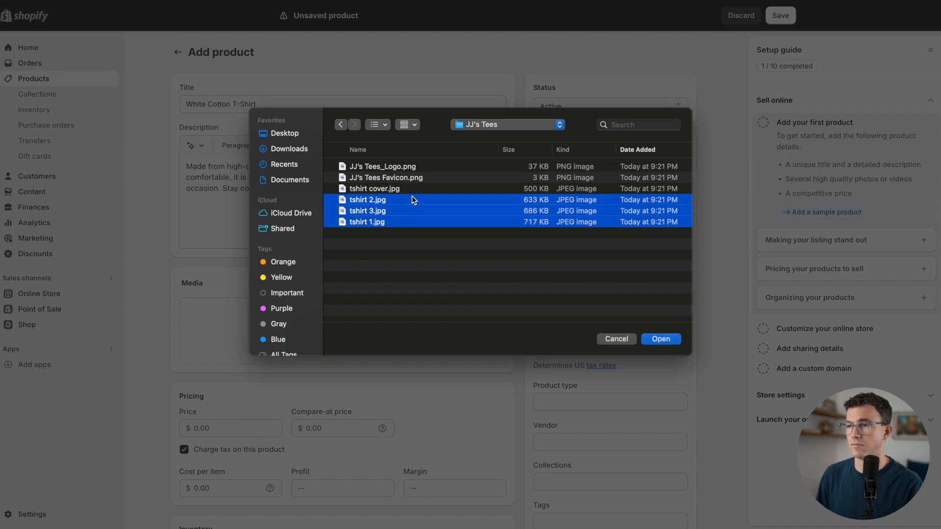
{"action": "left_click", "coordinate": [661, 339]}
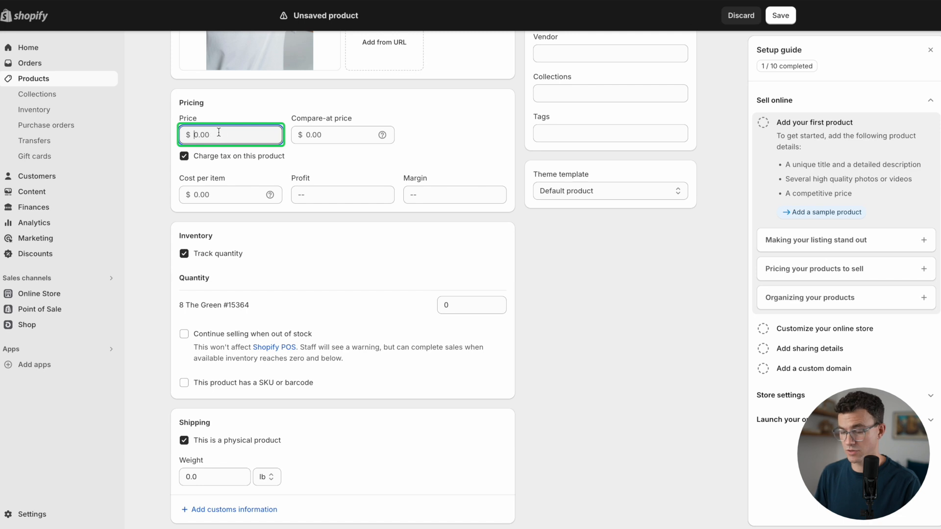
Set price $35 and cost per item $15, tracking quantity without overselling.
{"action": "type", "text": "35.00"}
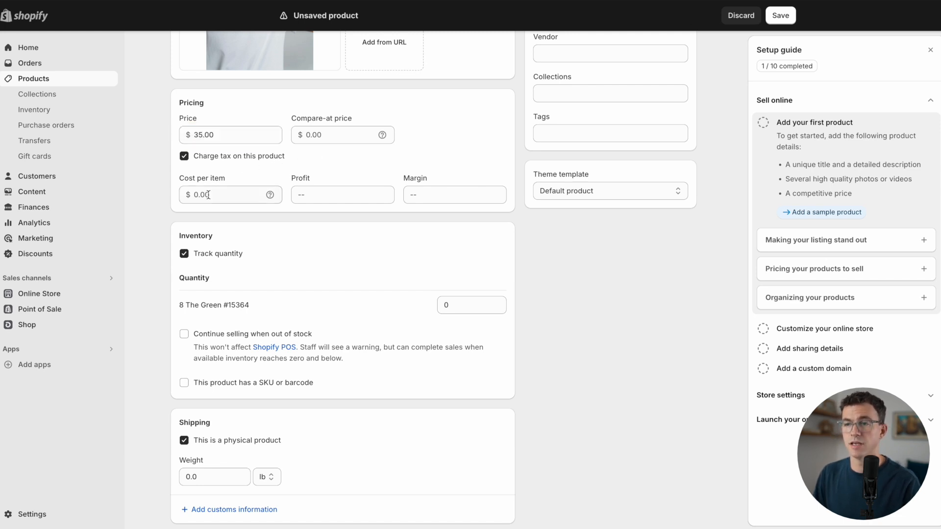
{"action": "left_click", "coordinate": [230, 195]}
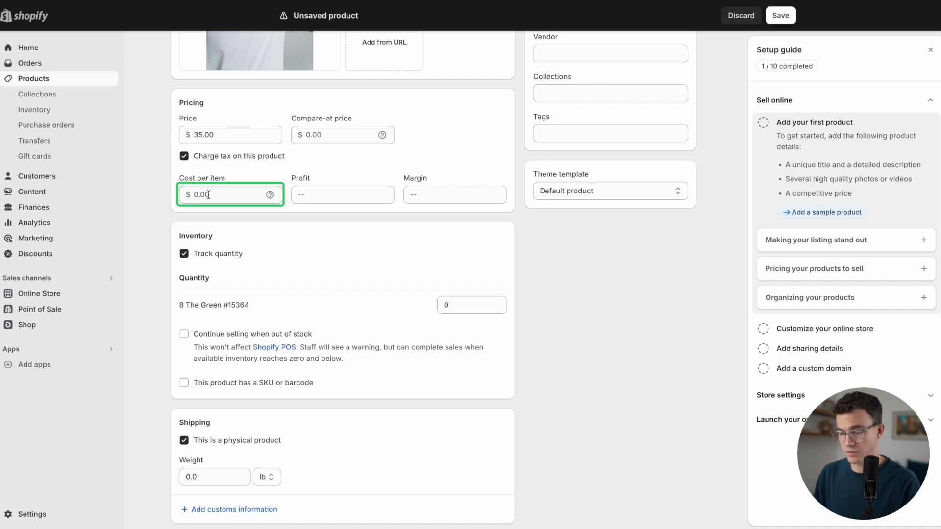
{"action": "type", "text": "15"}
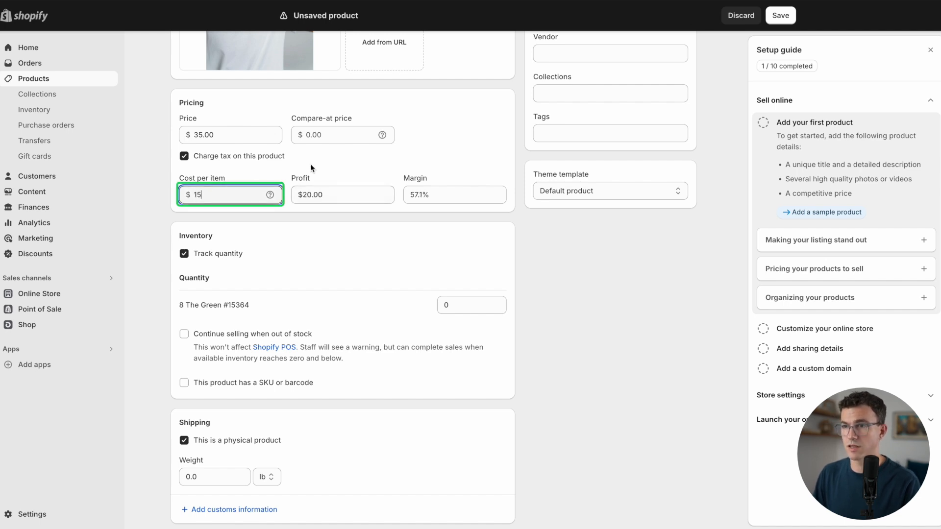
{"action": "left_click", "coordinate": [342, 195]}
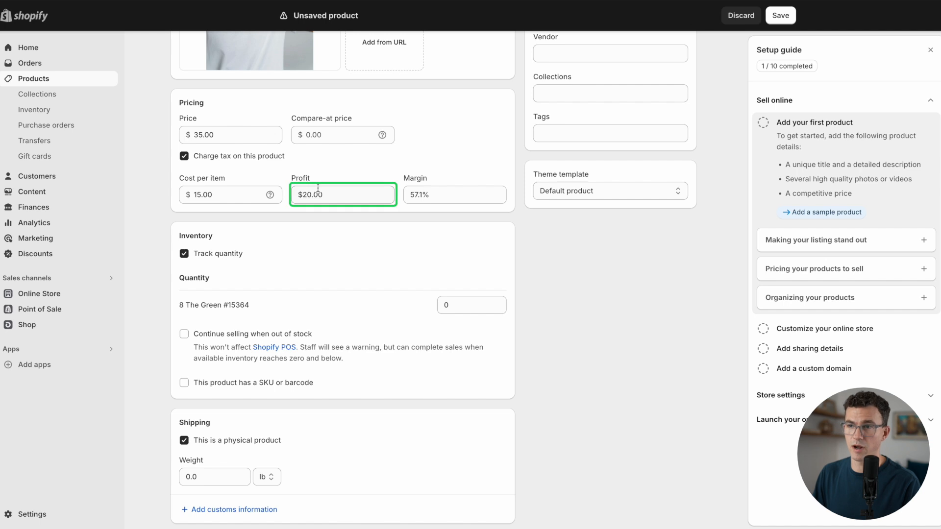
{"action": "left_click", "coordinate": [454, 194]}
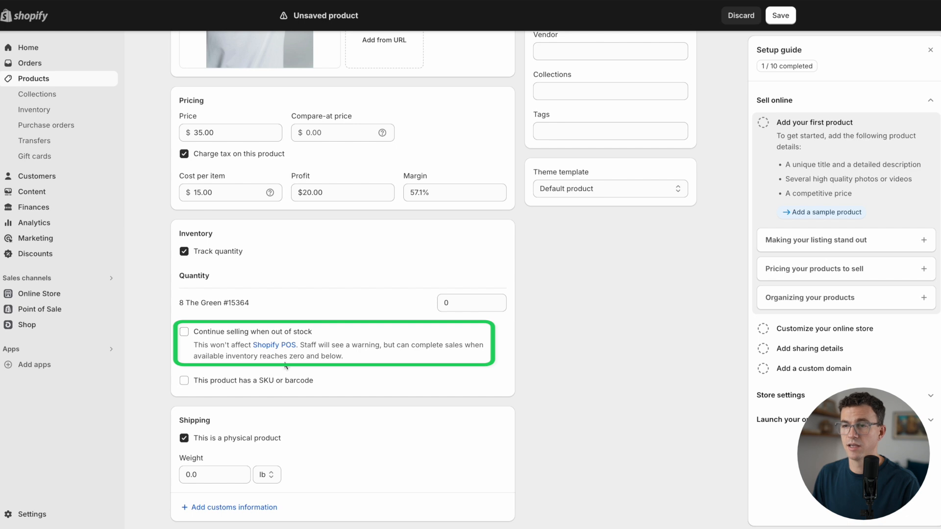
{"action": "mouse_move", "coordinate": [257, 341]}
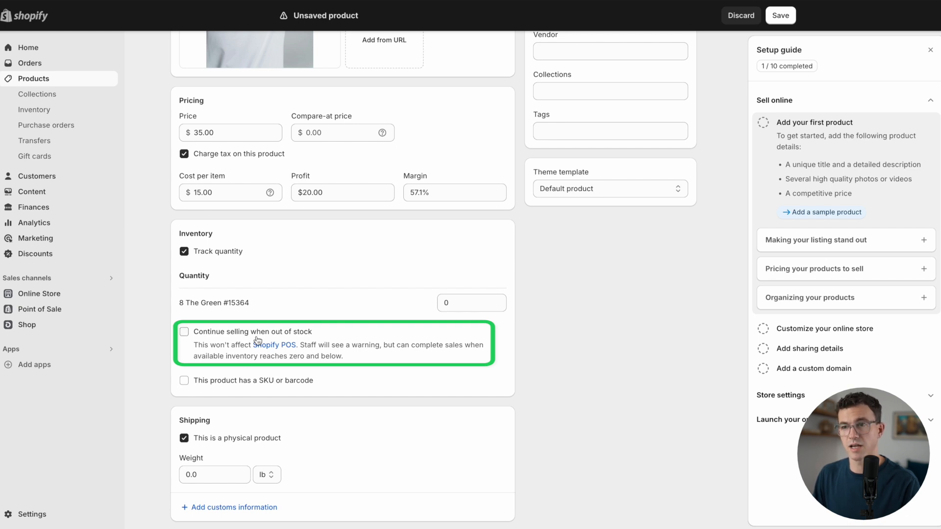
{"action": "mouse_move", "coordinate": [235, 334]}
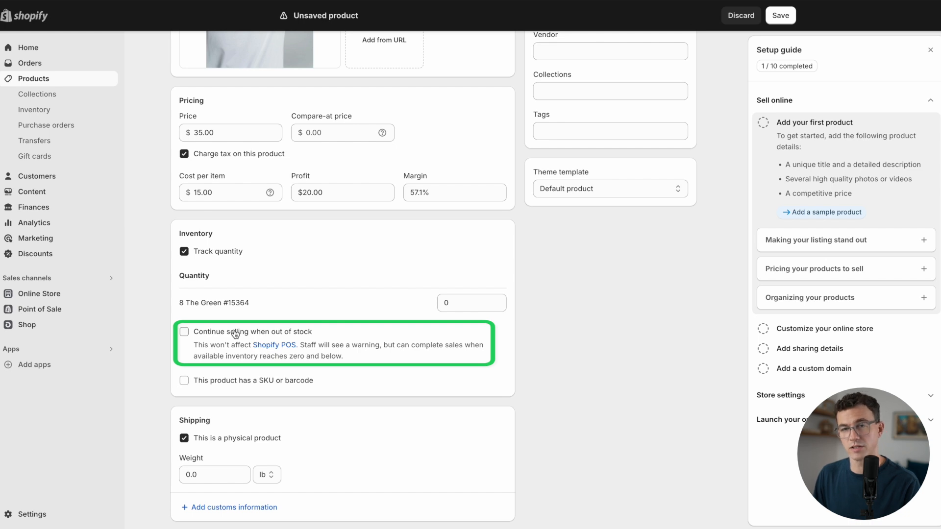
{"action": "mouse_move", "coordinate": [342, 354]}
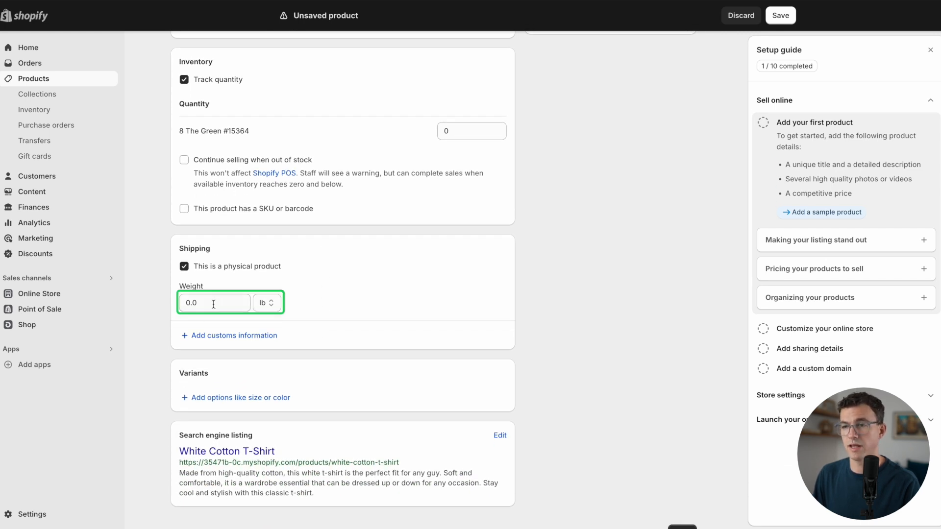
Add 1 lb weight and Size variants XS–XL with stock quantities, then save.
{"action": "type", "text": "1"}
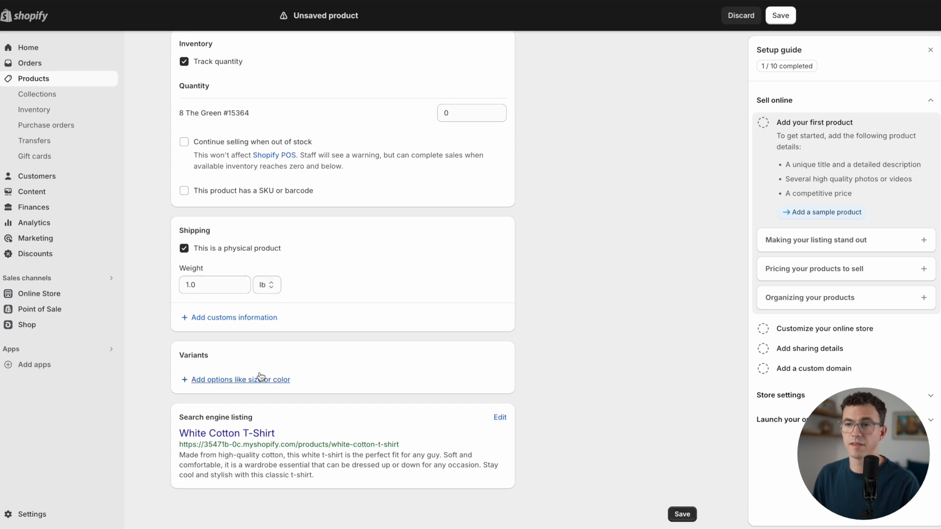
{"action": "mouse_move", "coordinate": [323, 375]}
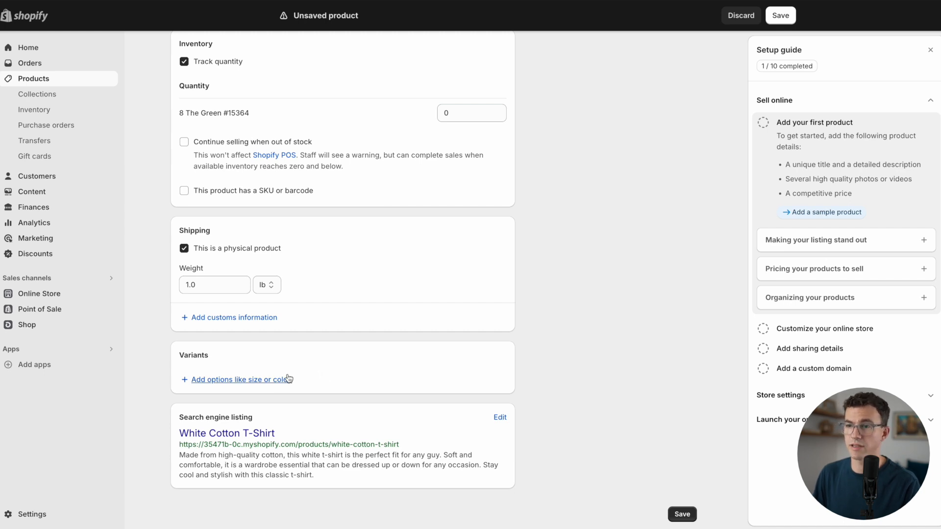
{"action": "left_click", "coordinate": [239, 379]}
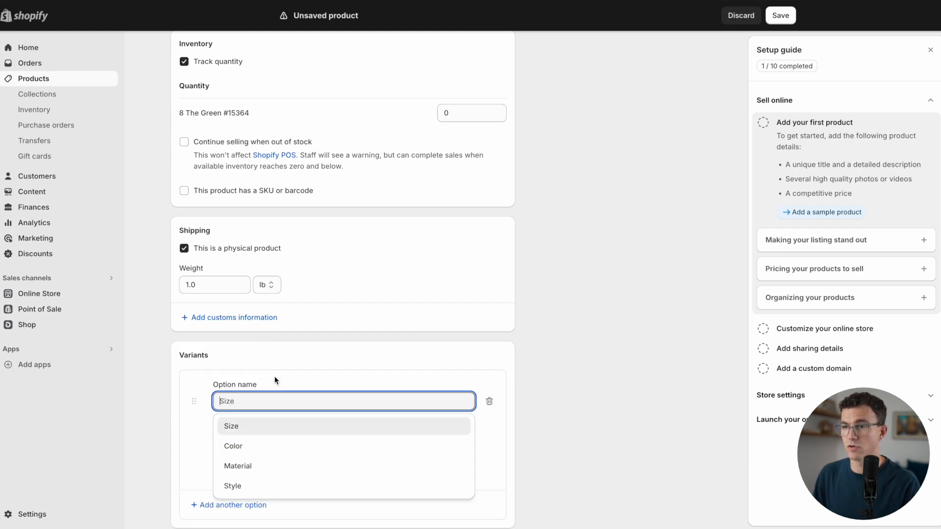
{"action": "left_click", "coordinate": [231, 426]}
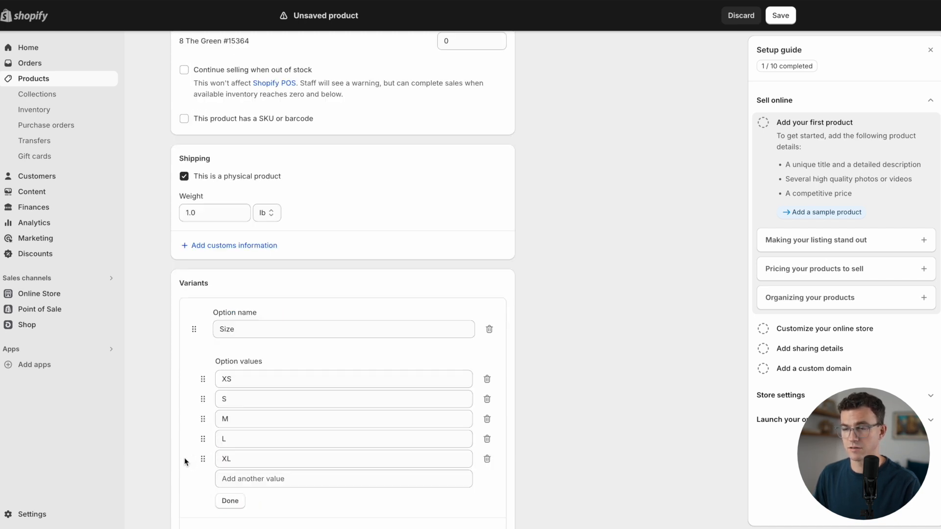
{"action": "left_click", "coordinate": [230, 501]}
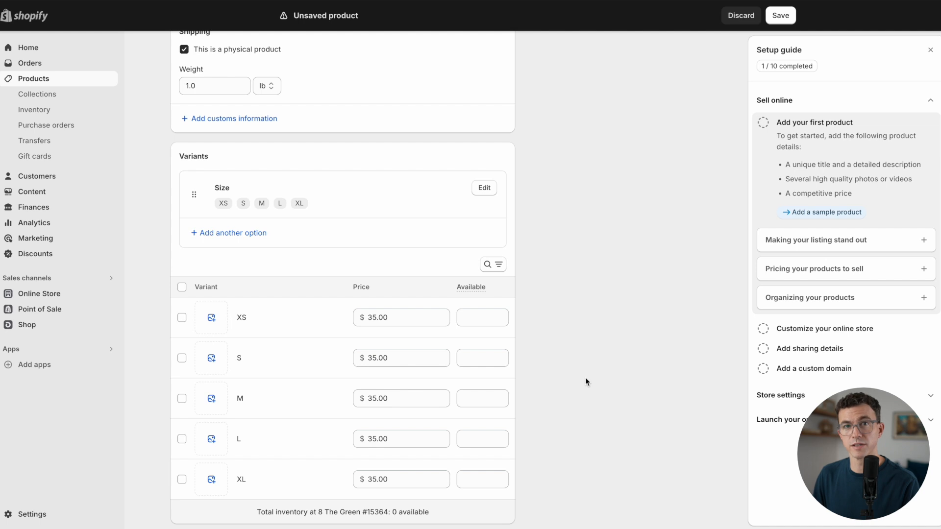
{"action": "mouse_move", "coordinate": [497, 351]}
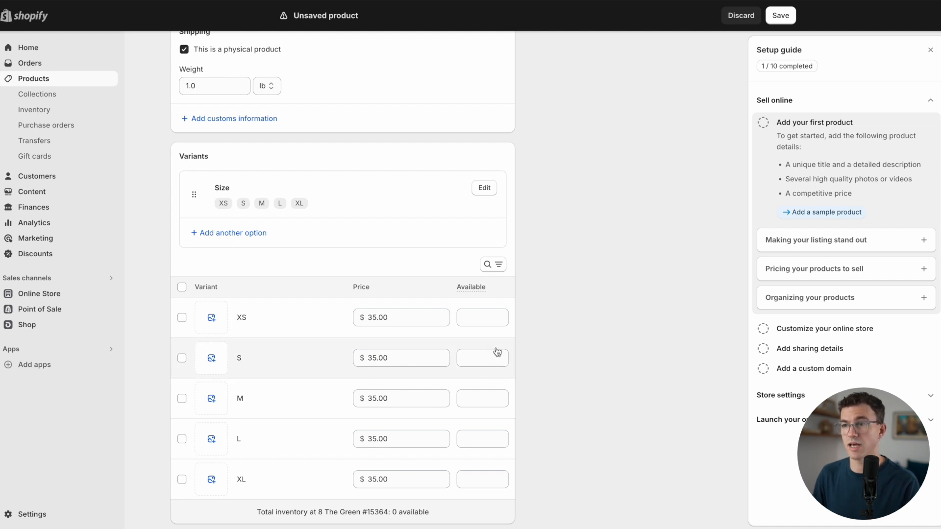
{"action": "mouse_move", "coordinate": [464, 293]}
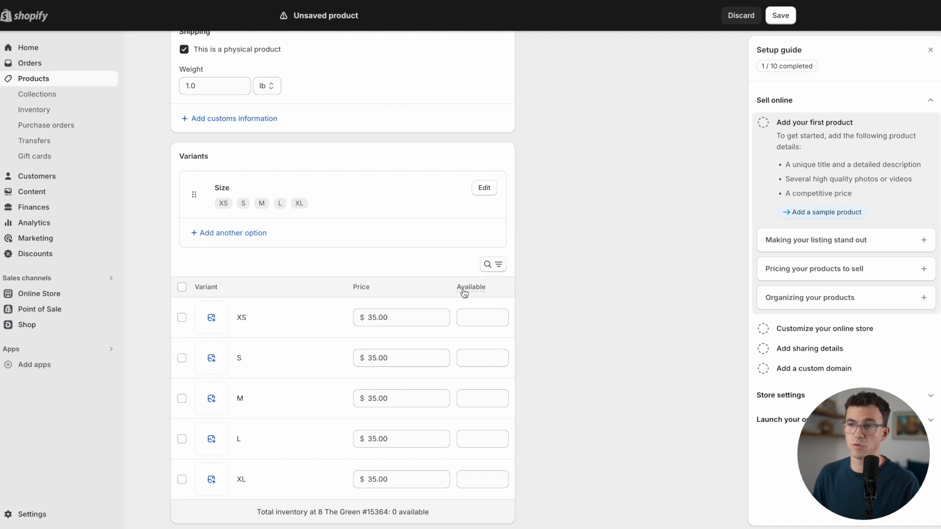
{"action": "type", "text": "5"}
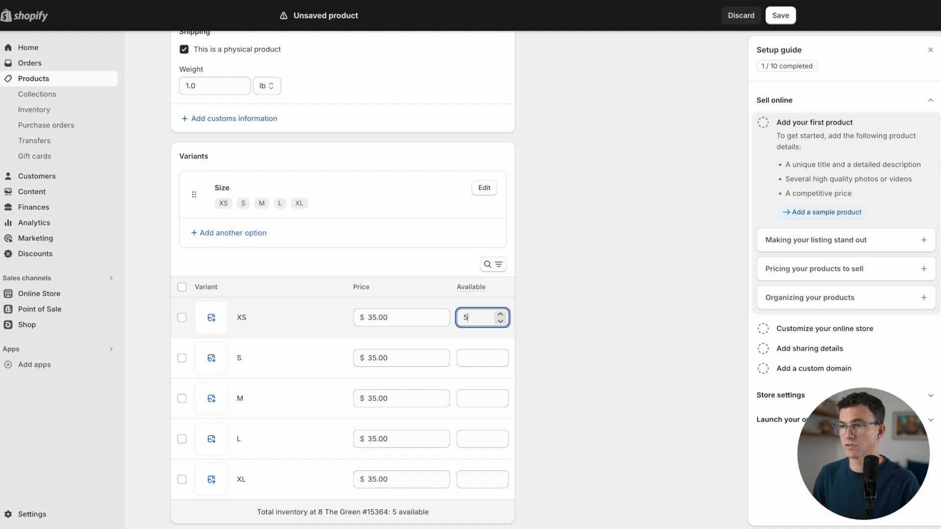
{"action": "type", "text": "5"}
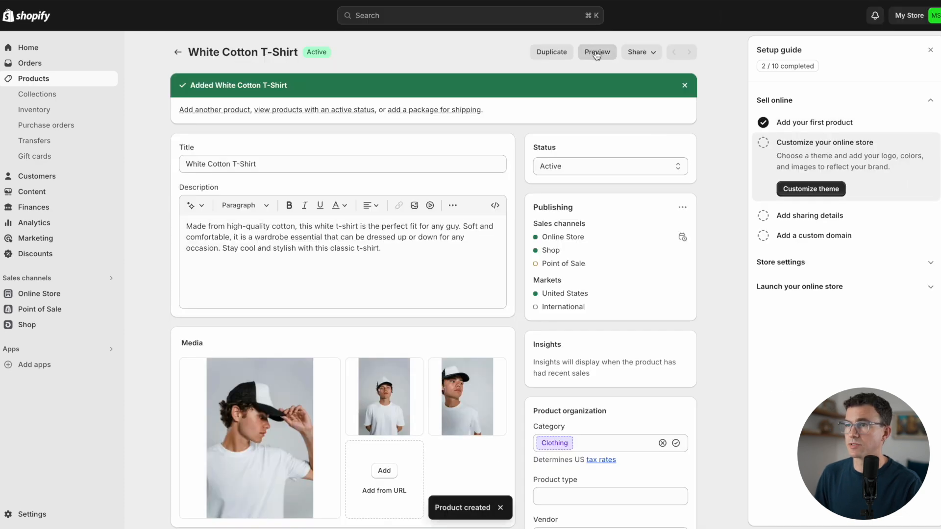
{"action": "left_click", "coordinate": [596, 53]}
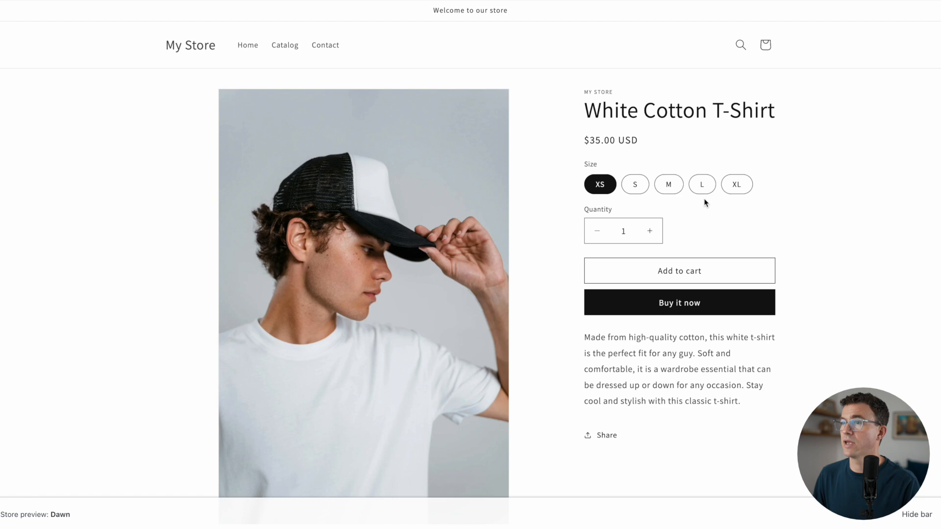
{"action": "left_click", "coordinate": [701, 184]}
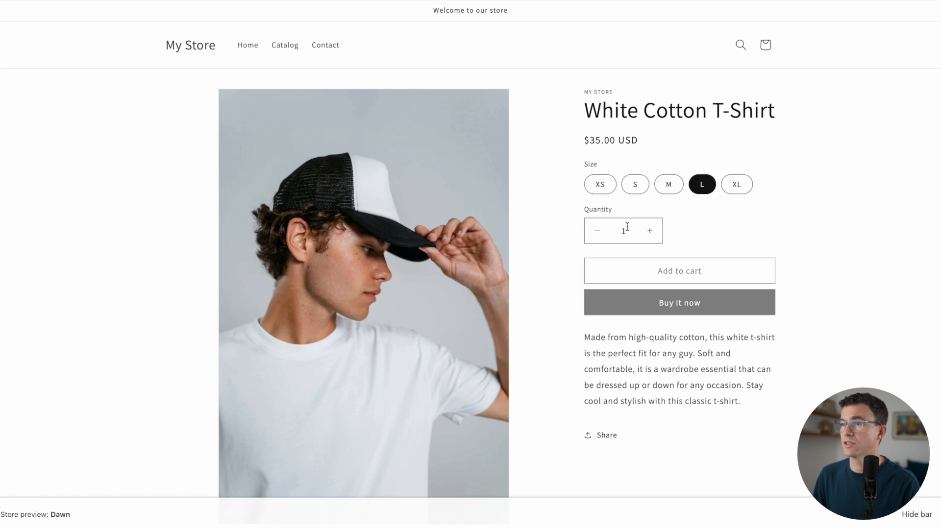
{"action": "left_click", "coordinate": [649, 231]}
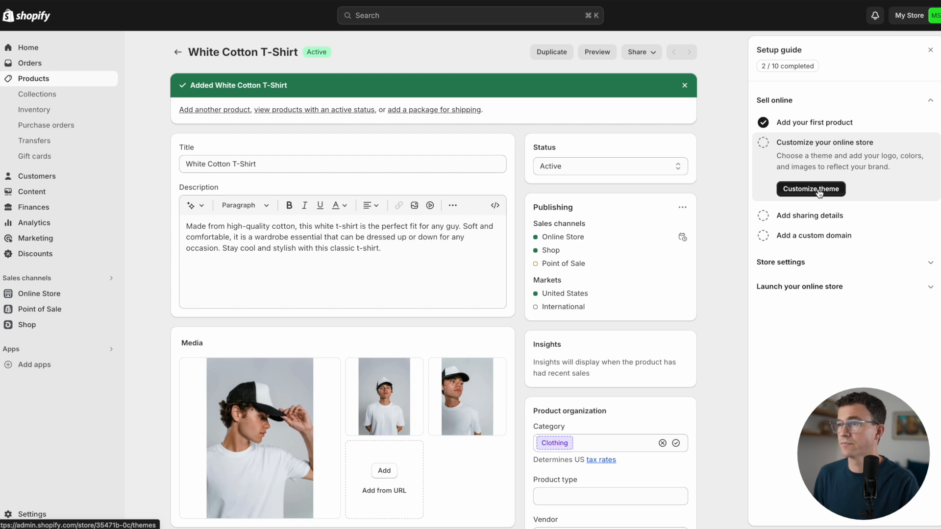
Open the Themes page and browse the free themes, returning to current theme Dawn.
{"action": "left_click", "coordinate": [810, 189]}
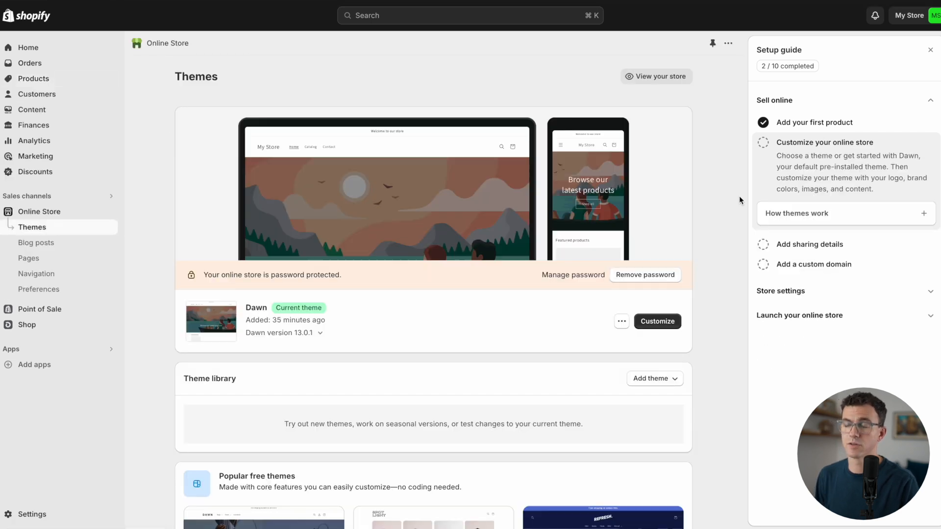
{"action": "scroll", "scroll_direction": "down", "scroll_amount": 3}
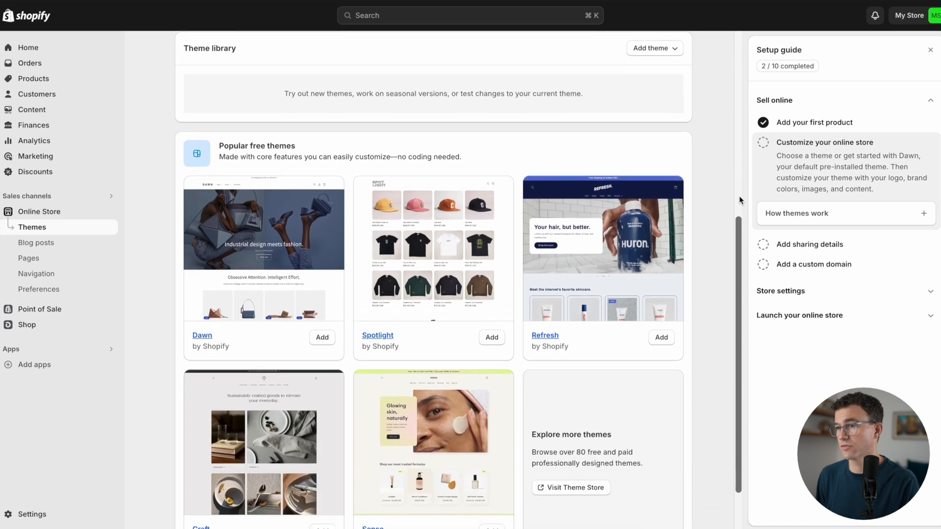
{"action": "scroll", "scroll_direction": "down", "scroll_amount": 3}
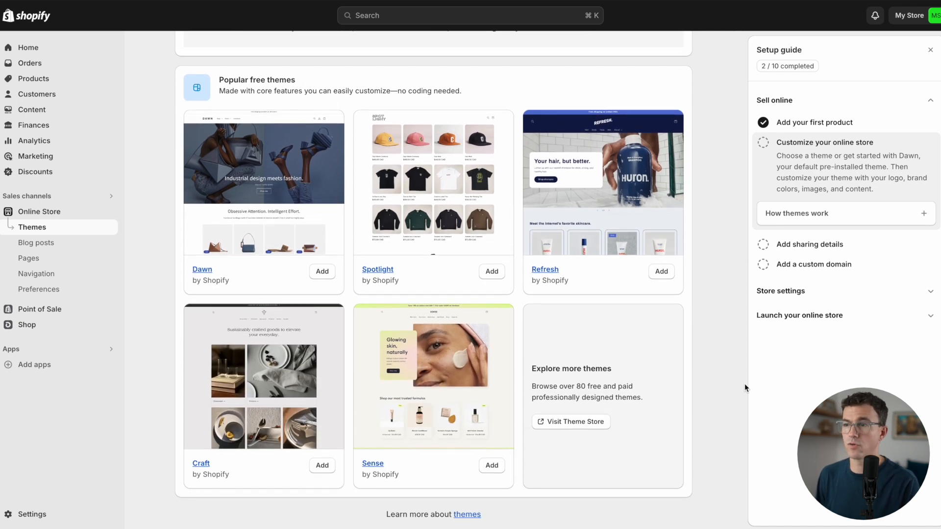
{"action": "left_click", "coordinate": [570, 422]}
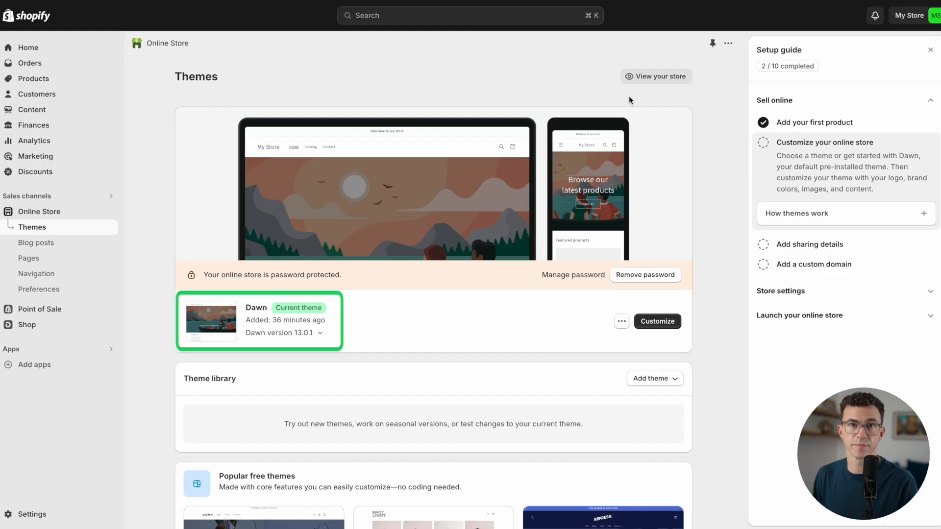
{"action": "left_click", "coordinate": [655, 76]}
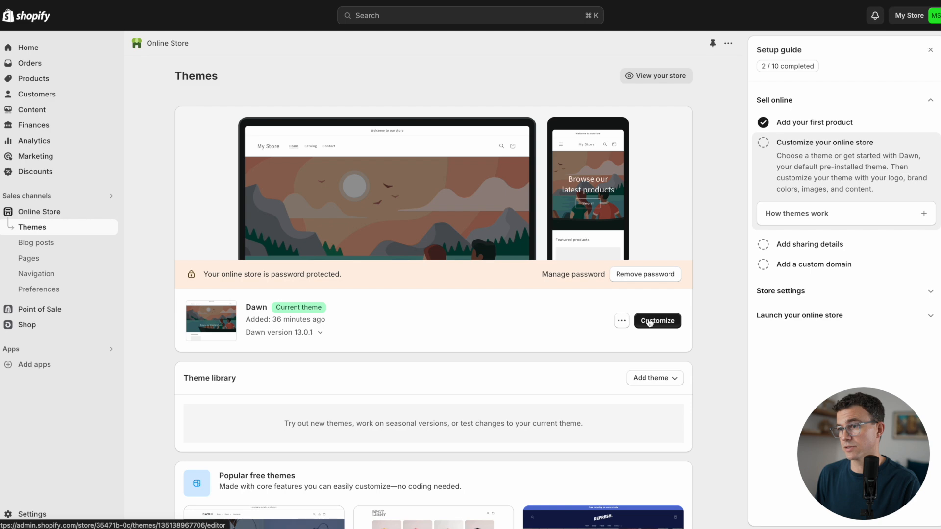
Change the Dawn announcement bar text to 'Sizes Back in Stock'.
{"action": "left_click", "coordinate": [656, 321]}
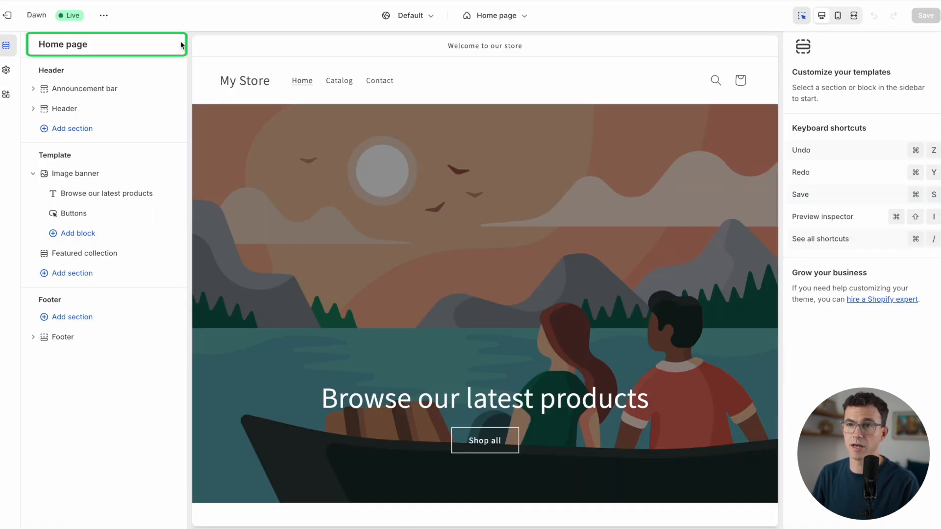
{"action": "left_click", "coordinate": [86, 88]}
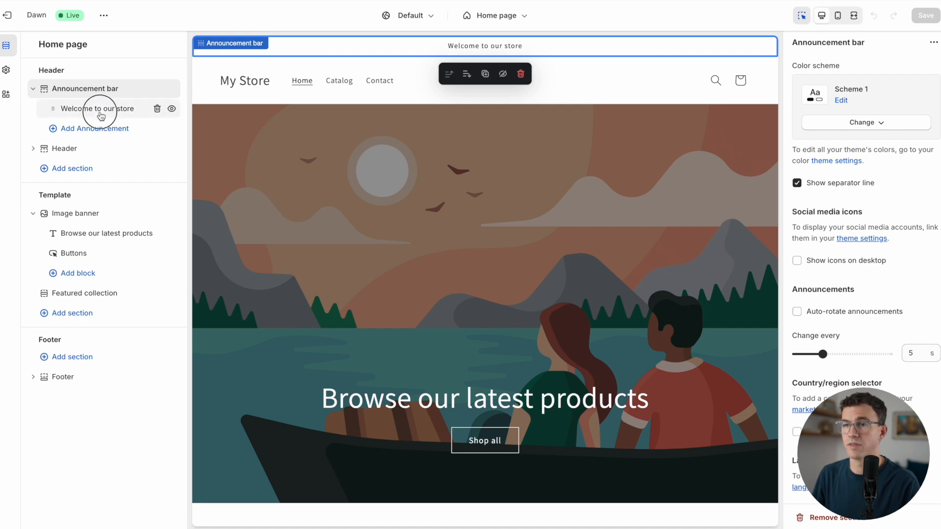
{"action": "left_click", "coordinate": [98, 109]}
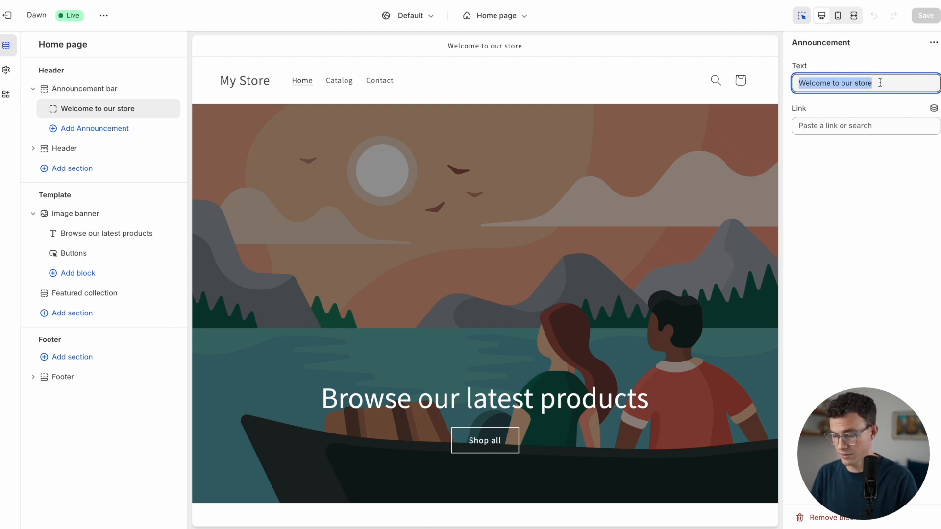
{"action": "type", "text": "Sizes ba"}
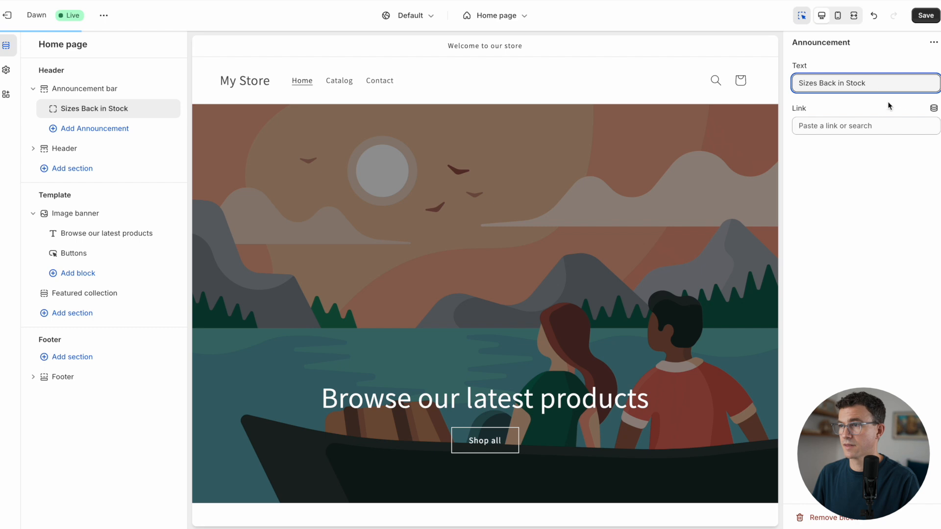
Link the announcement to the White Cotton T-Shirt product and save the theme.
{"action": "left_click", "coordinate": [864, 125]}
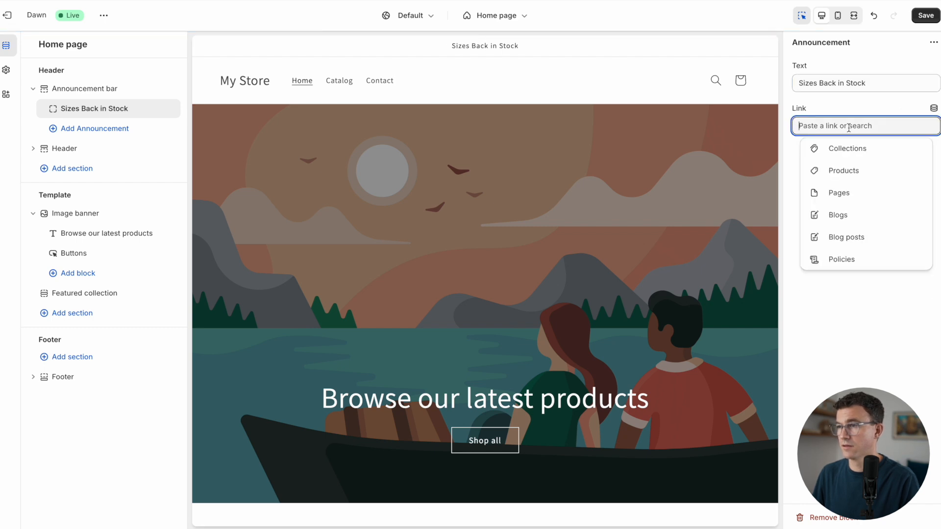
{"action": "left_click", "coordinate": [843, 171]}
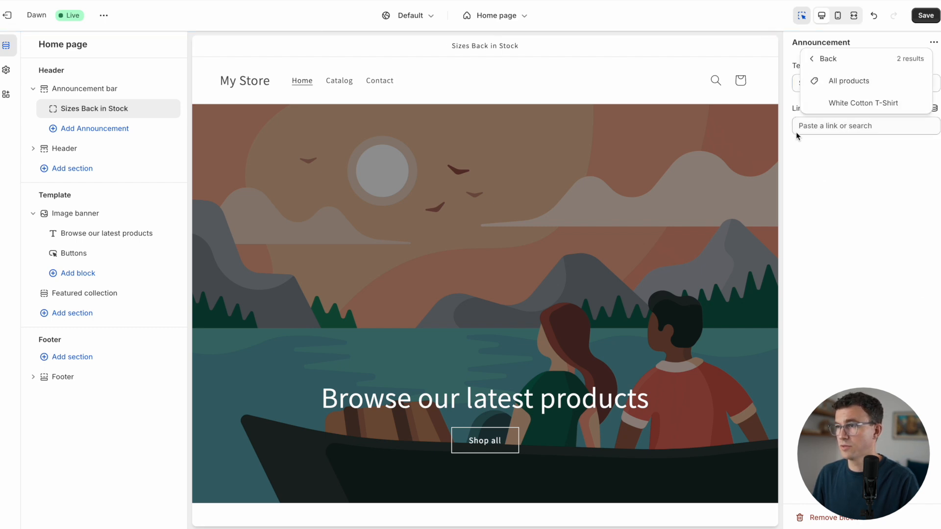
{"action": "left_click", "coordinate": [866, 103]}
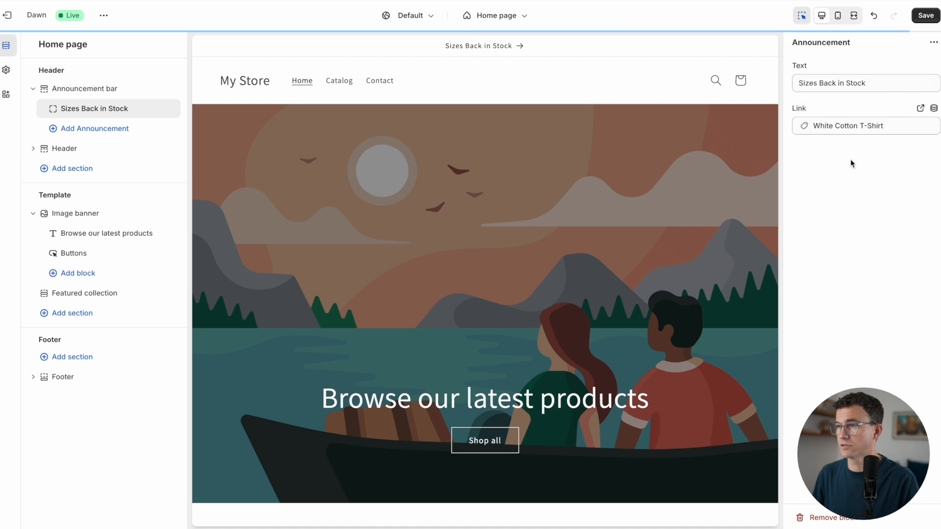
{"action": "left_click", "coordinate": [926, 15]}
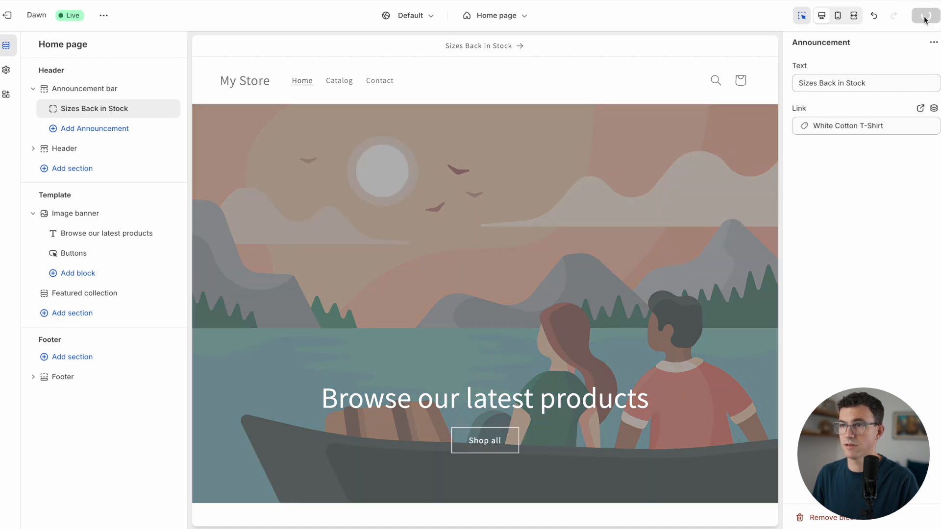
{"action": "left_click", "coordinate": [63, 148]}
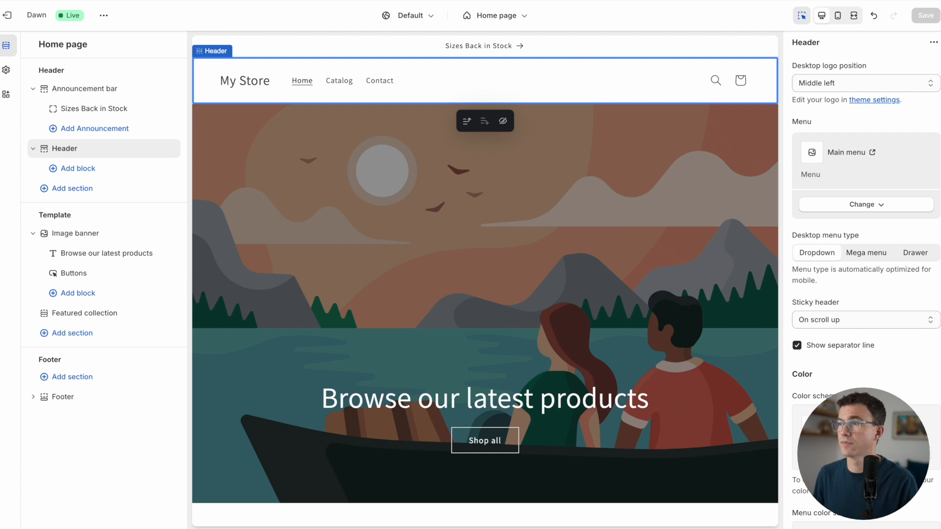
{"action": "mouse_move", "coordinate": [876, 100]}
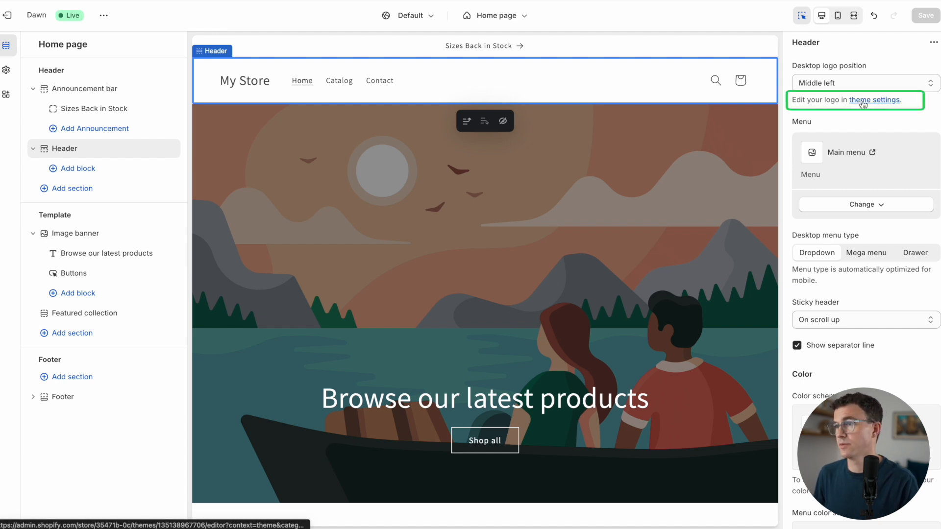
Set JJ_s_Tees_Logo as the theme logo with a 120 px desktop width.
{"action": "left_click", "coordinate": [879, 100]}
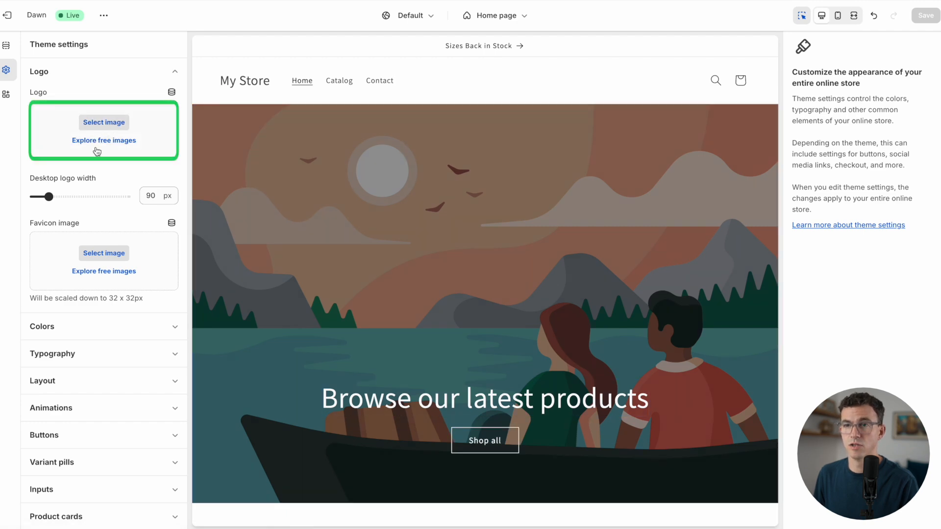
{"action": "left_click", "coordinate": [103, 122]}
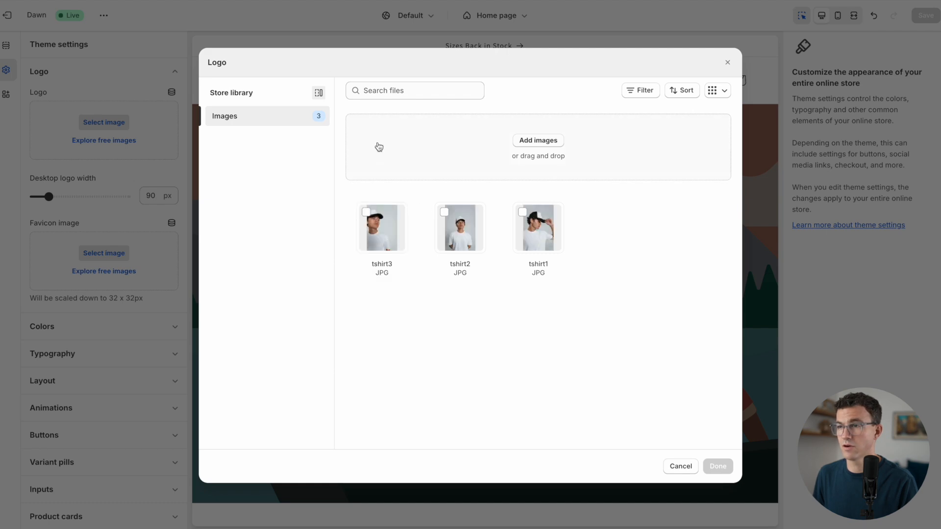
{"action": "mouse_move", "coordinate": [538, 141]}
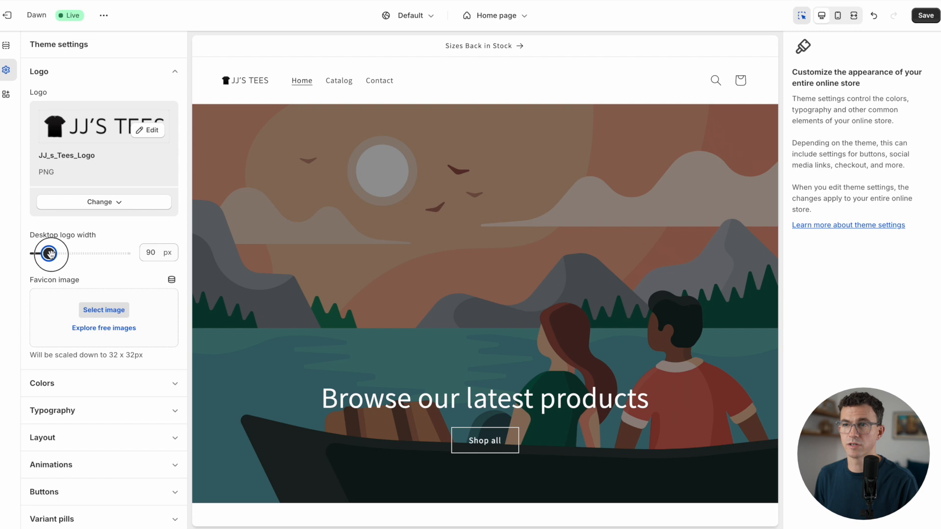
{"action": "left_click_drag", "start_coordinate": [50, 253], "coordinate": [60, 253]}
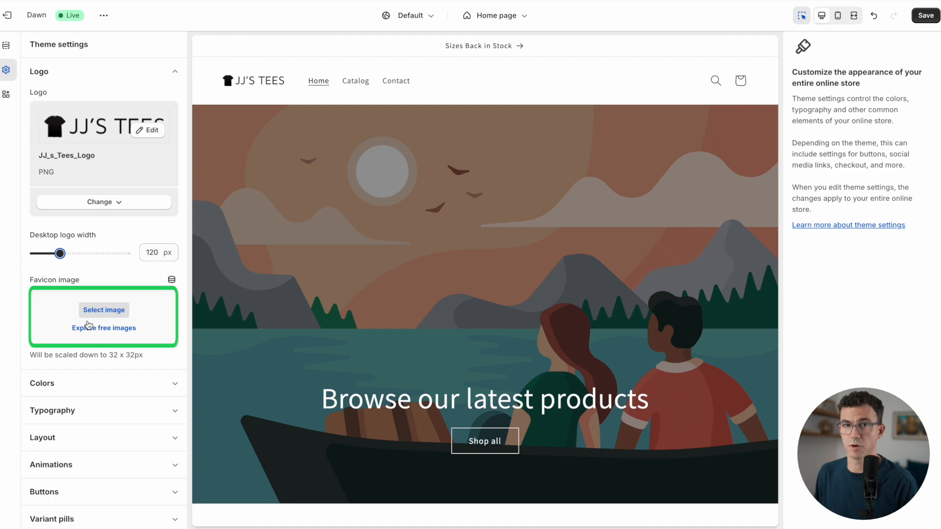
Upload JJ's Tees Favicon.png as the store's favicon image.
{"action": "left_click", "coordinate": [104, 310]}
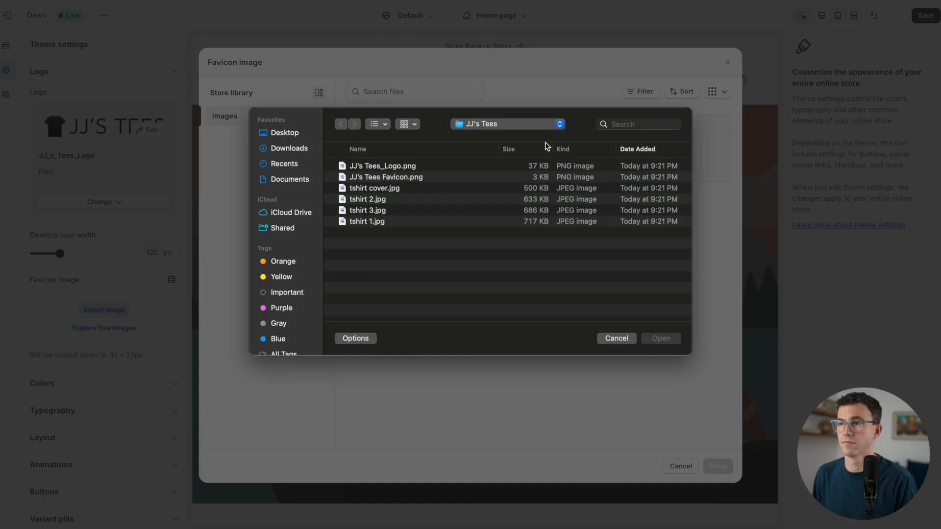
{"action": "left_click", "coordinate": [385, 177]}
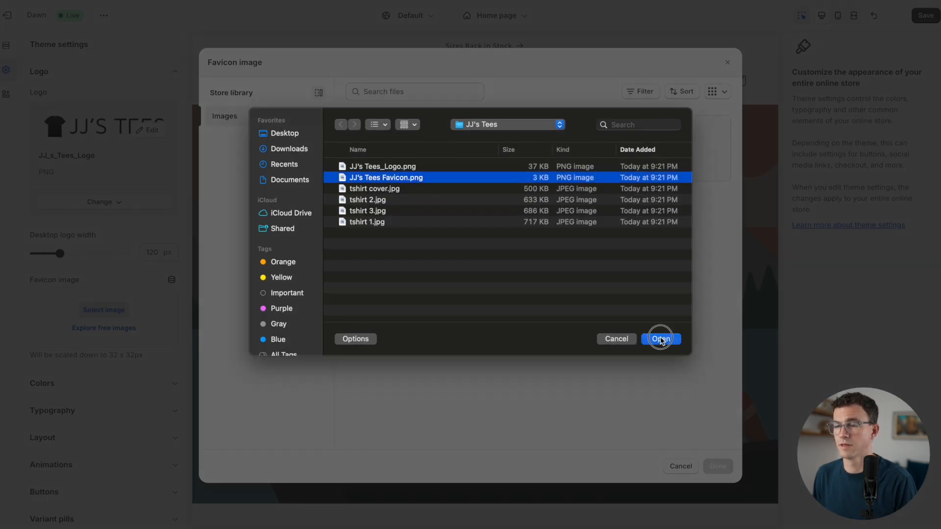
{"action": "left_click", "coordinate": [660, 338]}
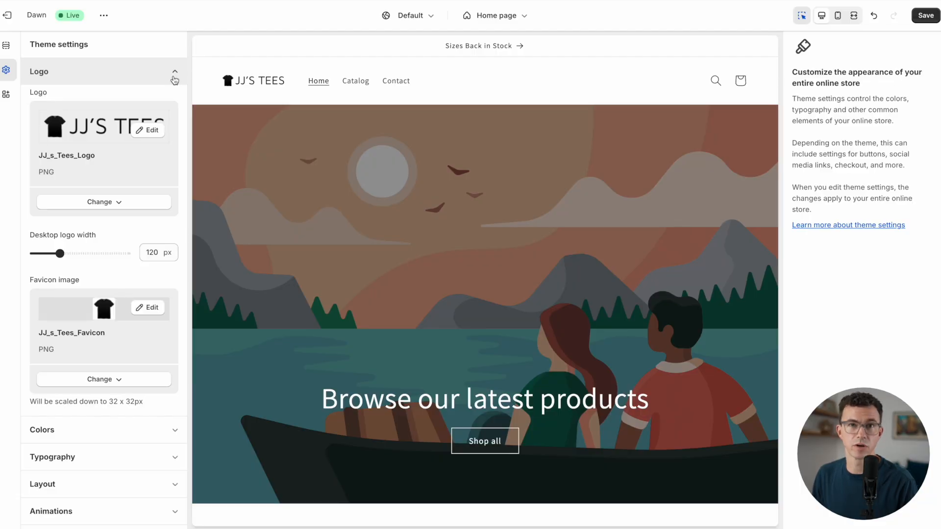
Browse the color scheme and animation settings, then save the logo and favicon changes.
{"action": "left_click", "coordinate": [104, 99]}
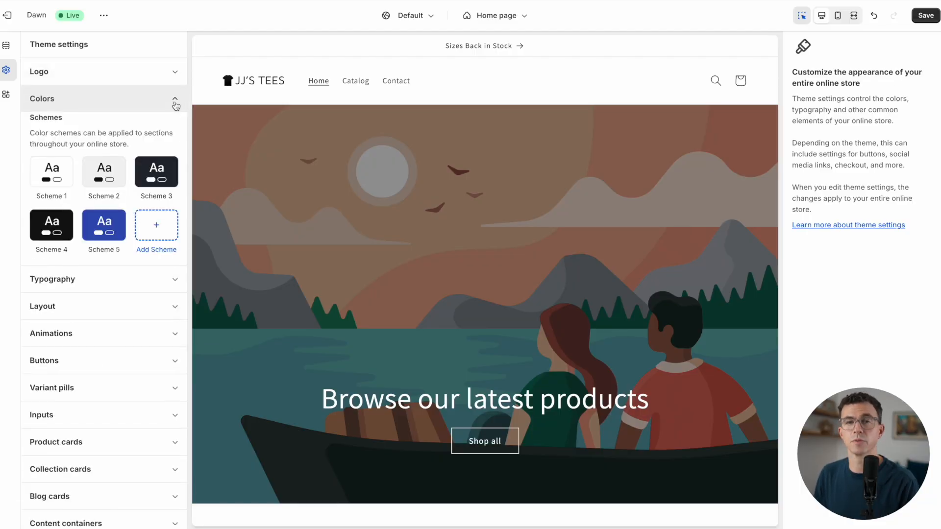
{"action": "left_click", "coordinate": [42, 98]}
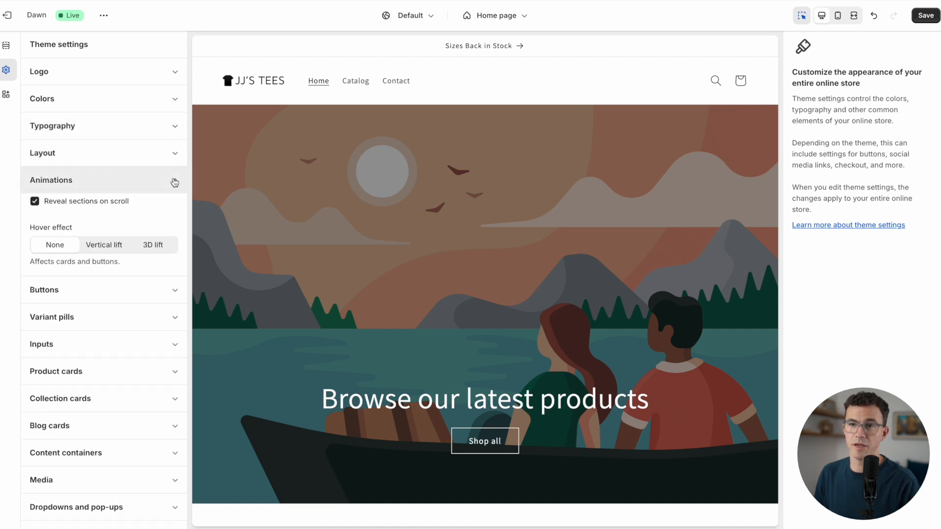
{"action": "left_click", "coordinate": [51, 180]}
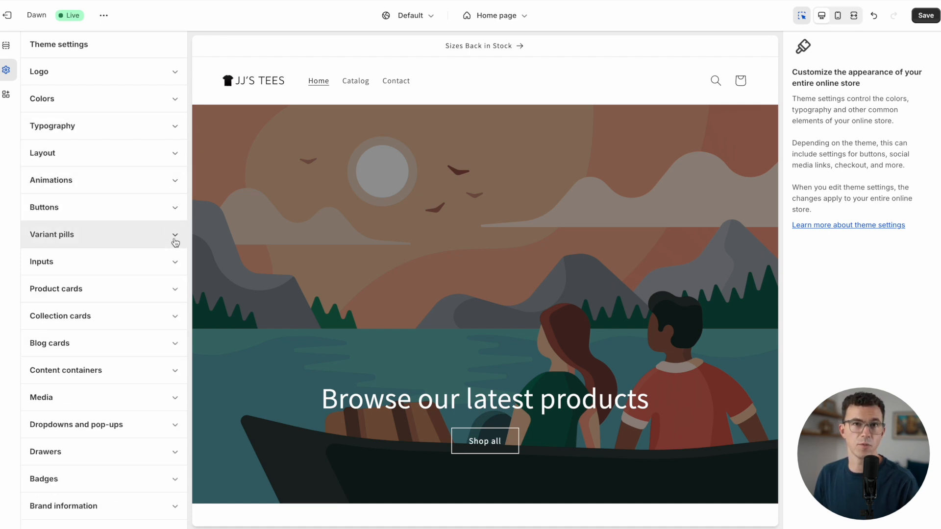
{"action": "scroll", "scroll_direction": "down", "scroll_amount": 3}
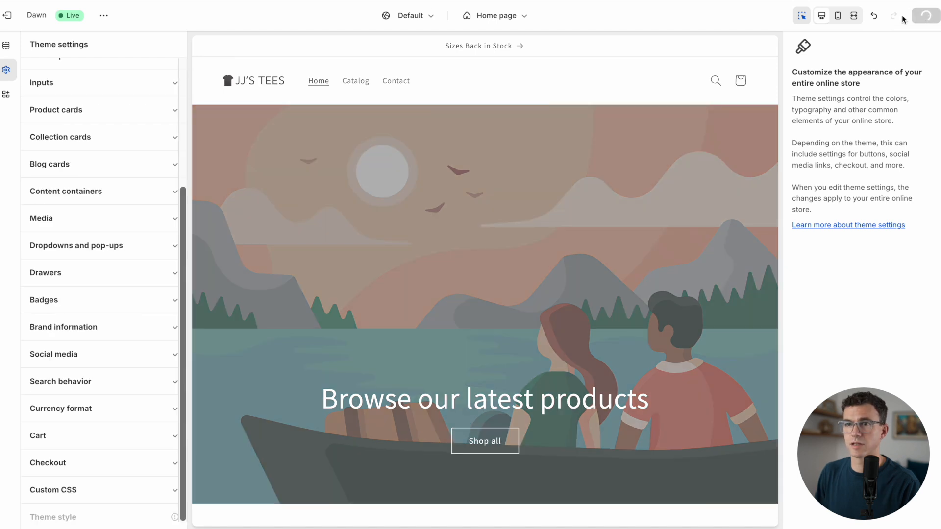
{"action": "left_click", "coordinate": [7, 45]}
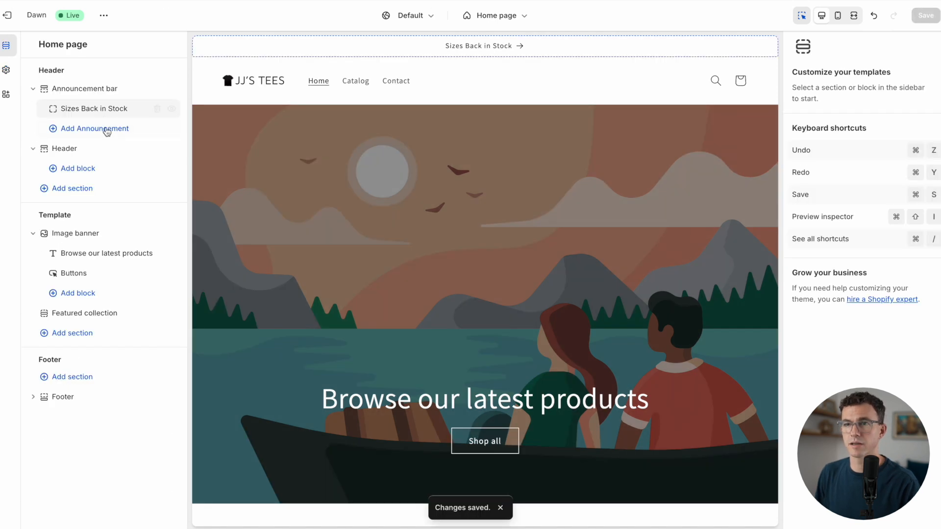
Open the Header section settings and inspect its main menu.
{"action": "left_click", "coordinate": [64, 148]}
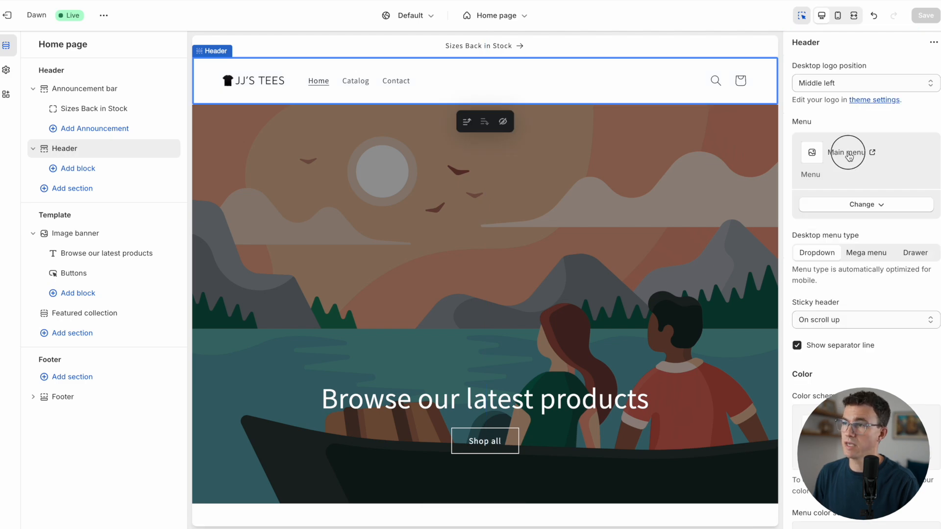
{"action": "left_click", "coordinate": [872, 152]}
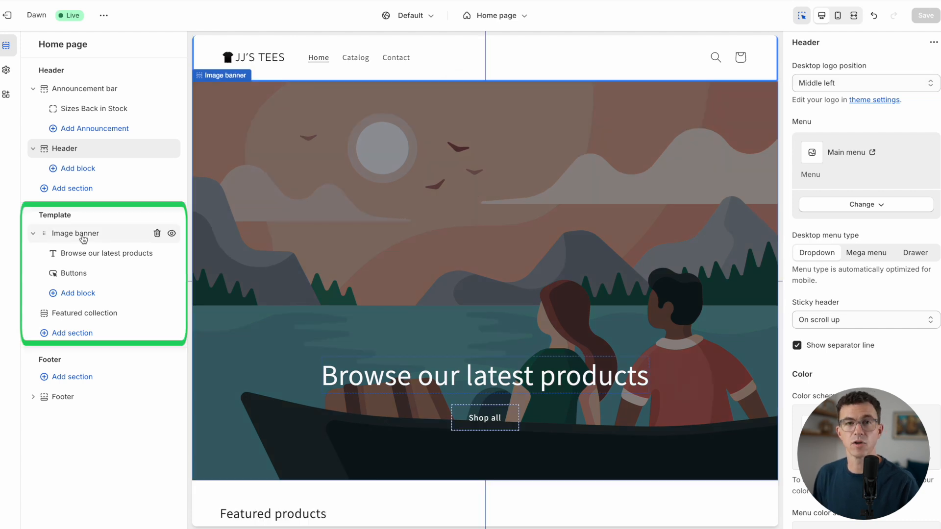
Upload the T-shirt model photo to the image banner and retitle it 'World's Best T-Shirts'.
{"action": "left_click", "coordinate": [76, 234]}
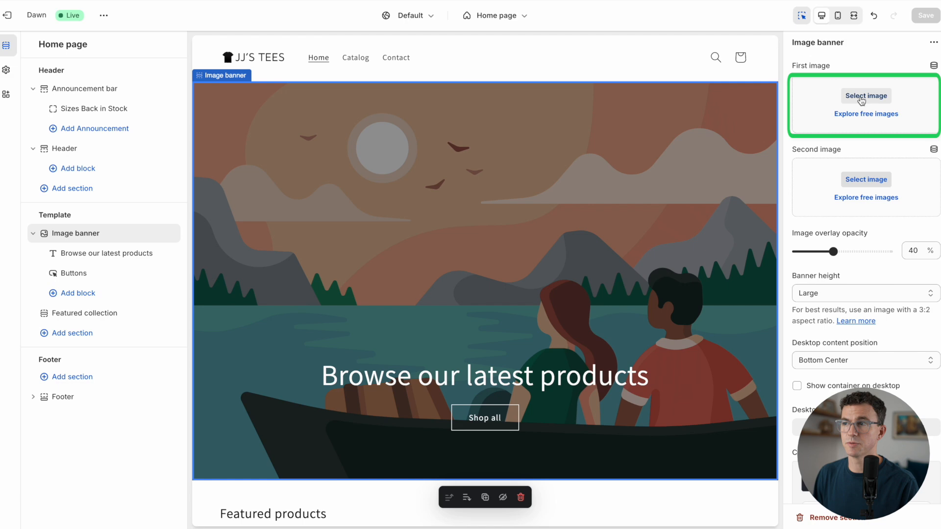
{"action": "left_click", "coordinate": [867, 96]}
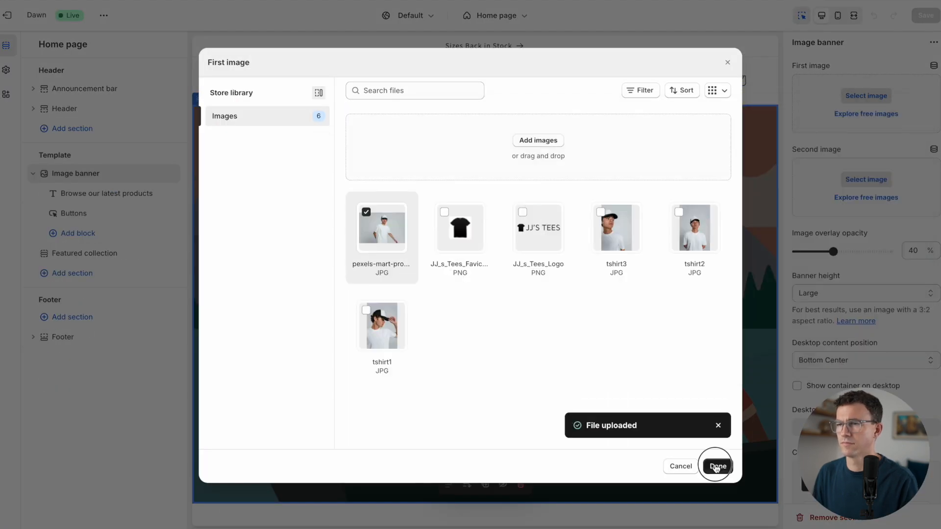
{"action": "left_click", "coordinate": [717, 466]}
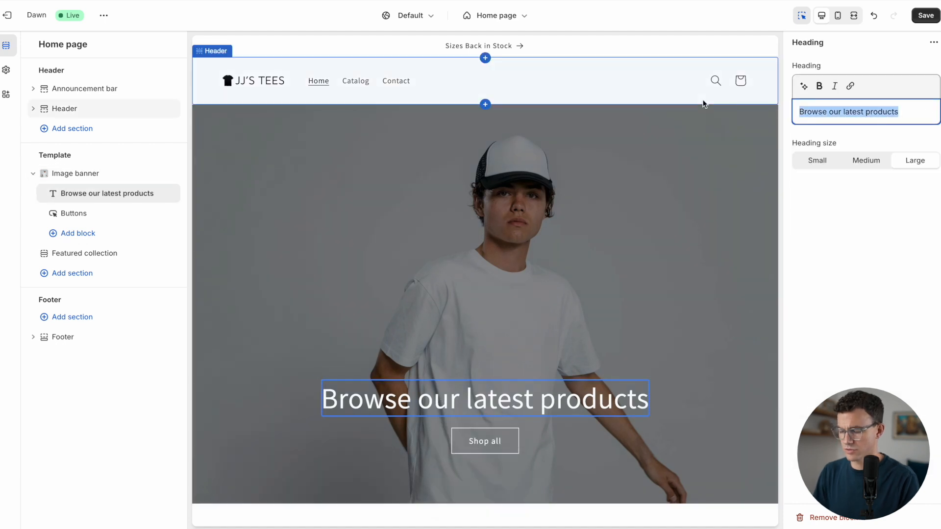
{"action": "type", "text": "World's Best T-Shirts"}
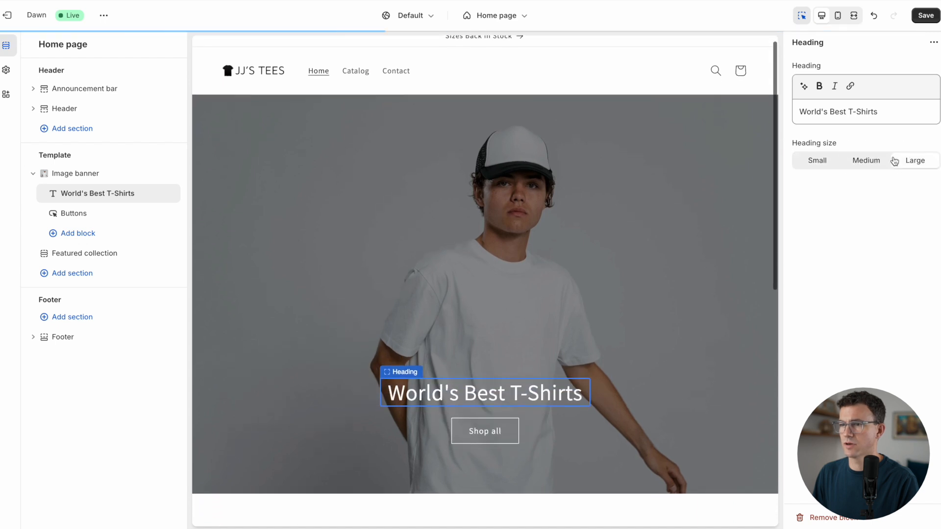
Set the banner's image overlay opacity to 30%.
{"action": "left_click", "coordinate": [75, 174]}
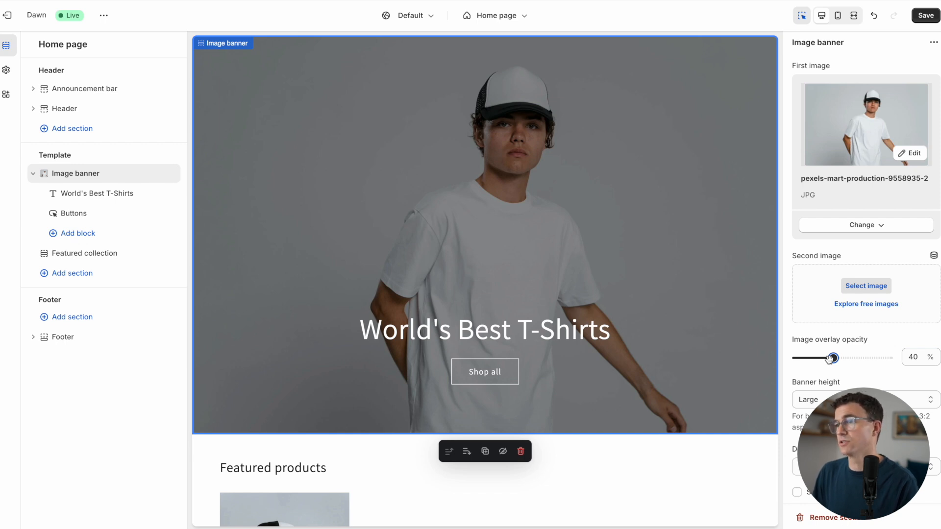
{"action": "left_click_drag", "start_coordinate": [830, 358], "coordinate": [870, 358]}
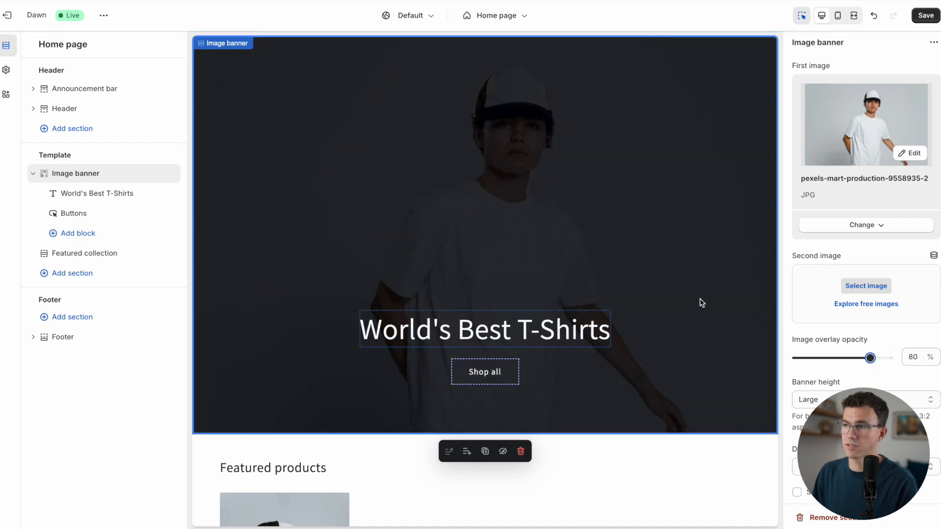
{"action": "left_click_drag", "start_coordinate": [870, 358], "coordinate": [797, 358]}
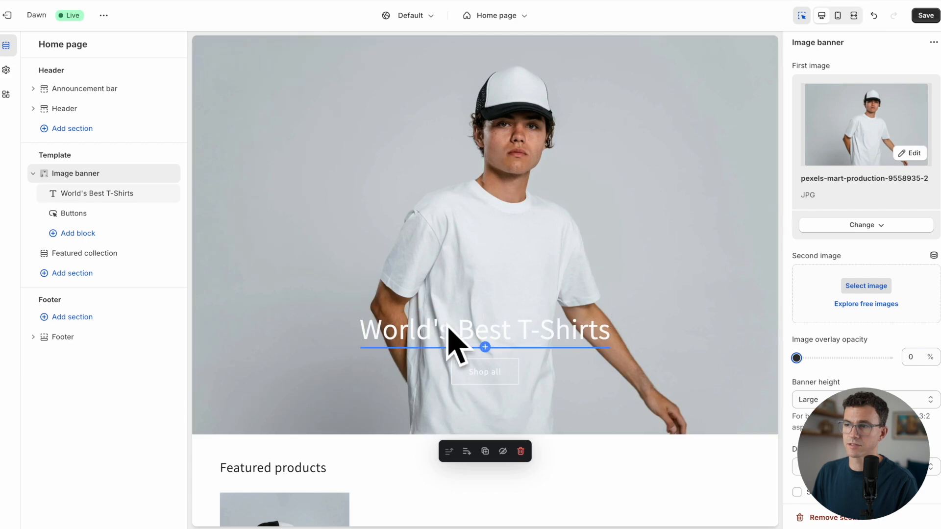
{"action": "left_click_drag", "start_coordinate": [797, 358], "coordinate": [823, 359]}
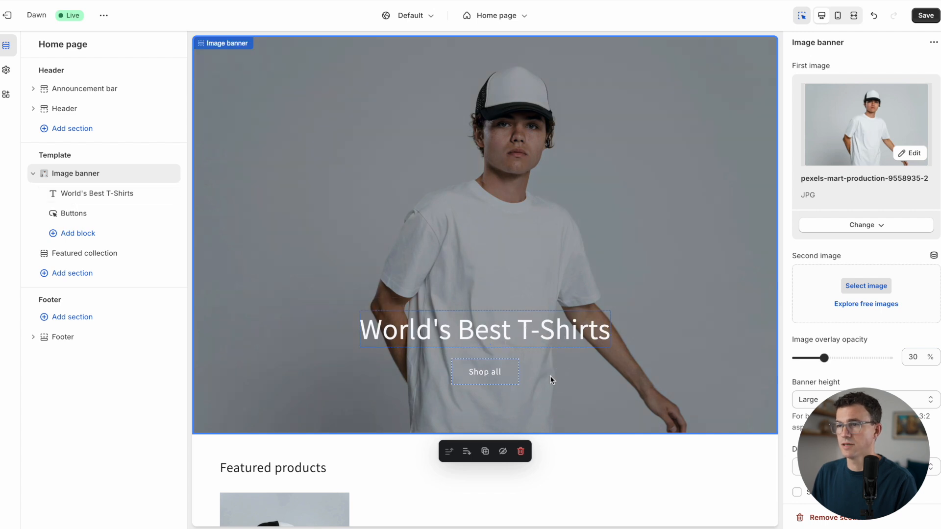
Relabel the banner button 'Get Your Tee' and link it to the White Cotton T-Shirt product.
{"action": "left_click", "coordinate": [73, 214]}
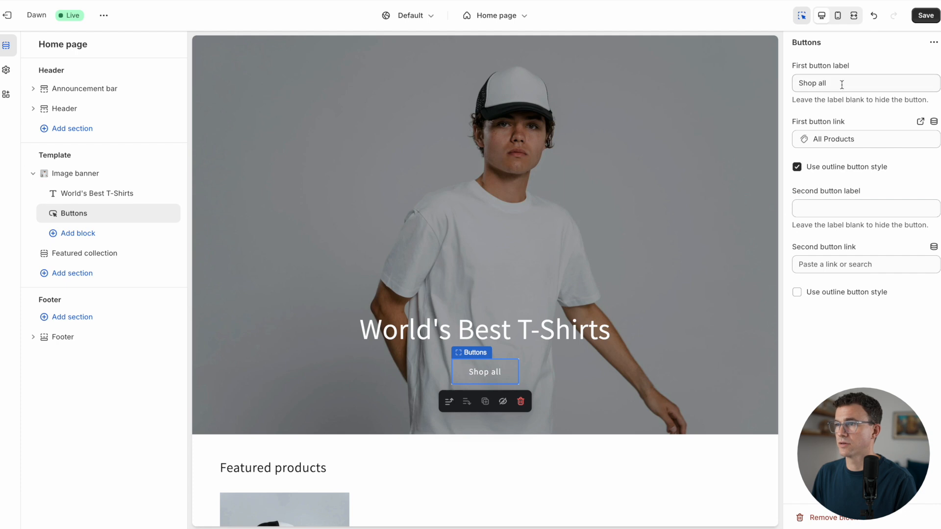
{"action": "left_click", "coordinate": [840, 83]}
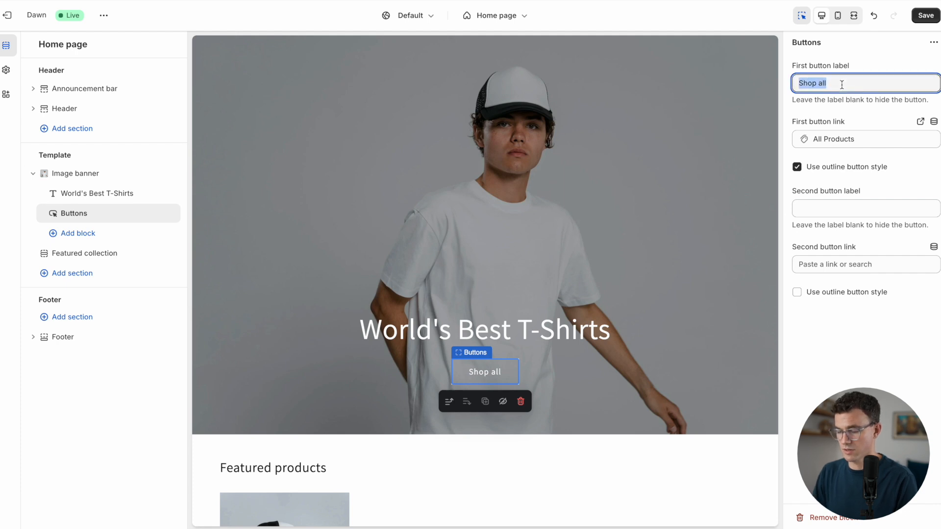
{"action": "type", "text": "Get You"}
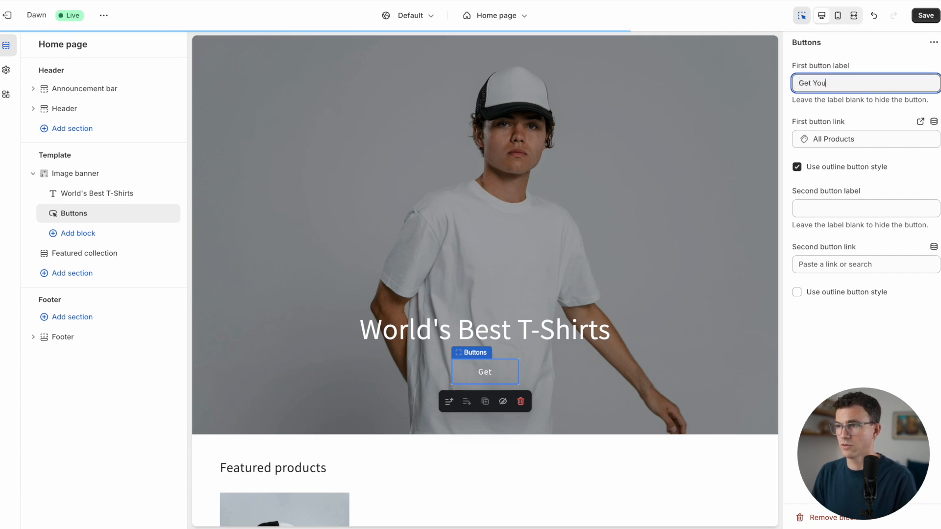
{"action": "type", "text": "r Tee"}
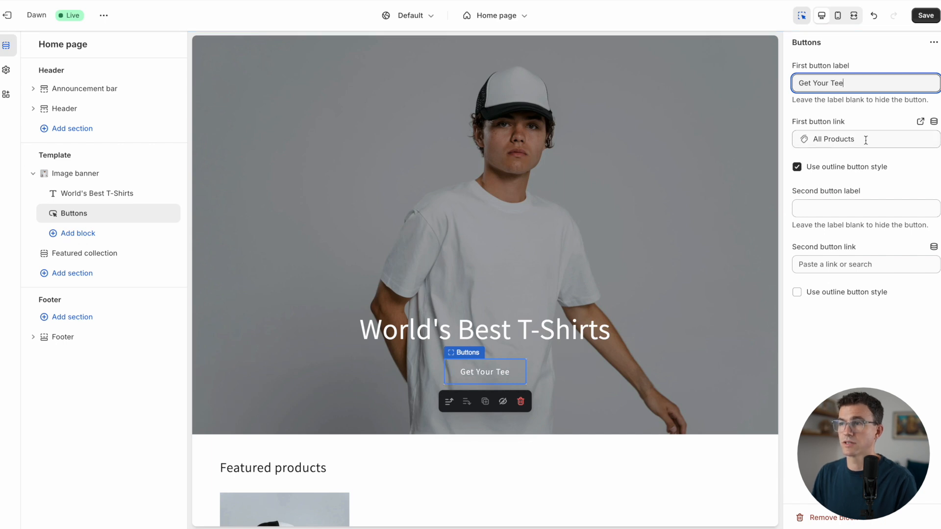
{"action": "left_click", "coordinate": [864, 139]}
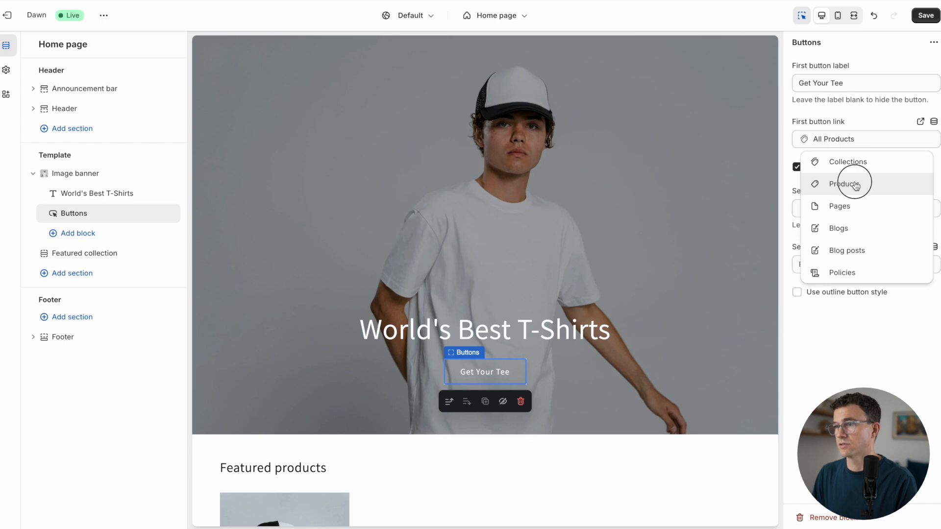
{"action": "left_click", "coordinate": [845, 184]}
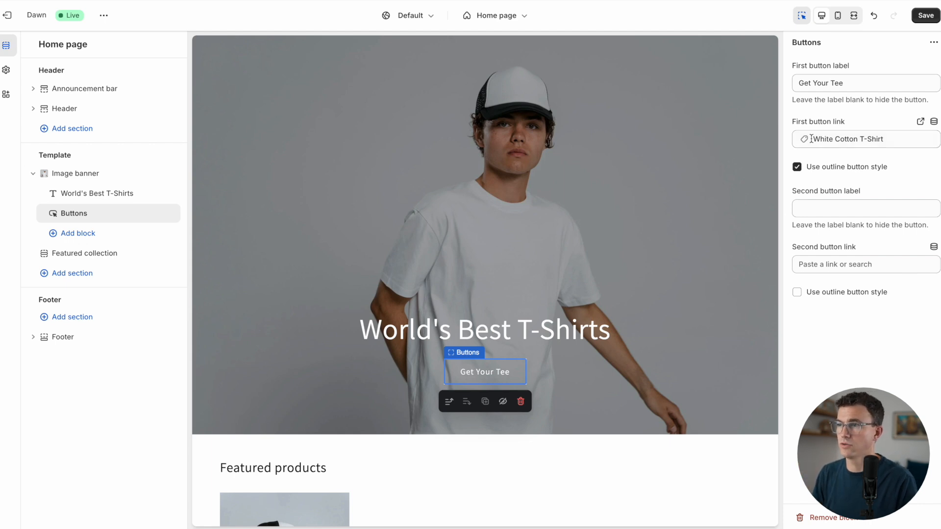
{"action": "left_click", "coordinate": [85, 253]}
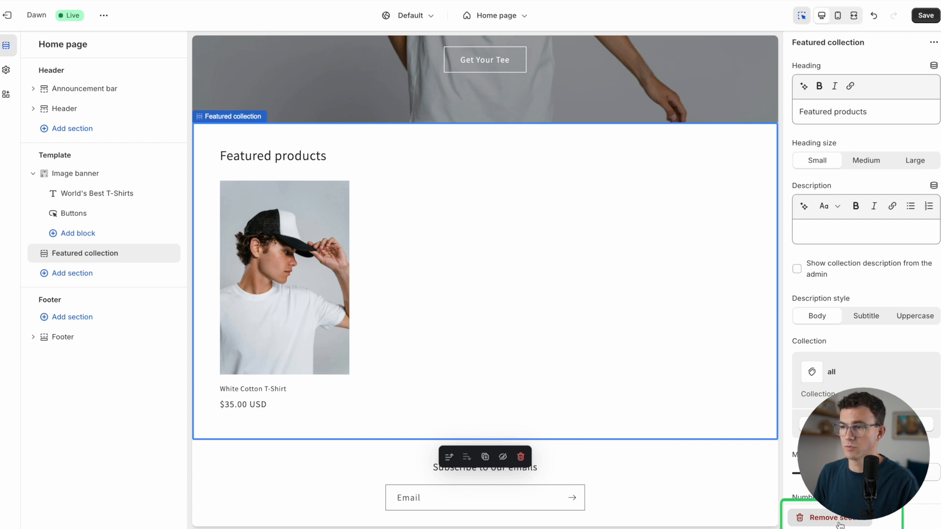
Swap the featured collection for a featured product section showing the White Cotton T-Shirt.
{"action": "left_click", "coordinate": [829, 517]}
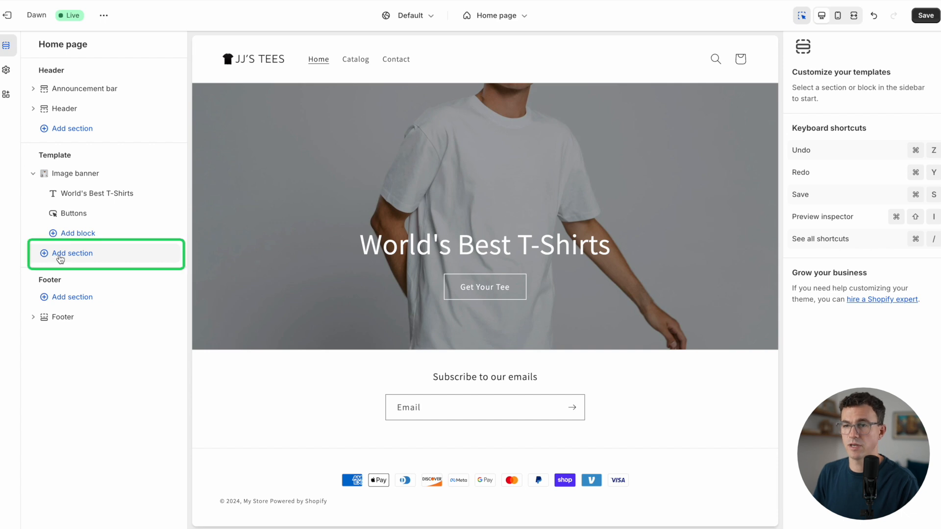
{"action": "left_click", "coordinate": [72, 253]}
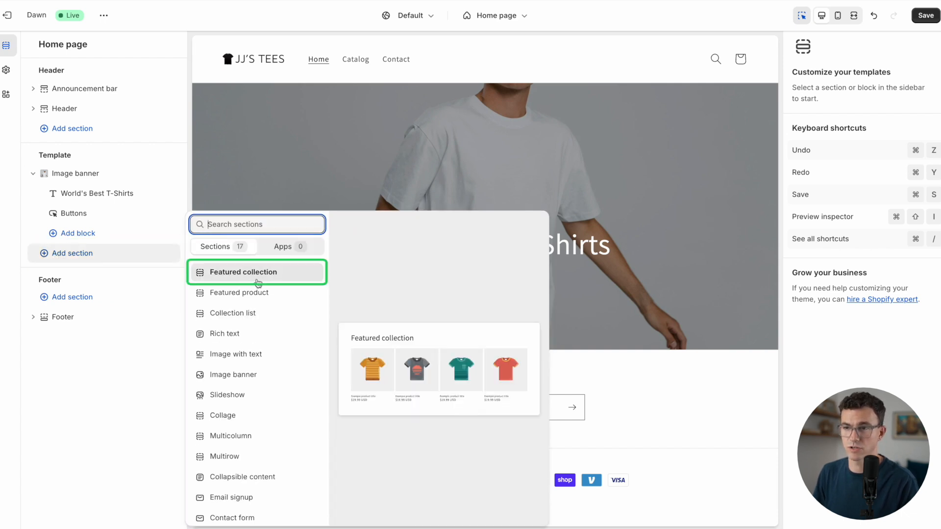
{"action": "mouse_move", "coordinate": [240, 293]}
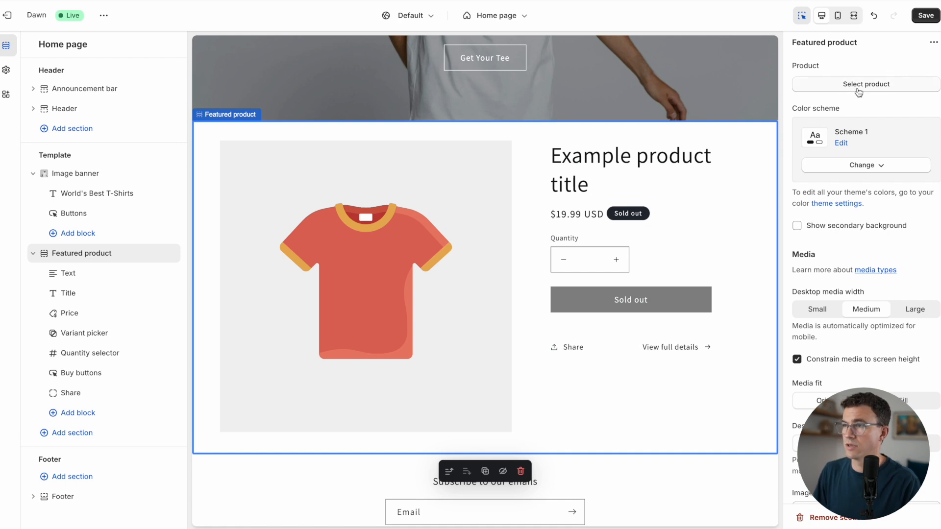
{"action": "left_click", "coordinate": [865, 83]}
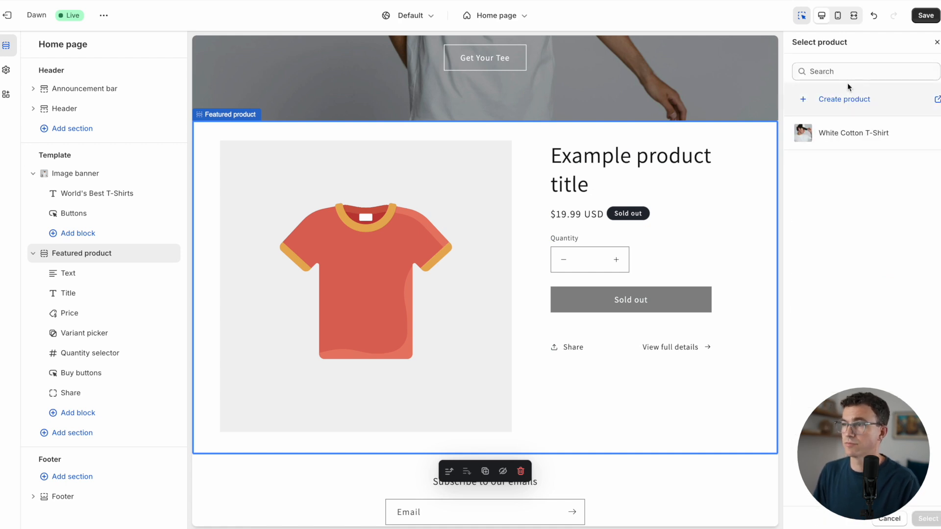
{"action": "left_click", "coordinate": [855, 133]}
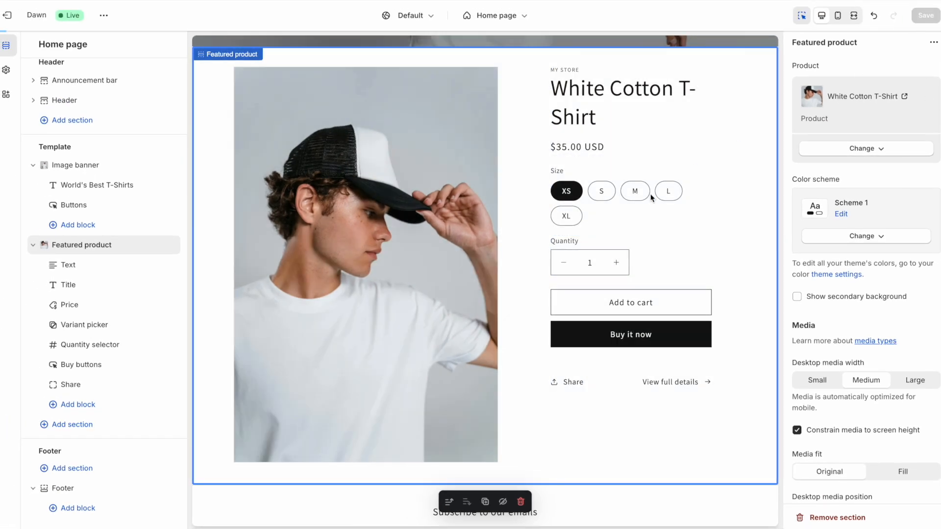
Add a multicolumn 'Testimonials' section with John J's review and a button linked to the T-shirt.
{"action": "scroll", "scroll_direction": "down", "scroll_amount": 3}
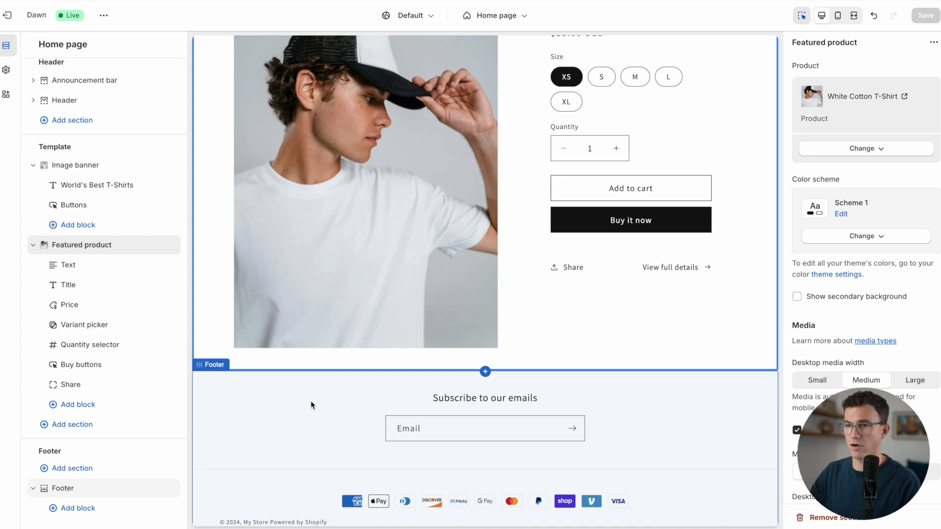
{"action": "mouse_move", "coordinate": [324, 400]}
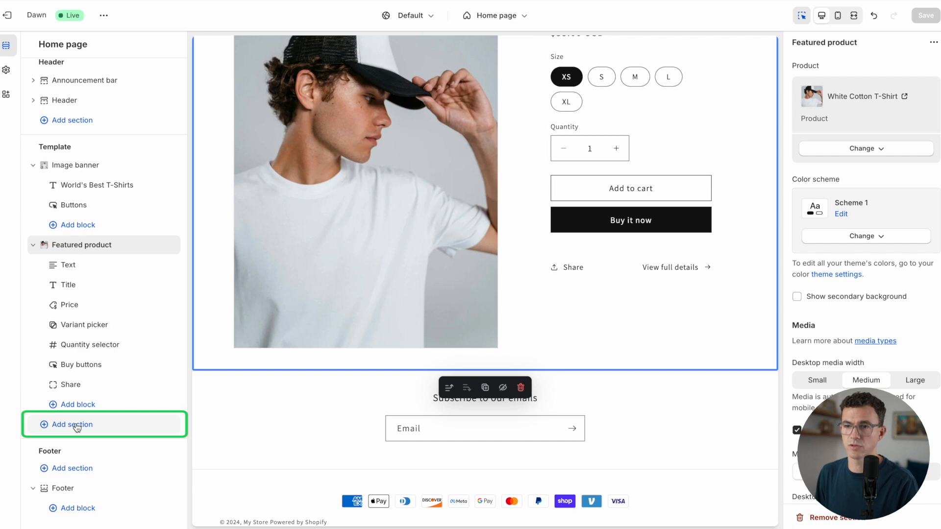
{"action": "left_click", "coordinate": [73, 425]}
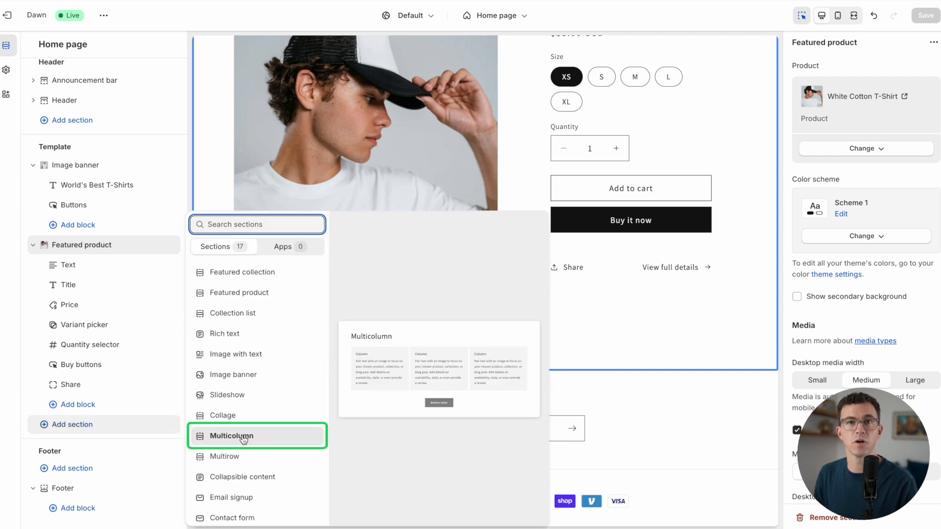
{"action": "left_click", "coordinate": [238, 436]}
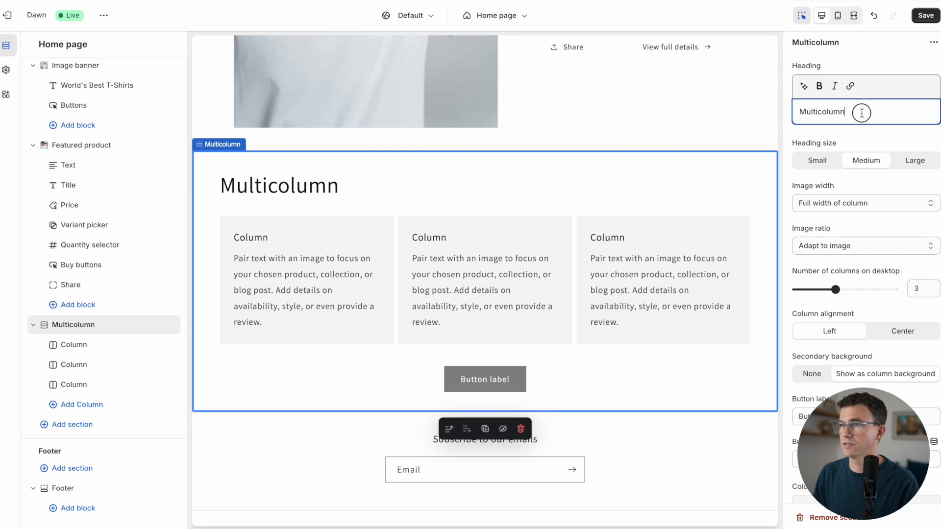
{"action": "type", "text": "Testimonials"}
{"action": "left_click", "coordinate": [866, 416]}
{"action": "type", "text": "Get Your Tee"}
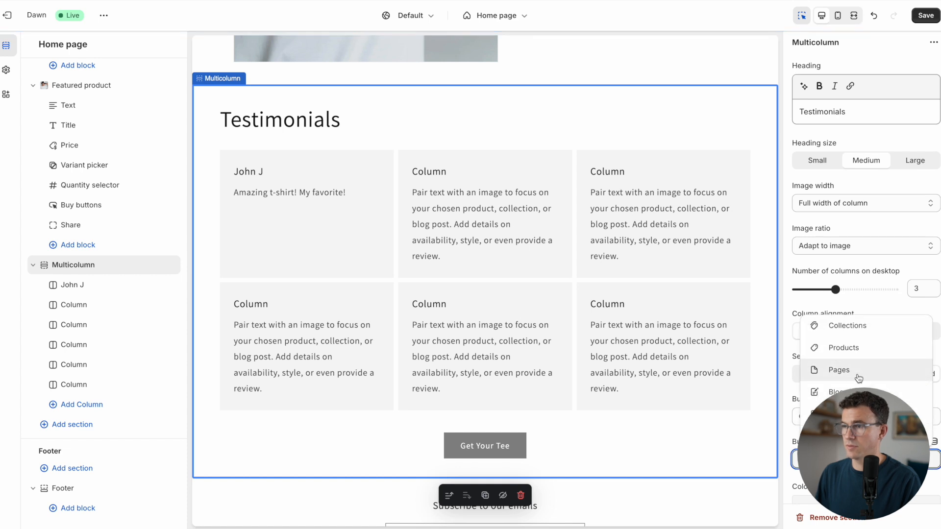
{"action": "left_click", "coordinate": [839, 370]}
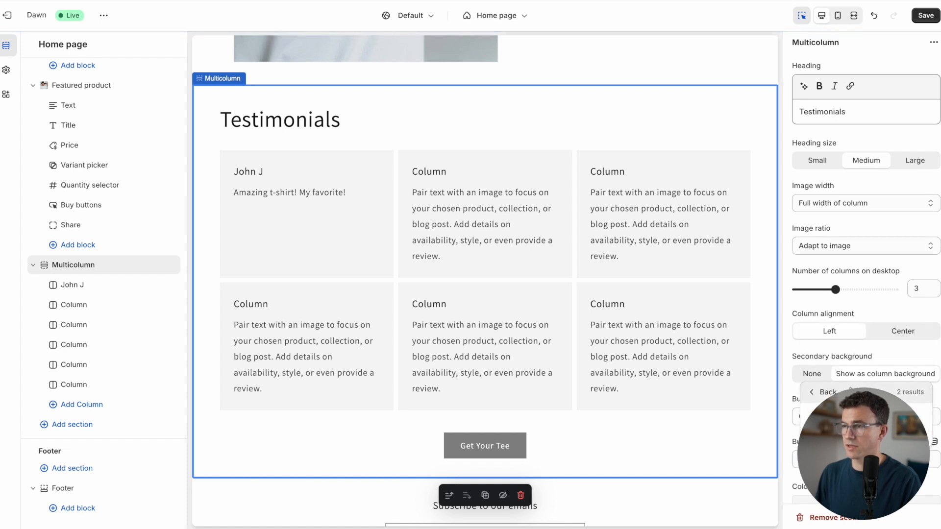
{"action": "left_click", "coordinate": [494, 16]}
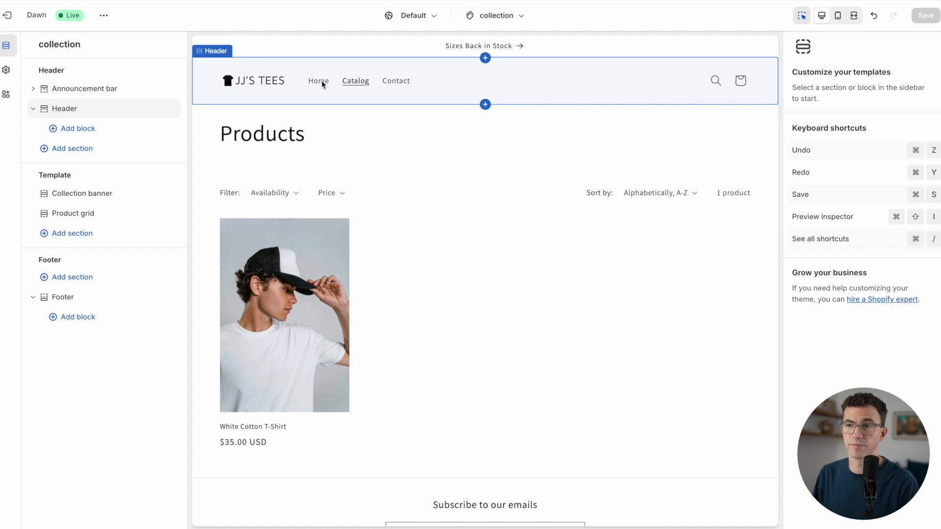
Check the collection template's product grid settings, then exit the editor to admin Home.
{"action": "left_click", "coordinate": [74, 214]}
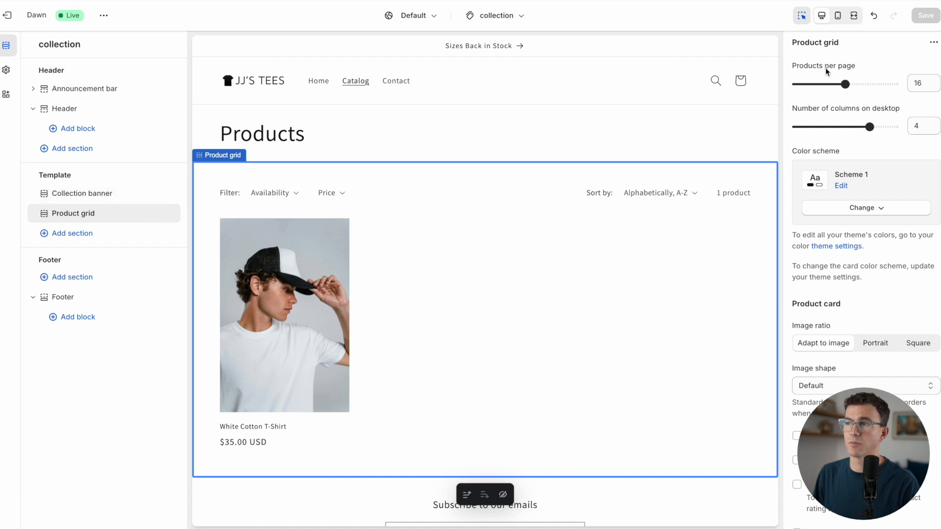
{"action": "mouse_move", "coordinate": [816, 114]}
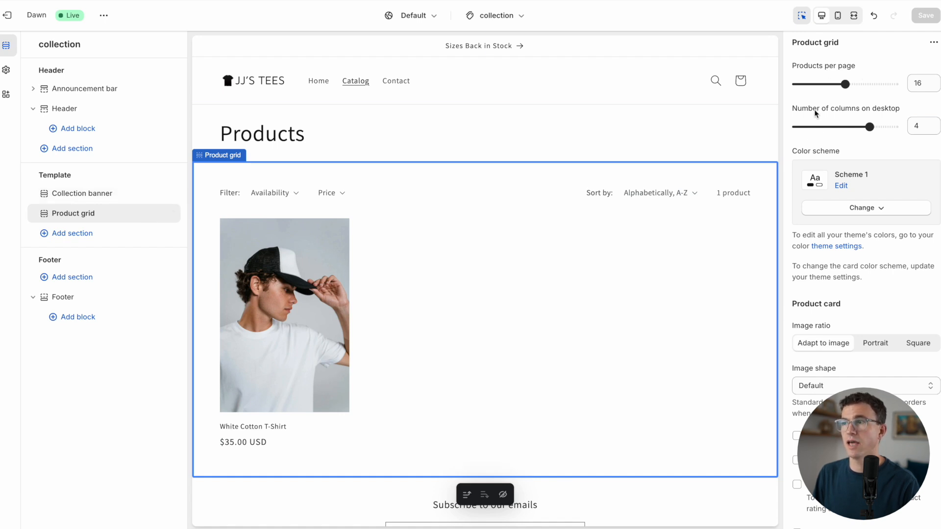
{"action": "mouse_move", "coordinate": [886, 121]}
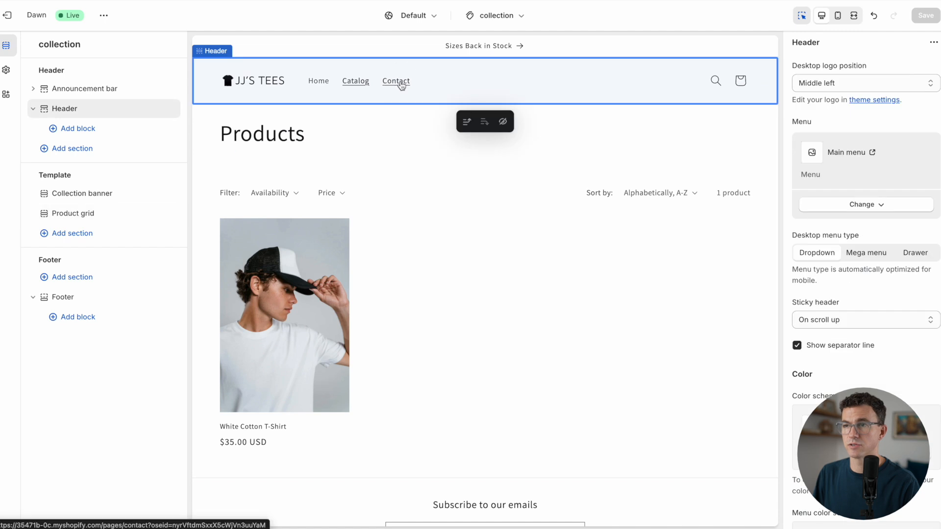
{"action": "left_click", "coordinate": [395, 81]}
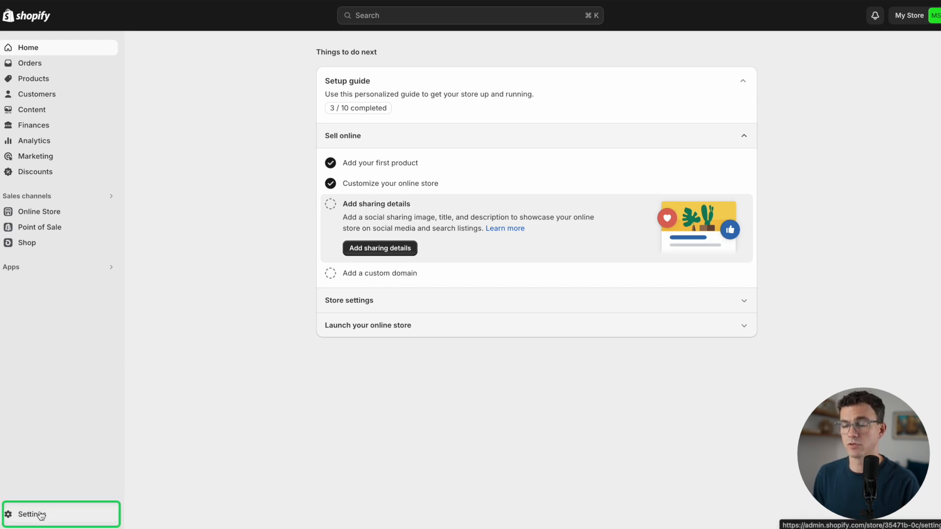
Generate return and privacy policies from templates in Settings > Policies, enable return rules, and save.
{"action": "left_click", "coordinate": [30, 514]}
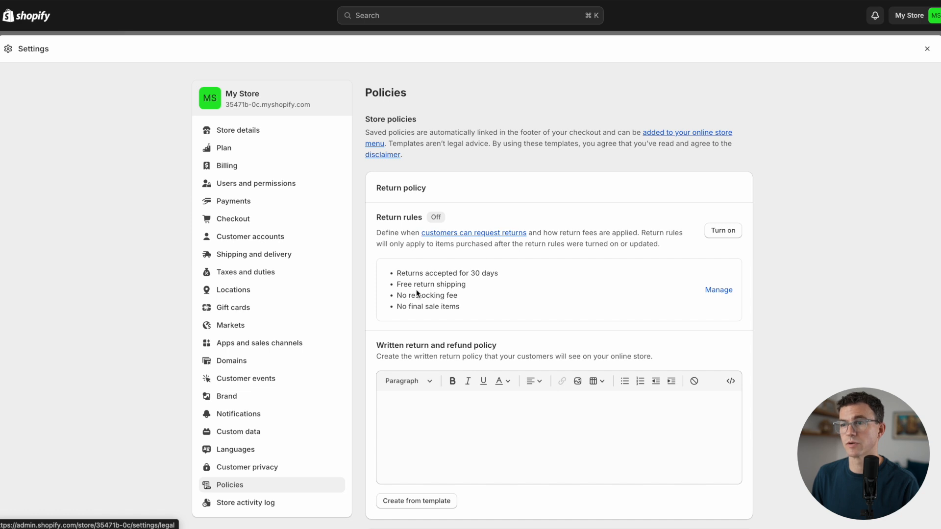
{"action": "scroll", "scroll_direction": "down", "scroll_amount": 3}
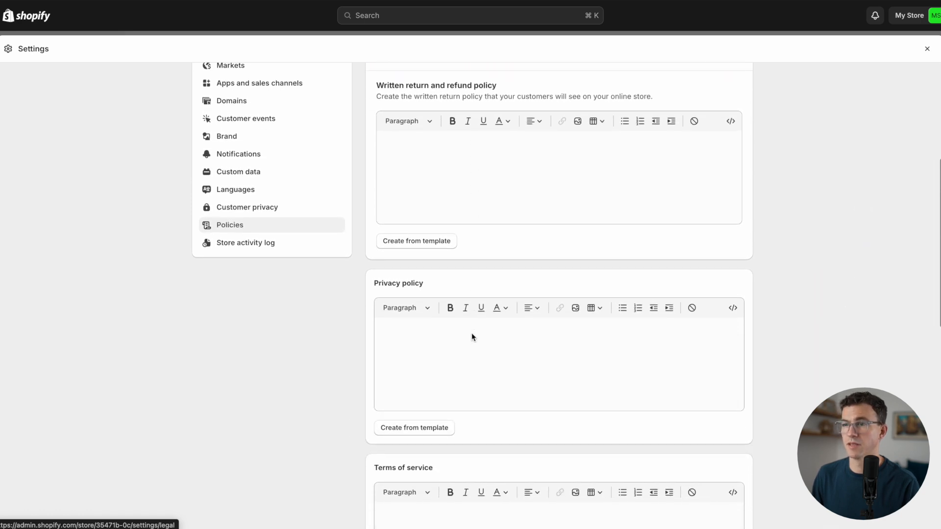
{"action": "scroll", "scroll_direction": "down", "scroll_amount": 3}
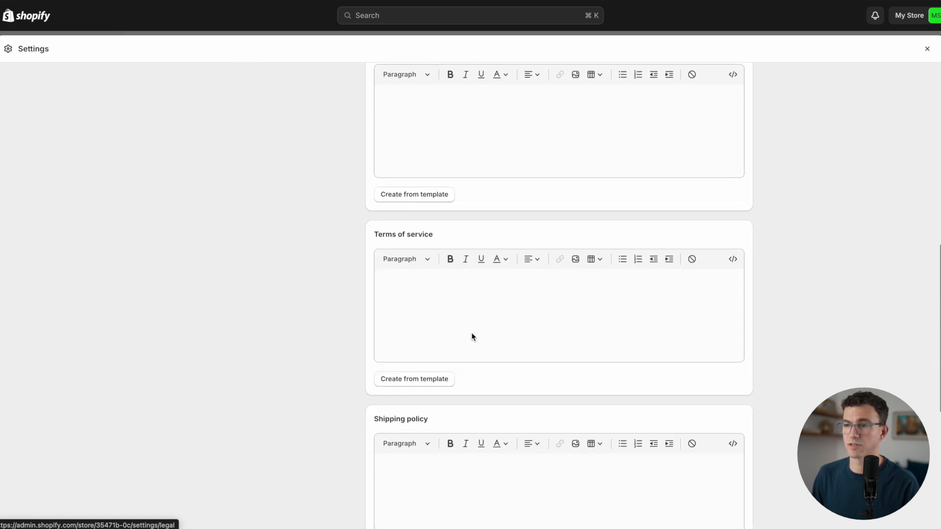
{"action": "scroll", "scroll_direction": "down", "scroll_amount": 3}
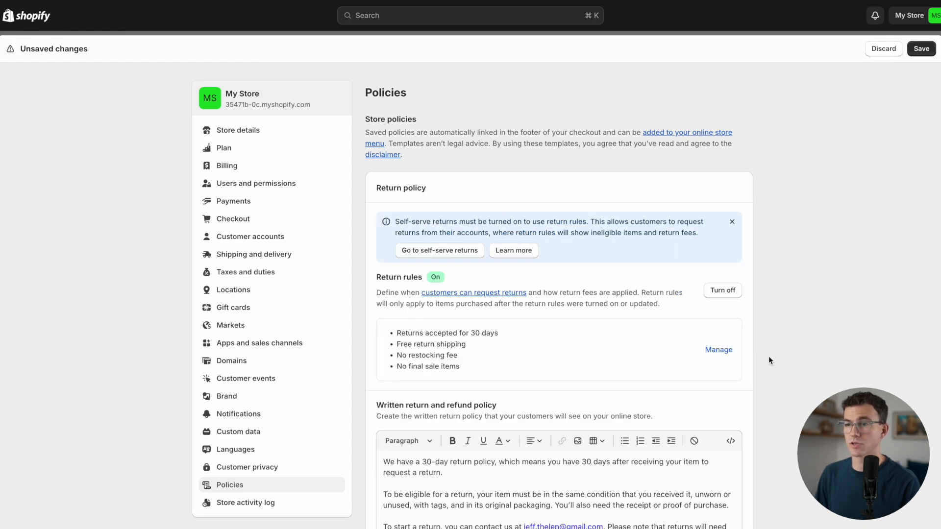
{"action": "scroll", "scroll_direction": "down", "scroll_amount": 3}
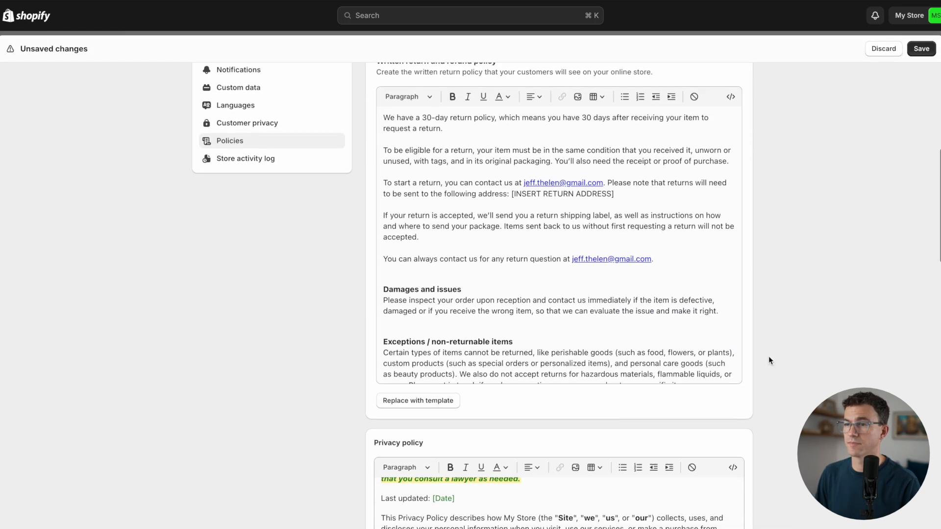
{"action": "scroll", "scroll_direction": "down", "scroll_amount": 3}
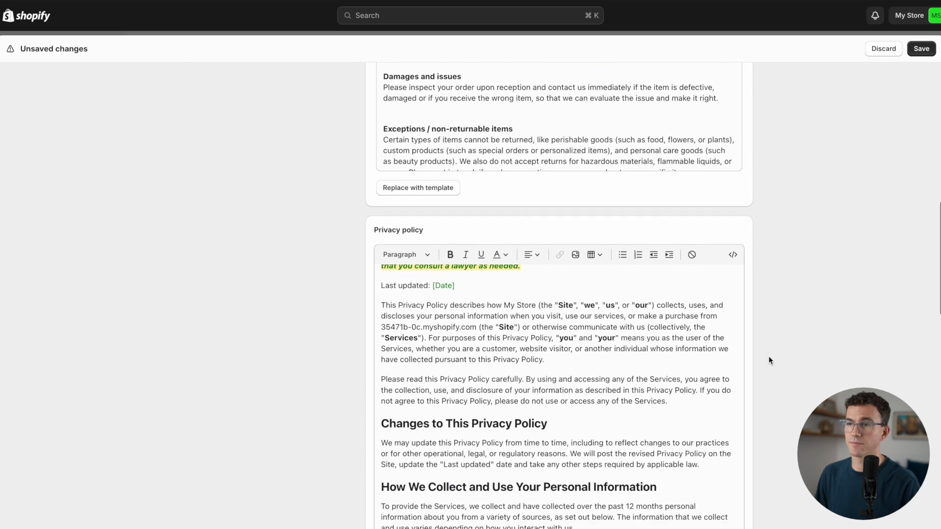
{"action": "scroll", "scroll_direction": "down", "scroll_amount": 3}
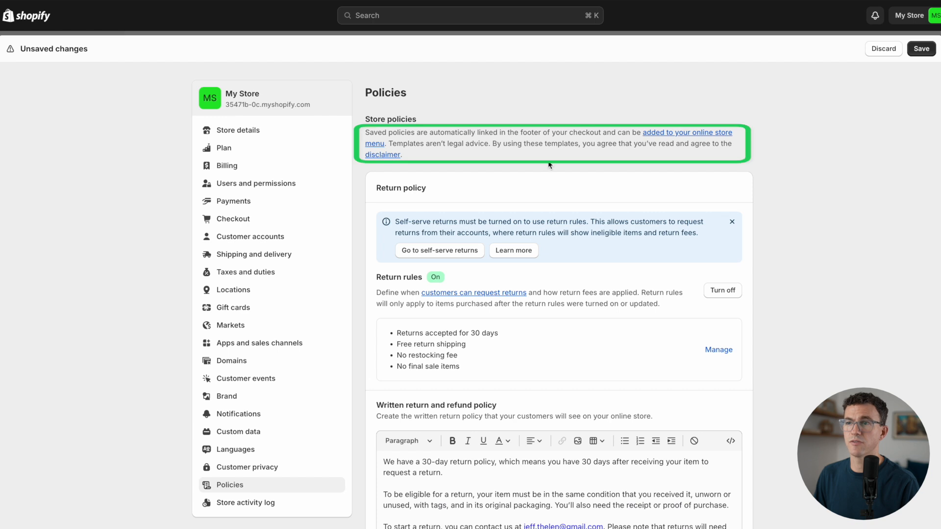
{"action": "mouse_move", "coordinate": [551, 166]}
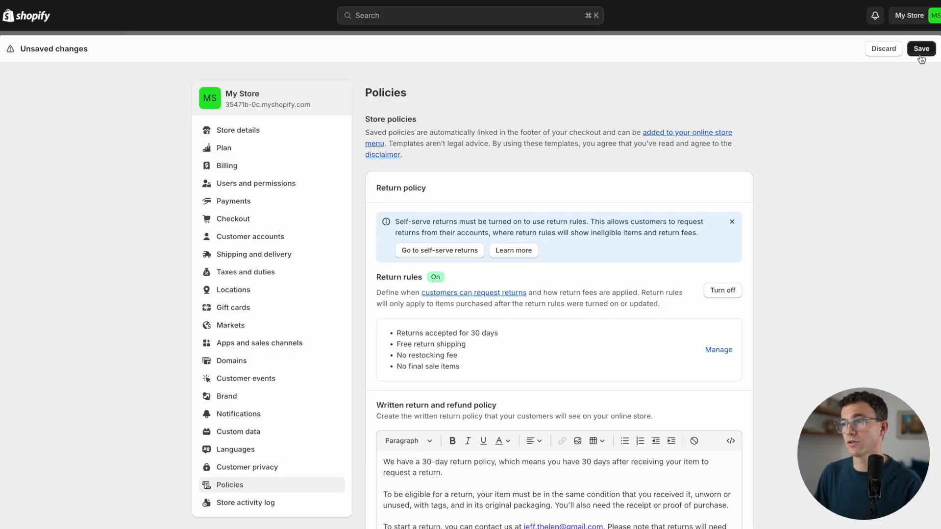
{"action": "left_click", "coordinate": [921, 49]}
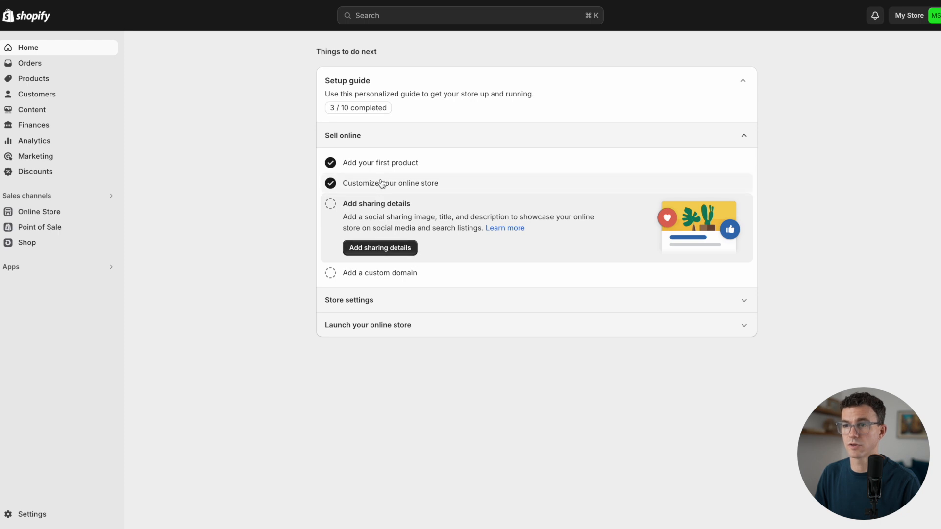
Turn on Show policy links in the footer section and save the theme.
{"action": "left_click", "coordinate": [39, 211]}
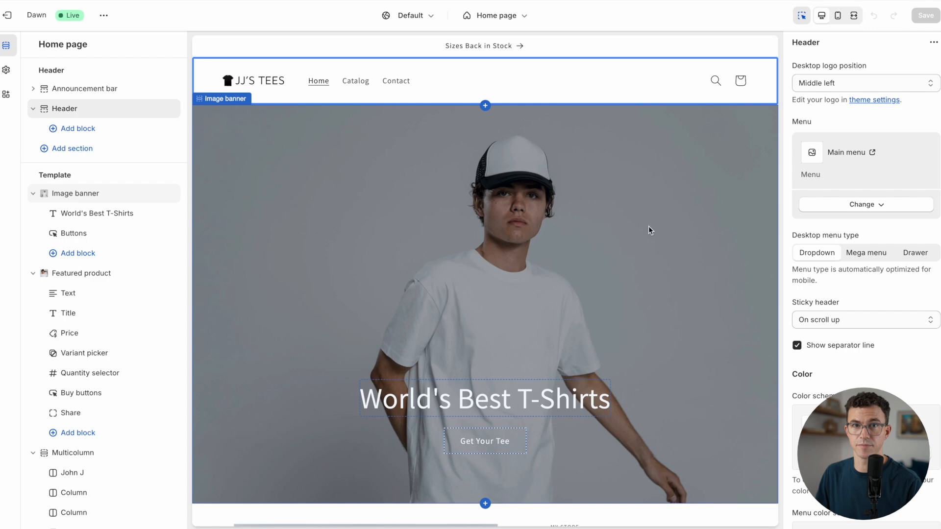
{"action": "scroll", "scroll_direction": "down", "scroll_amount": 3}
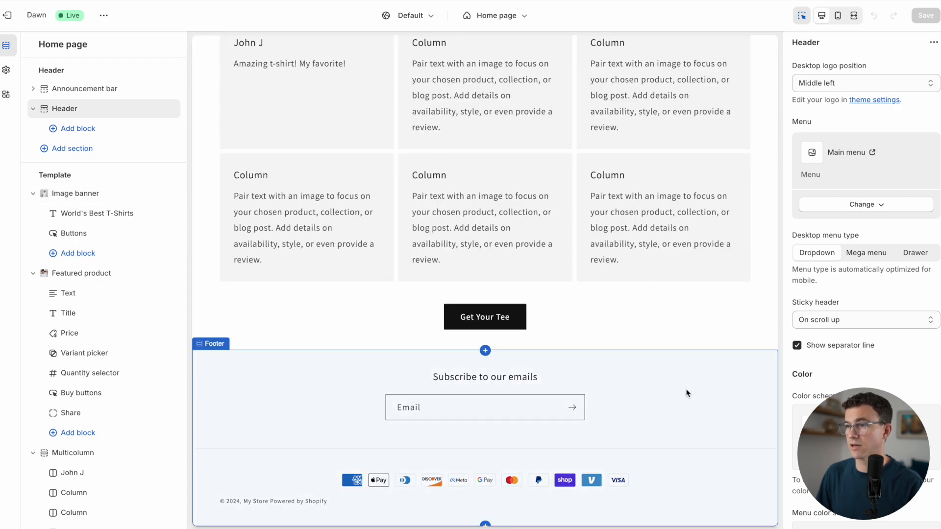
{"action": "left_click", "coordinate": [211, 343]}
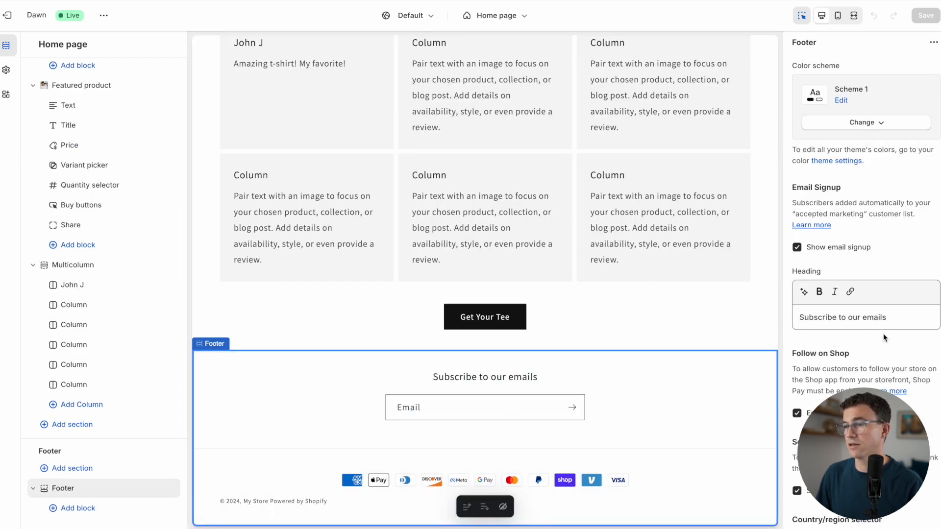
{"action": "scroll", "scroll_direction": "down", "scroll_amount": 3}
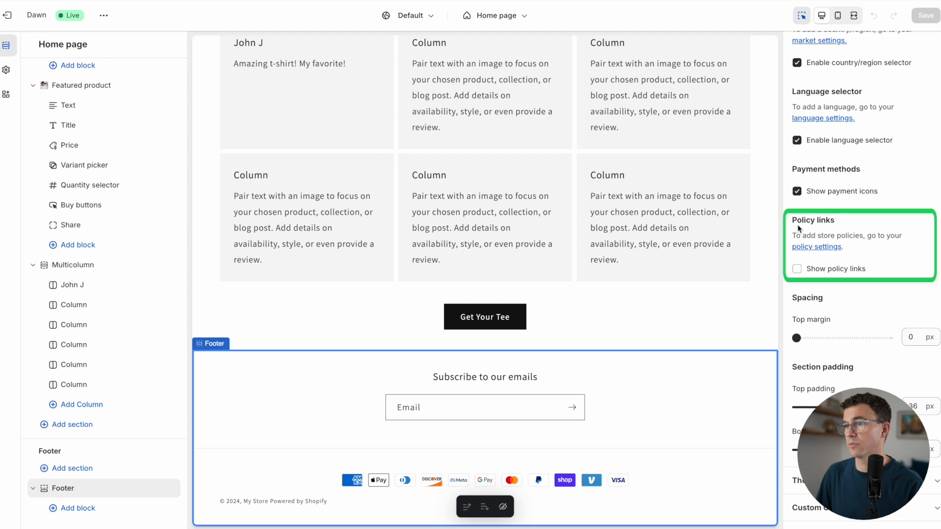
{"action": "left_click", "coordinate": [797, 268]}
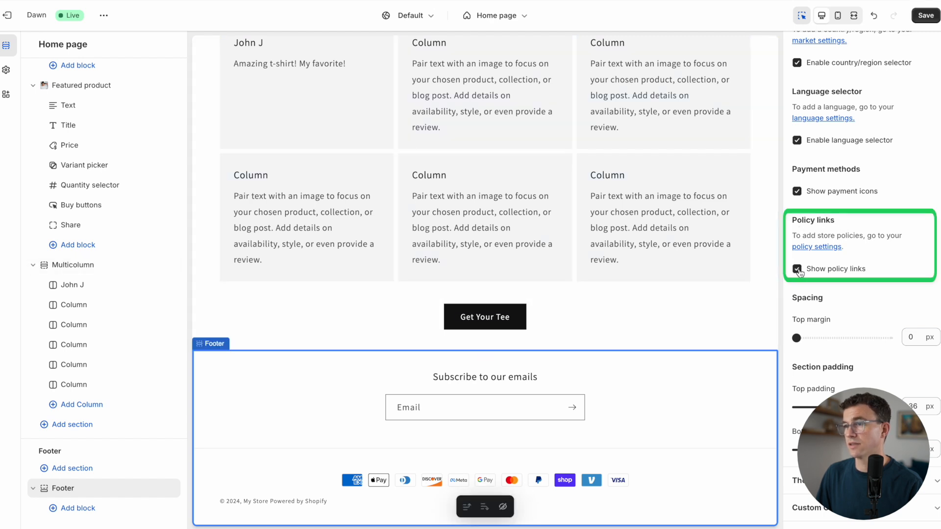
{"action": "left_click", "coordinate": [797, 270]}
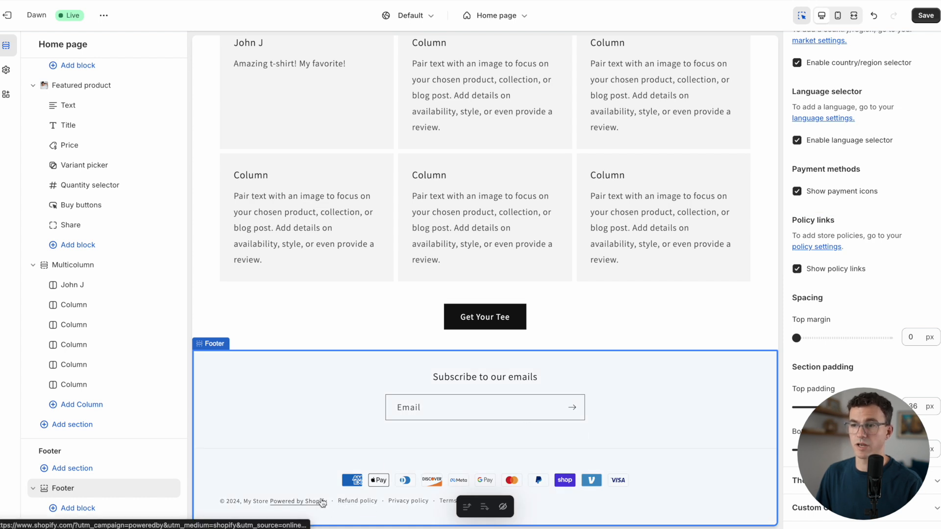
{"action": "left_click", "coordinate": [485, 317]}
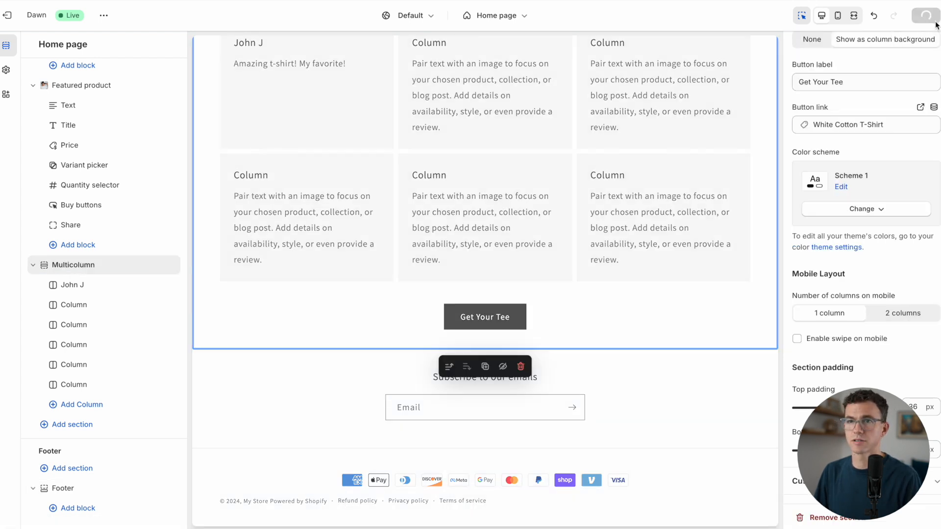
{"action": "left_click", "coordinate": [925, 15]}
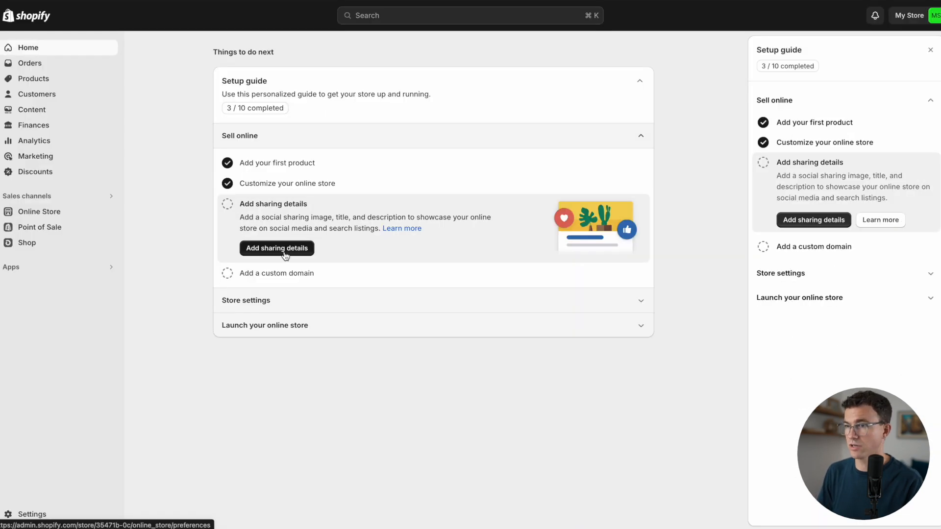
Uncheck the visitor password restriction in Online Store Preferences and save.
{"action": "left_click", "coordinate": [276, 248]}
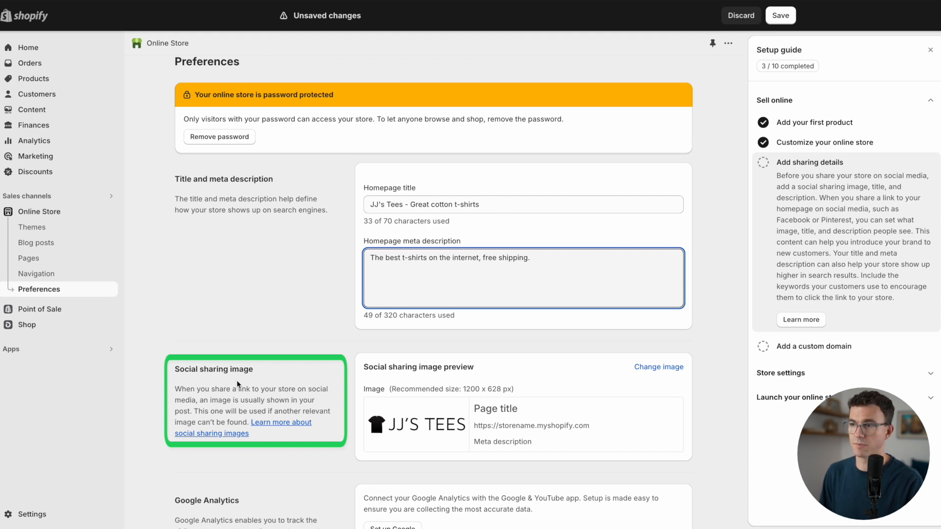
{"action": "scroll", "scroll_direction": "down", "scroll_amount": 3}
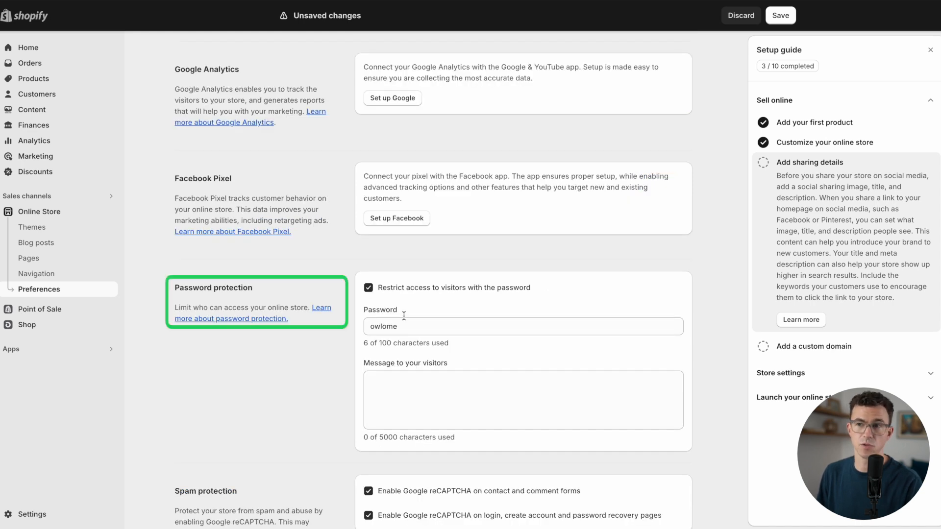
{"action": "left_click", "coordinate": [367, 288]}
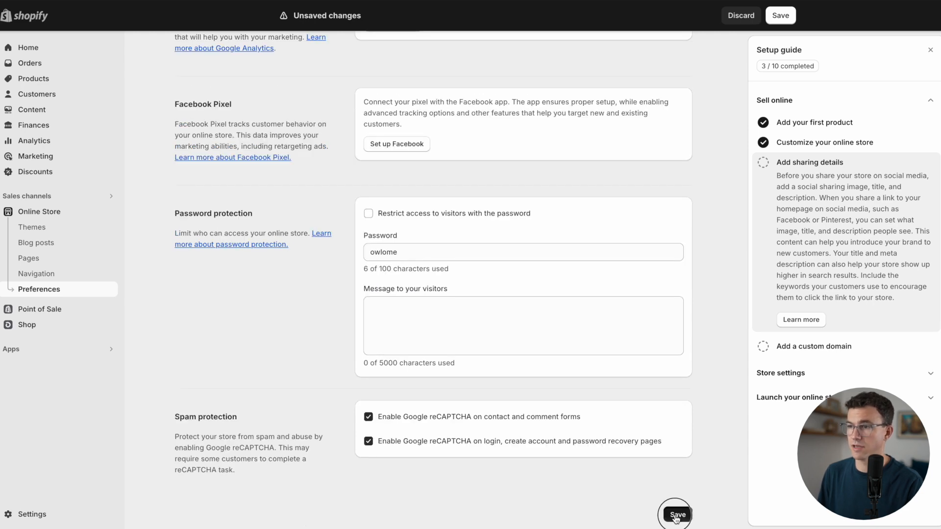
{"action": "left_click", "coordinate": [676, 515]}
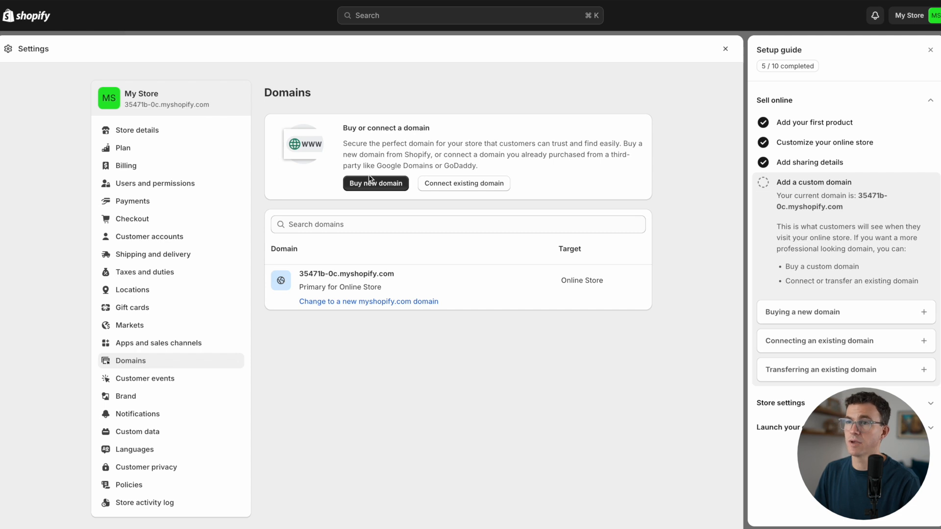
Search for the domain name 'jjsapparel' on Shopify's buy-new-domain page.
{"action": "left_click", "coordinate": [375, 183]}
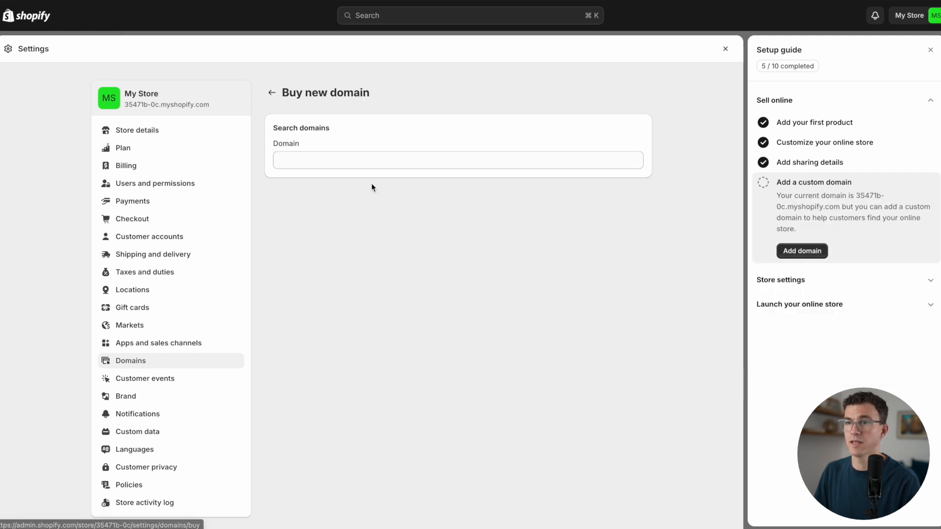
{"action": "type", "text": "jjsapparel"}
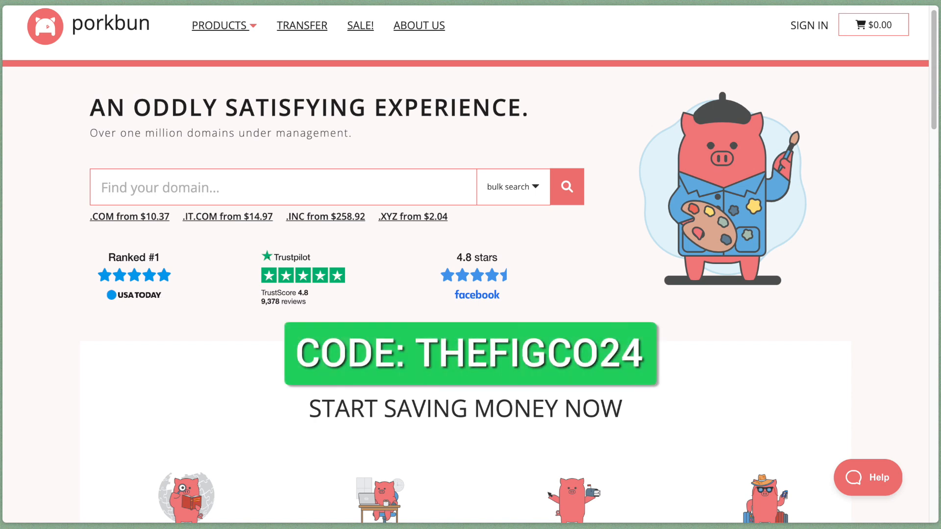
{"action": "scroll", "scroll_direction": "down", "scroll_amount": 3}
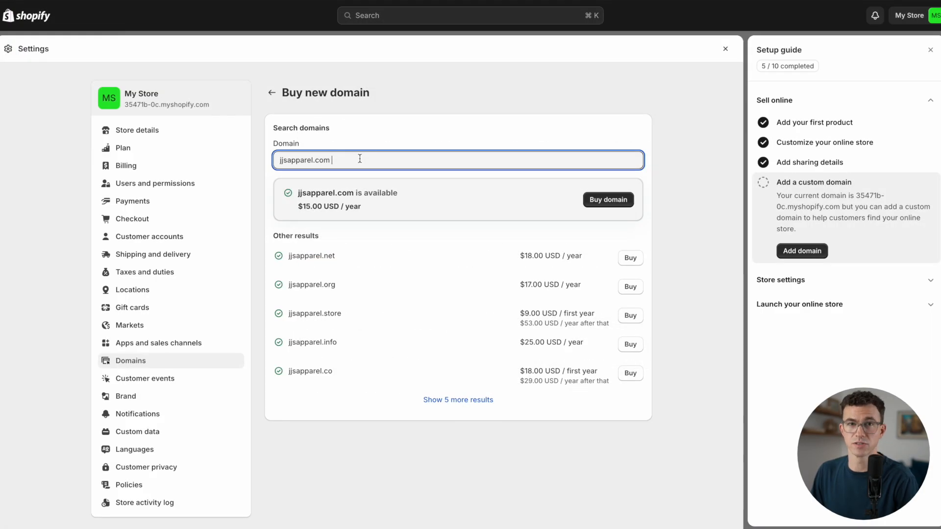
Submit jjthelen.com as the existing domain to connect, and name the store JJ's Tees.
{"action": "left_click", "coordinate": [272, 93]}
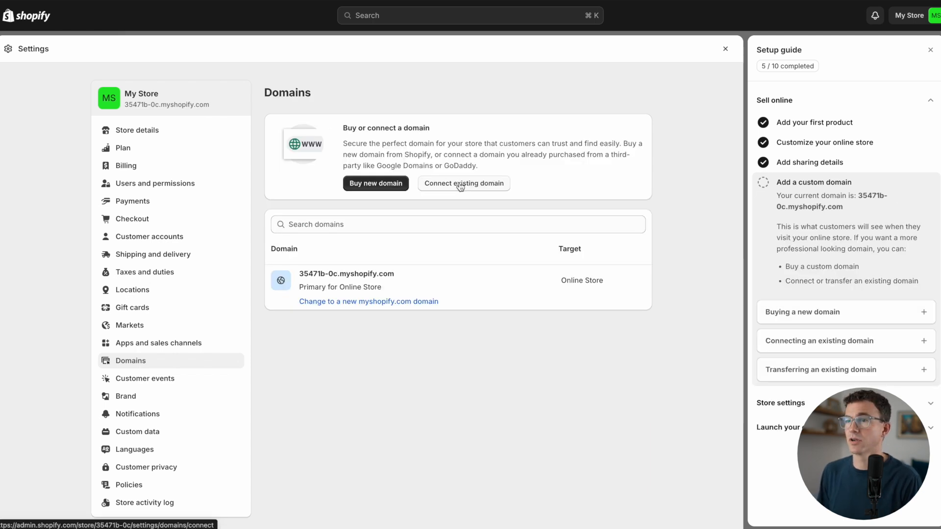
{"action": "left_click", "coordinate": [463, 183]}
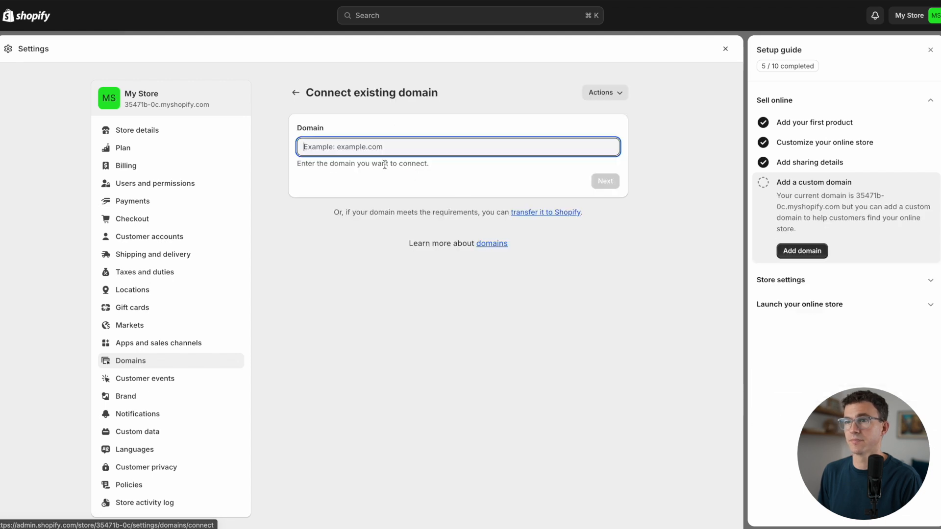
{"action": "type", "text": "jjthelen.com"}
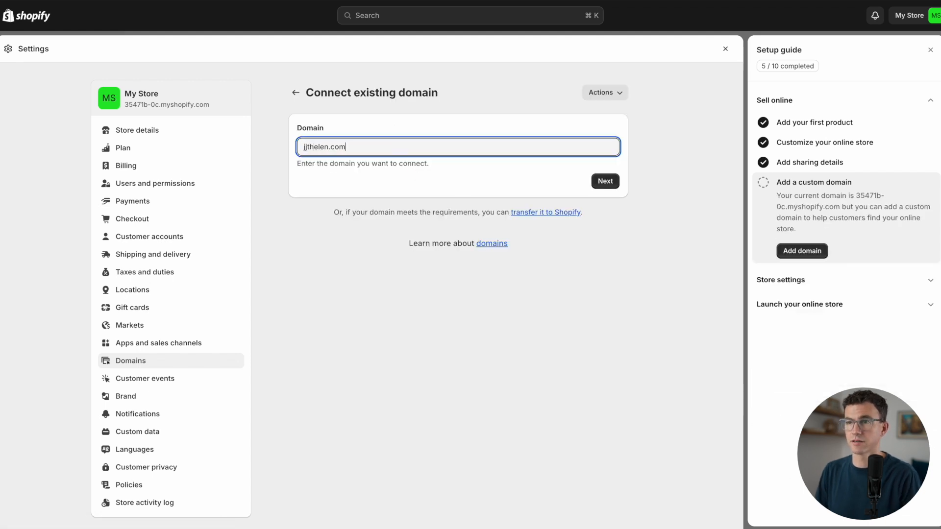
{"action": "left_click", "coordinate": [604, 181]}
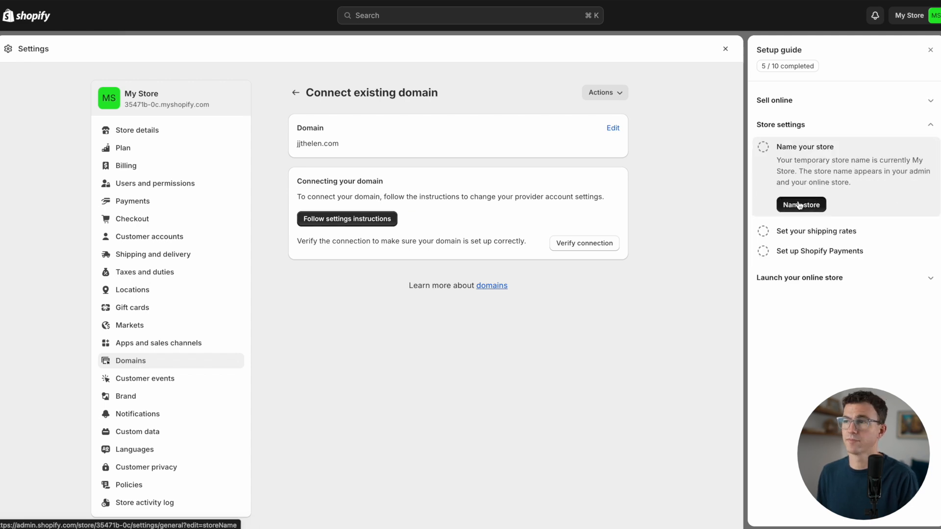
{"action": "left_click", "coordinate": [801, 205]}
{"action": "type", "text": "JJ's Tees"}
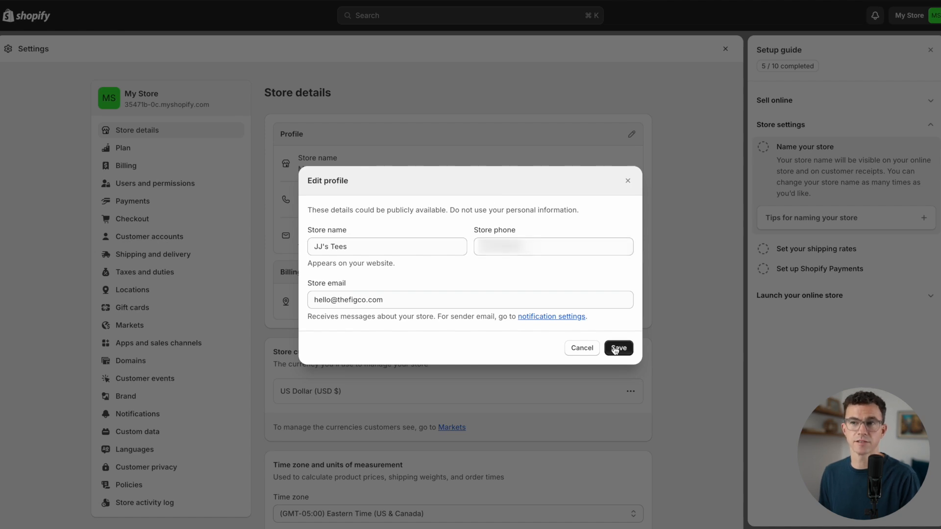
{"action": "left_click", "coordinate": [618, 348]}
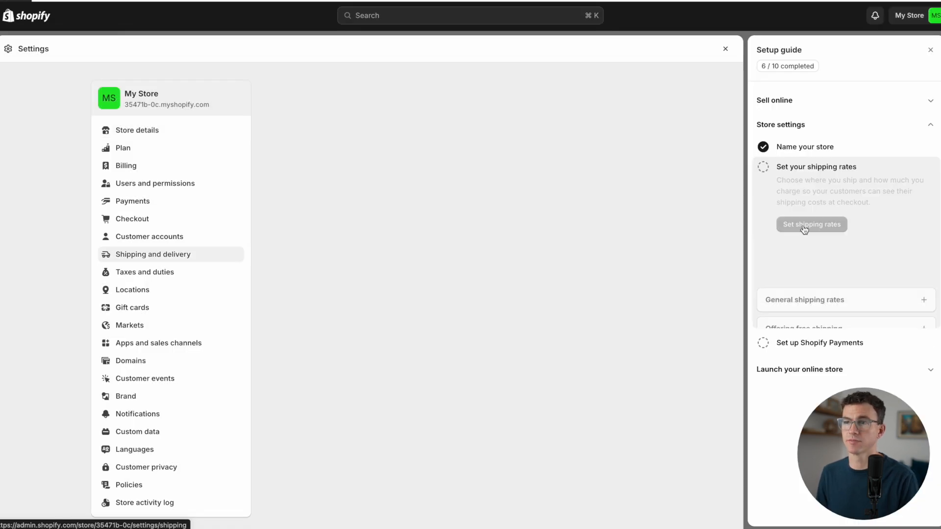
Delete the International zone from the general shipping profile and save the change.
{"action": "left_click", "coordinate": [811, 224]}
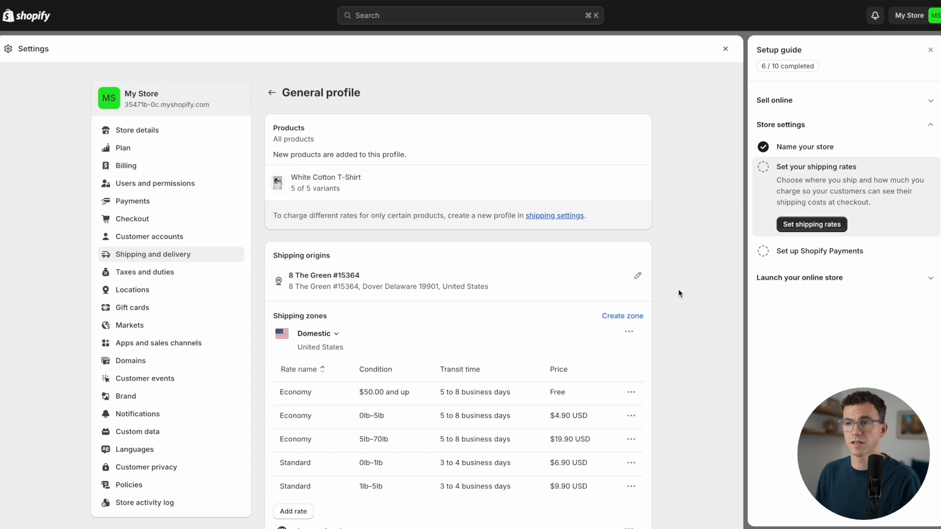
{"action": "mouse_move", "coordinate": [647, 348]}
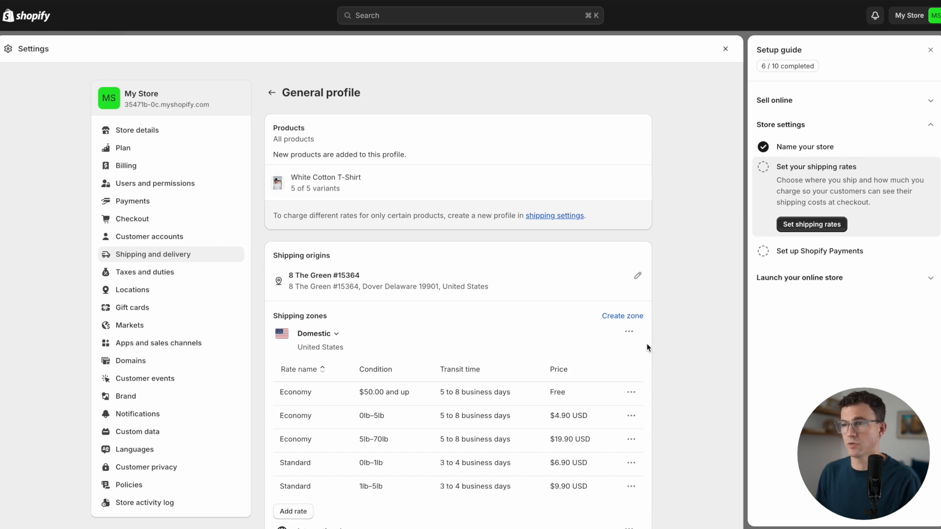
{"action": "scroll", "scroll_direction": "down", "scroll_amount": 3}
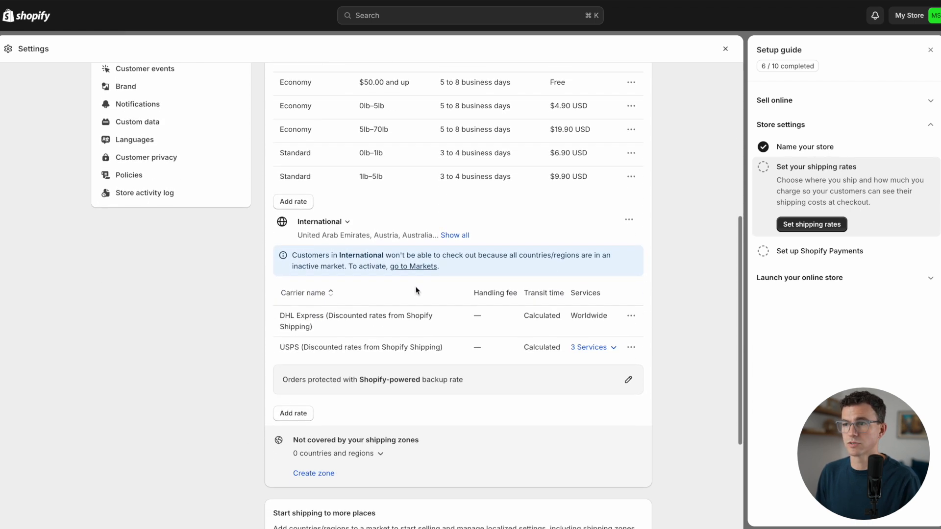
{"action": "left_click", "coordinate": [629, 220]}
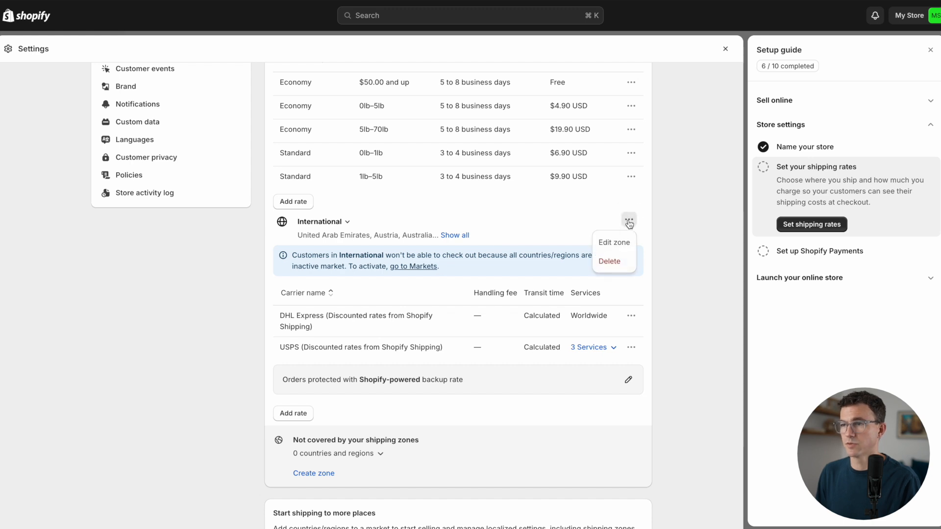
{"action": "left_click", "coordinate": [608, 261]}
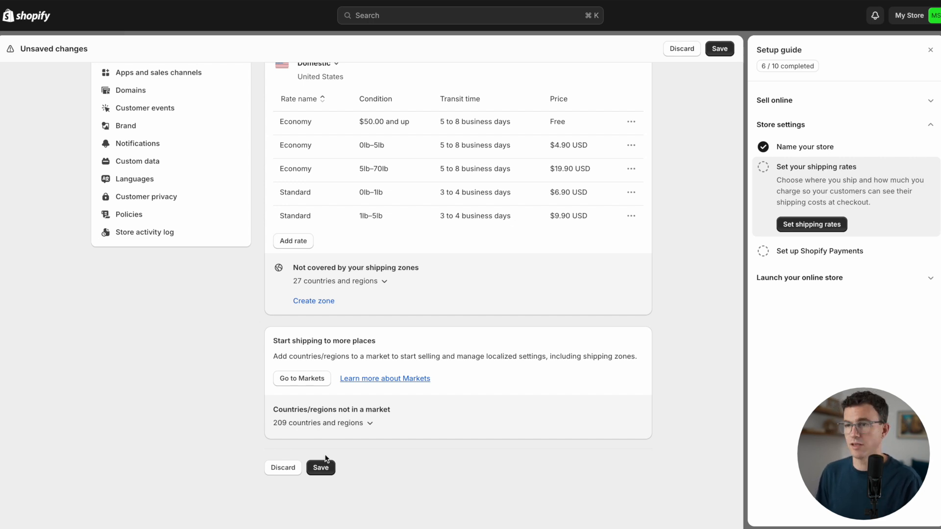
{"action": "left_click", "coordinate": [320, 468]}
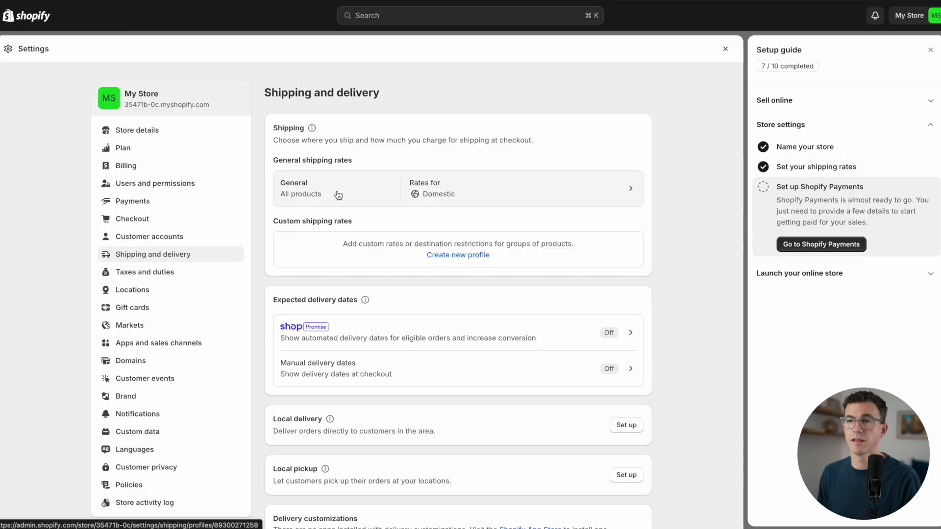
{"action": "scroll", "scroll_direction": "down", "scroll_amount": 3}
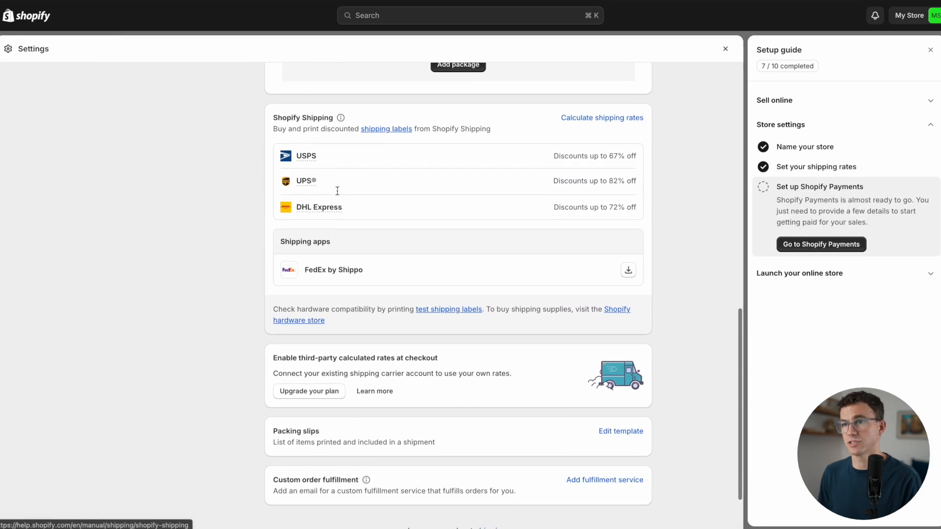
{"action": "scroll", "scroll_direction": "down", "scroll_amount": 3}
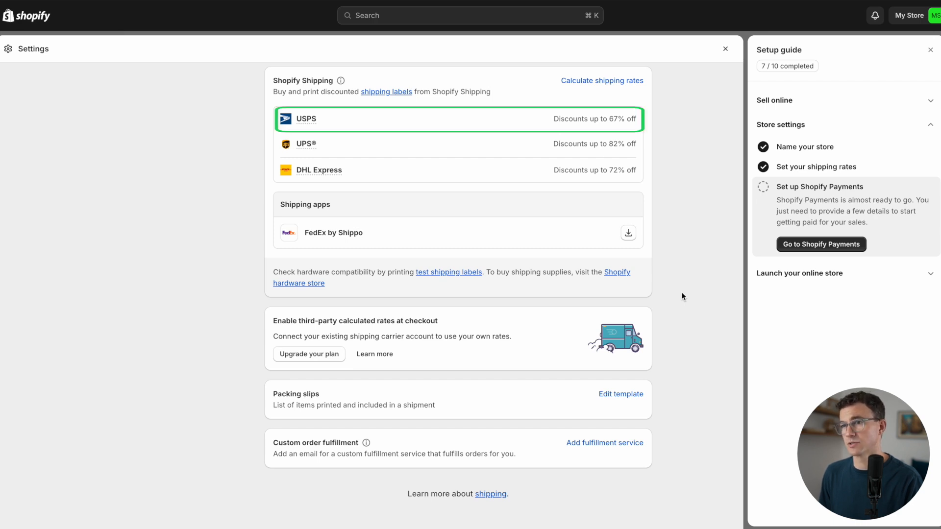
{"action": "left_click", "coordinate": [458, 144]}
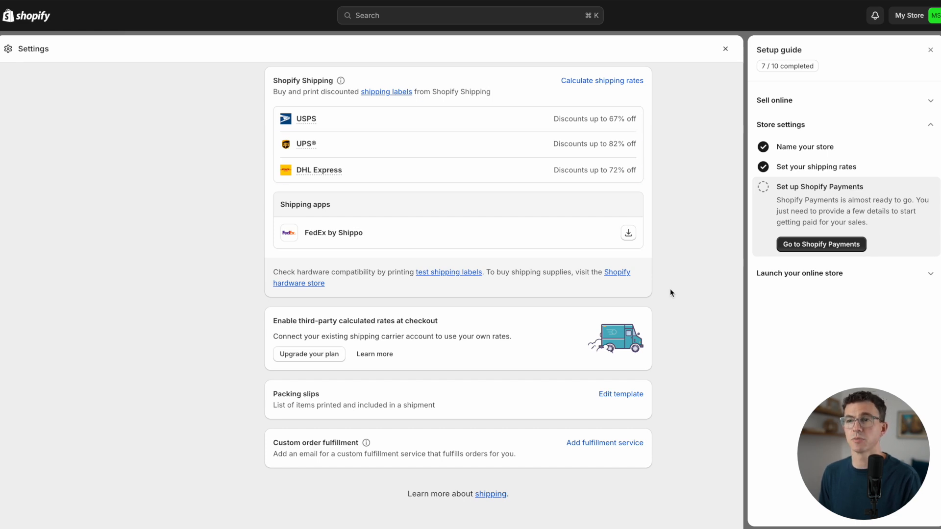
{"action": "left_click", "coordinate": [334, 233]}
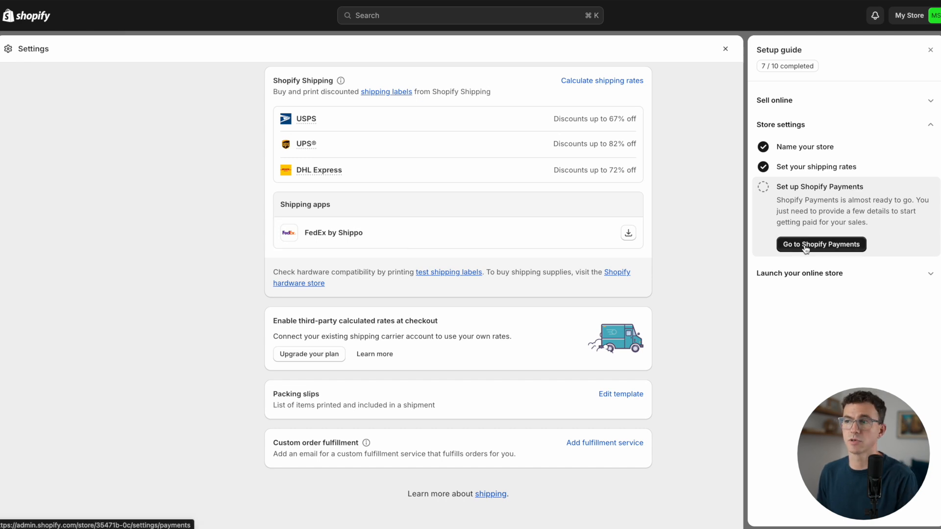
Open payment settings and check which payment providers are available in Mexico and Indonesia.
{"action": "left_click", "coordinate": [821, 245]}
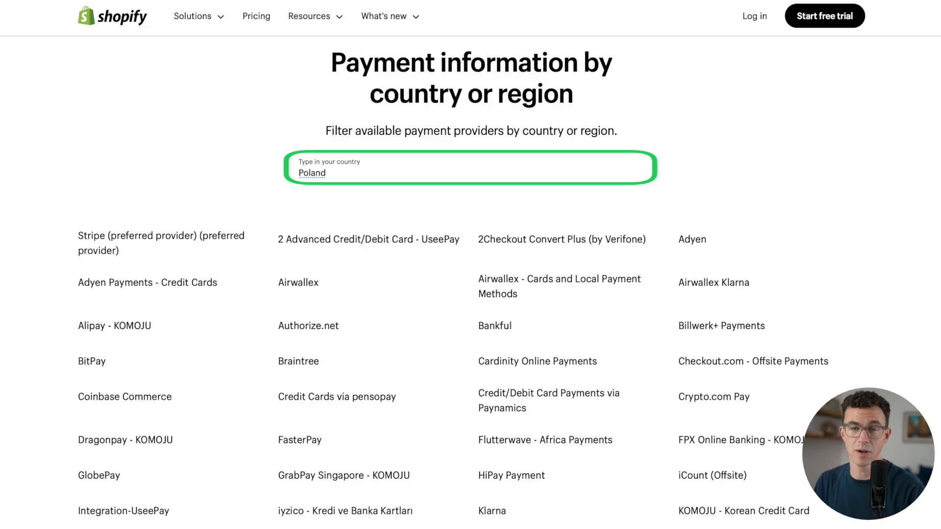
{"action": "type", "text": "Mexico"}
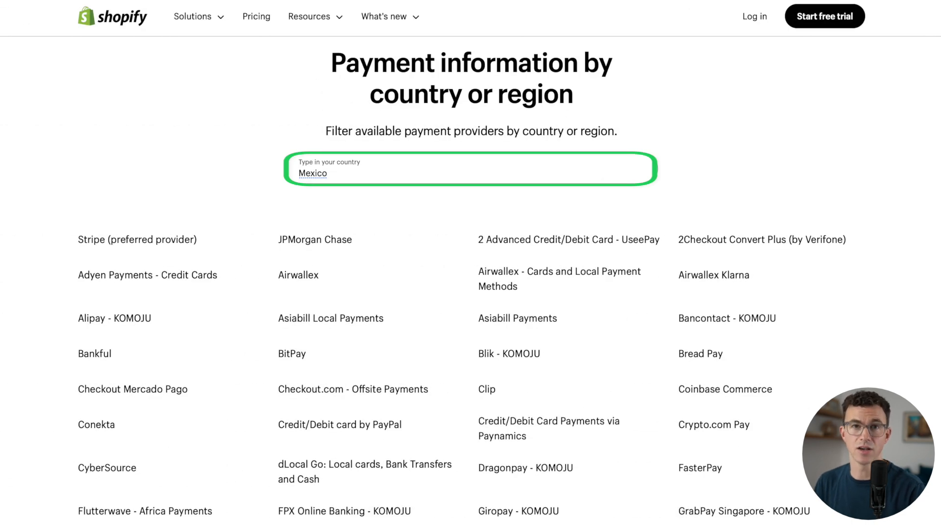
{"action": "type", "text": "Indonesia"}
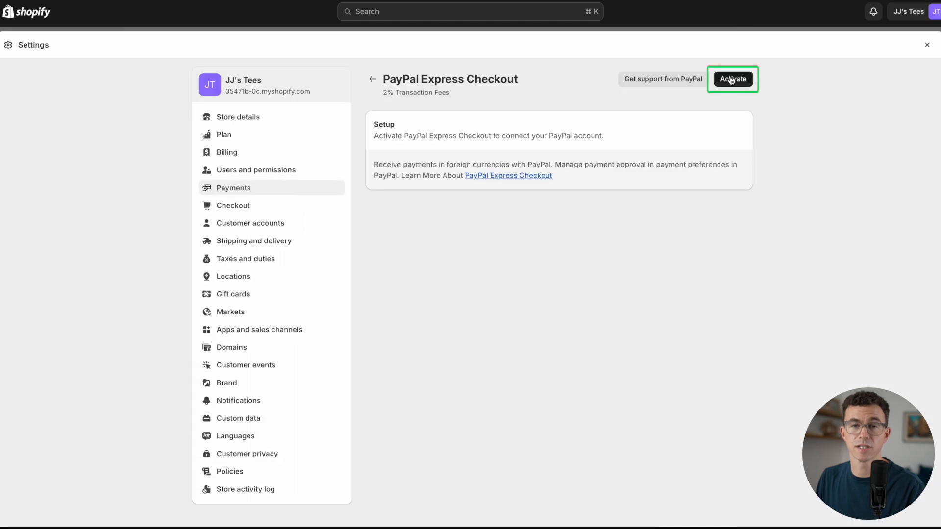
Activate PayPal Express Checkout and agree to connect PayPal to the store.
{"action": "left_click", "coordinate": [733, 79]}
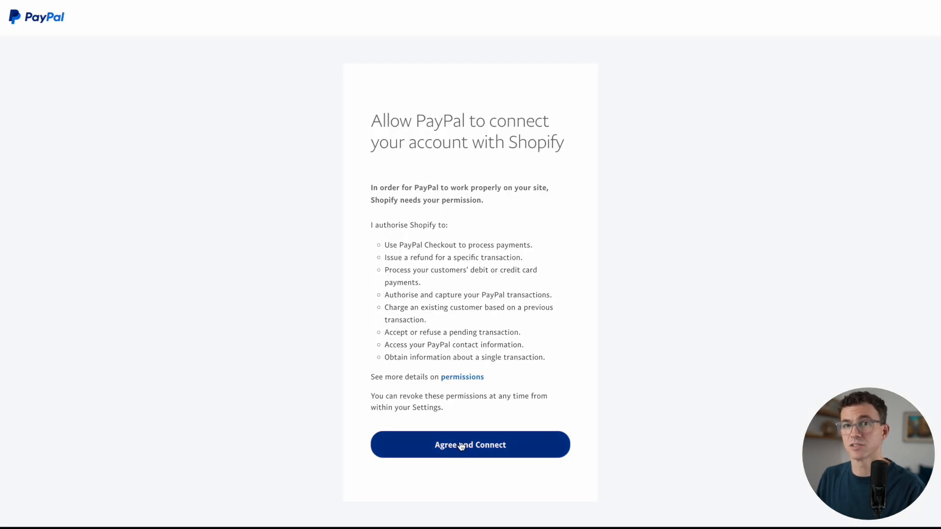
{"action": "left_click", "coordinate": [470, 445]}
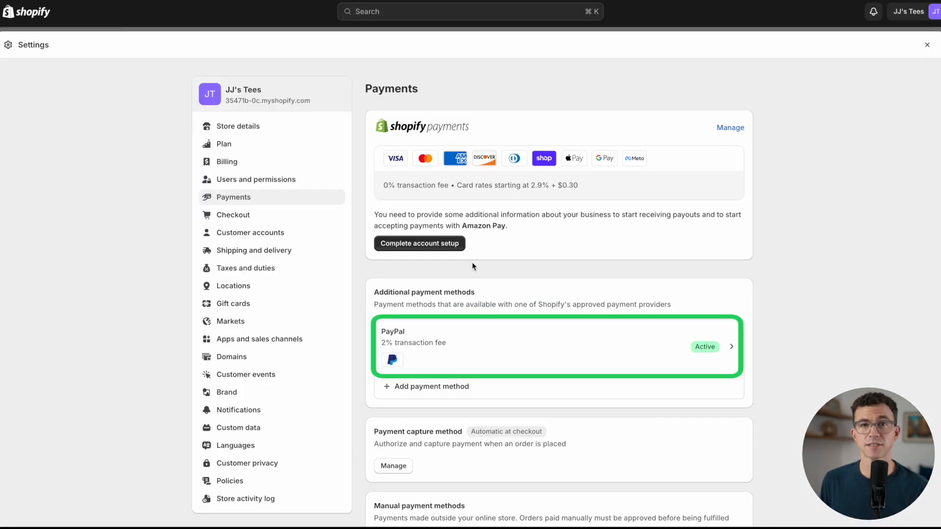